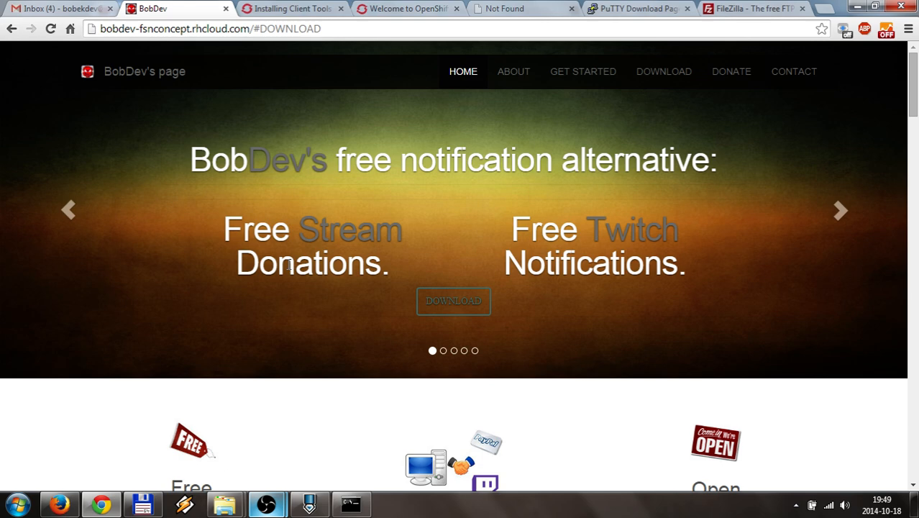
mouse_move(5, 220)
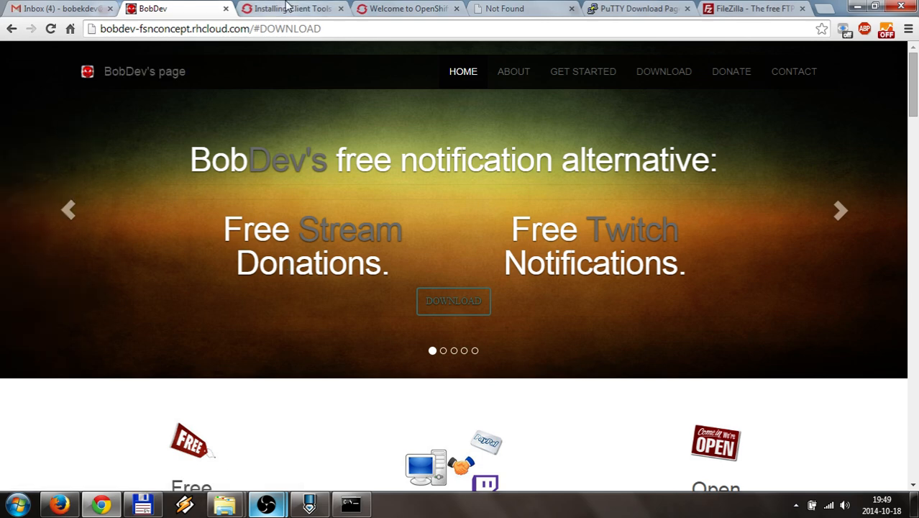
- Switch to the 'Installing Client Tools' tab listing operating systems to choose from
click(291, 8)
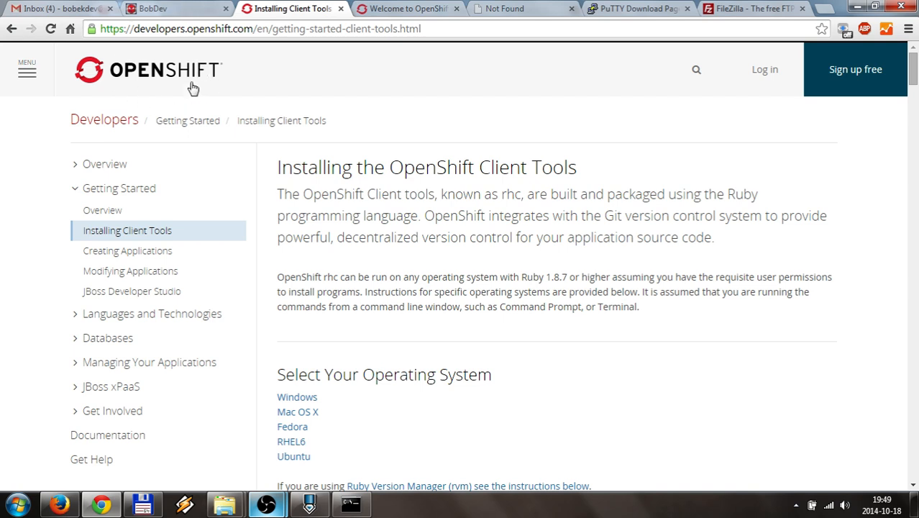
mouse_move(411, 199)
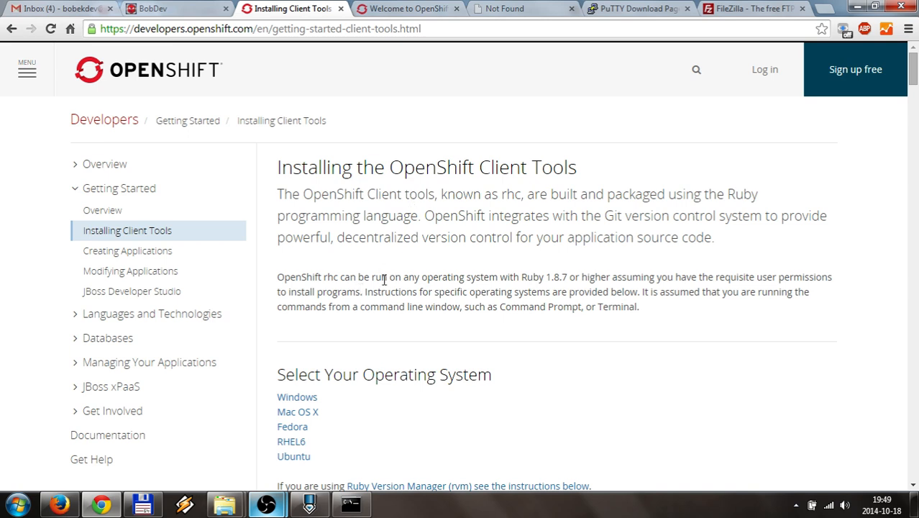
mouse_move(480, 193)
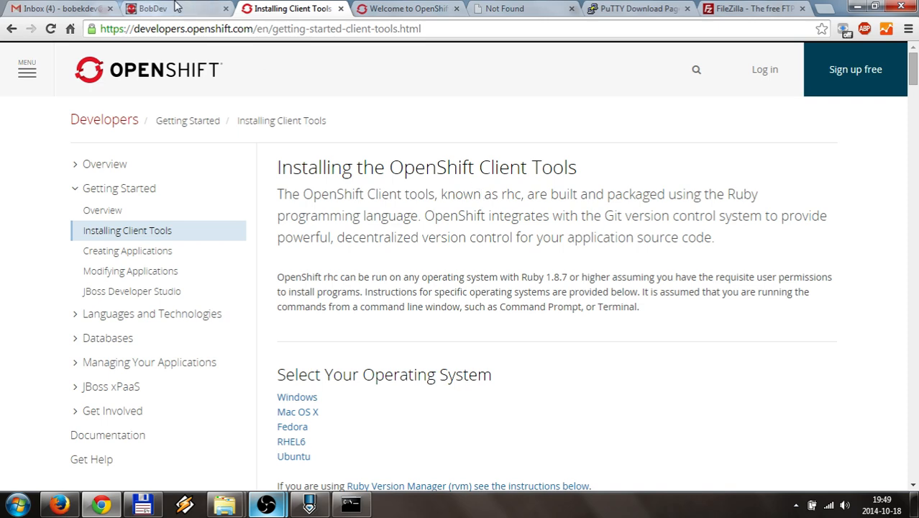
- On the BobDev tab, start the FSN package download, then cancel the save prompt
click(173, 8)
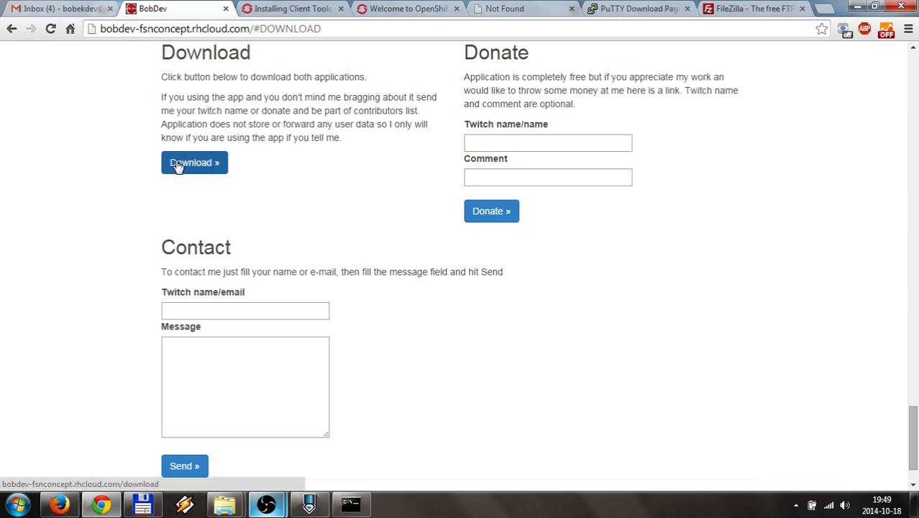
click(194, 162)
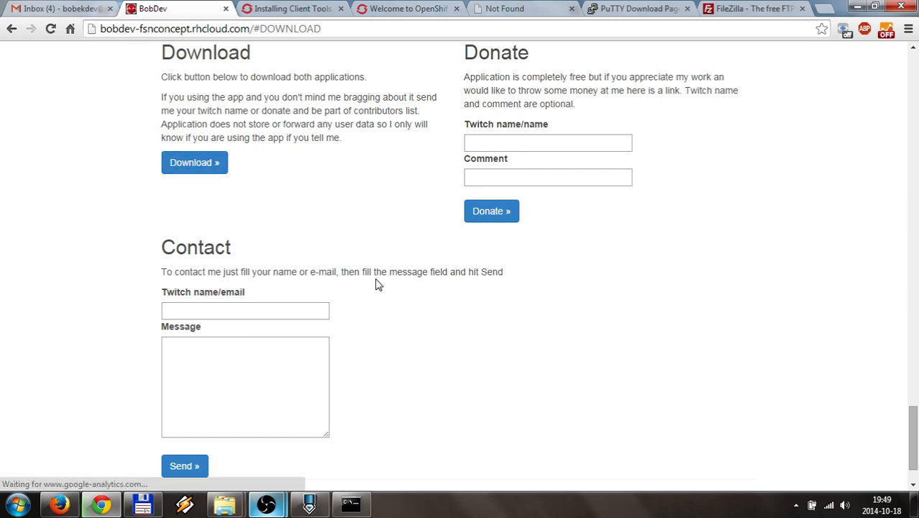
click(194, 162)
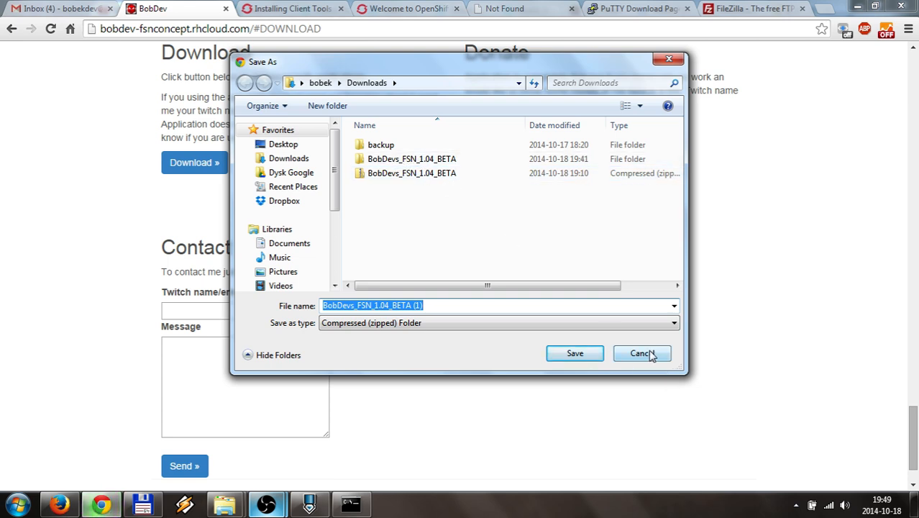
click(642, 353)
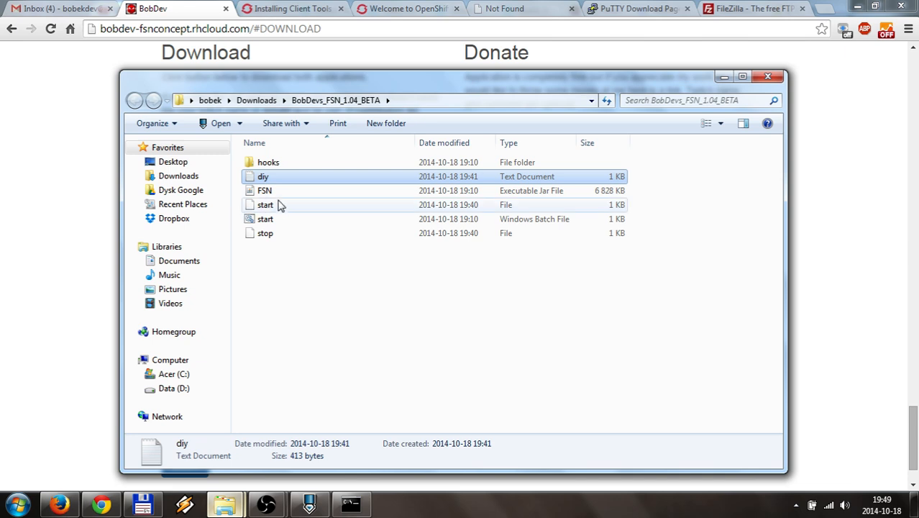
- Delete the selected diy, start and stop files to the Recycle Bin
right_click(265, 204)
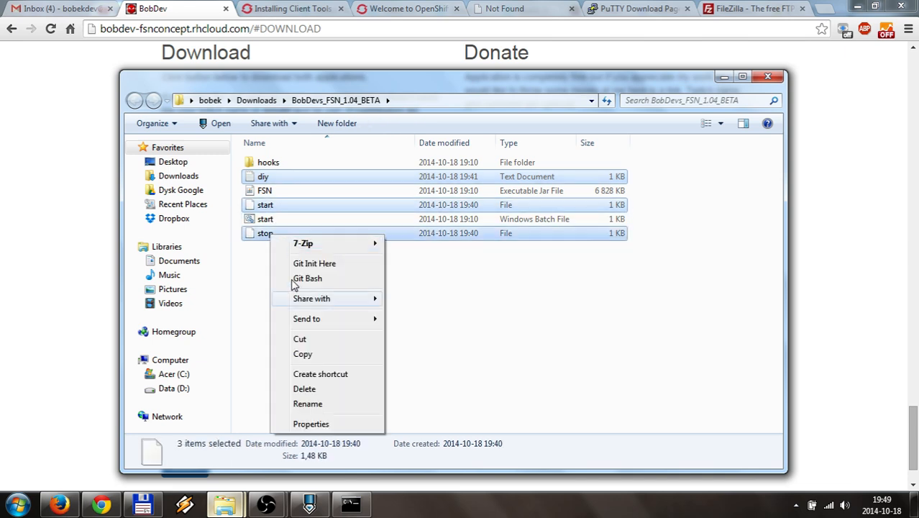
click(305, 388)
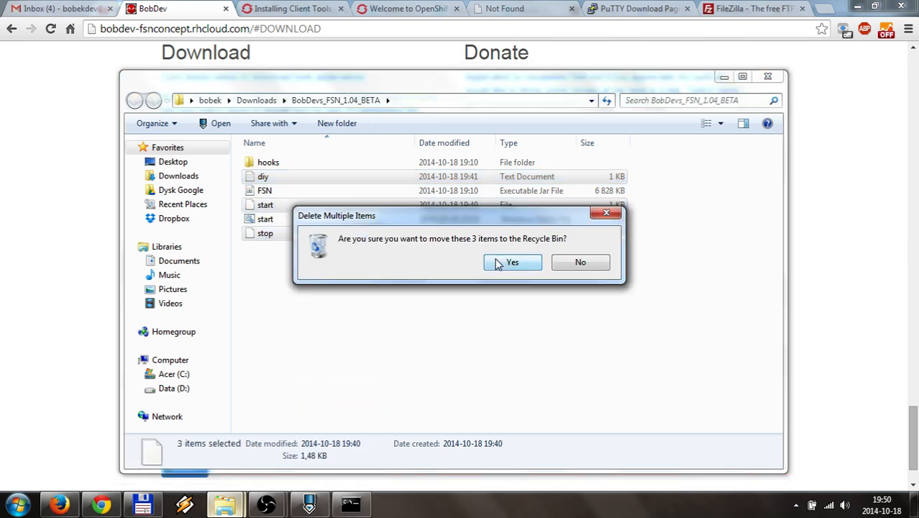
click(513, 262)
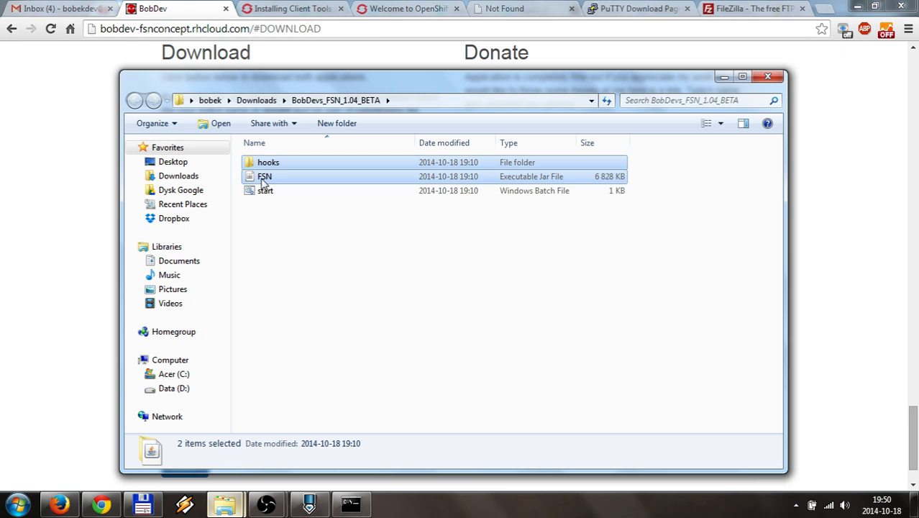
mouse_move(267, 162)
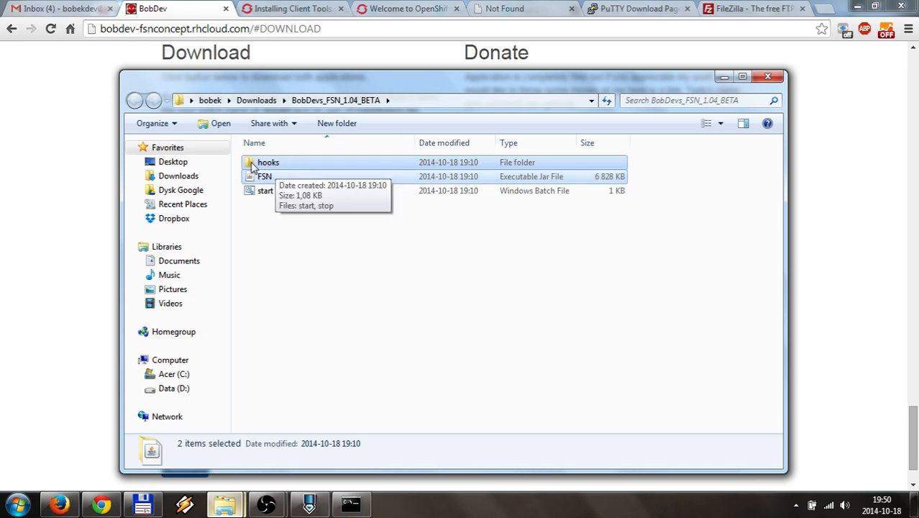
mouse_move(688, 89)
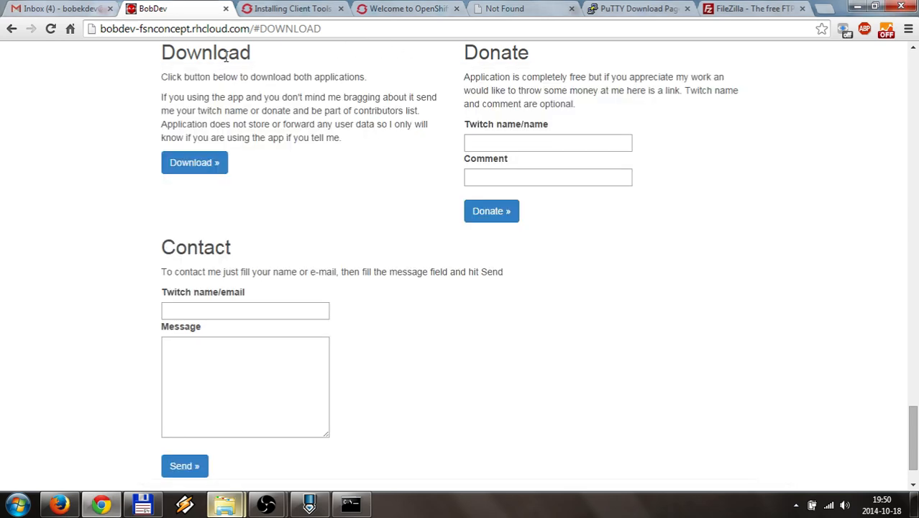
- Switch to the 'Welcome to OpenShift' tab with the applications console
click(407, 8)
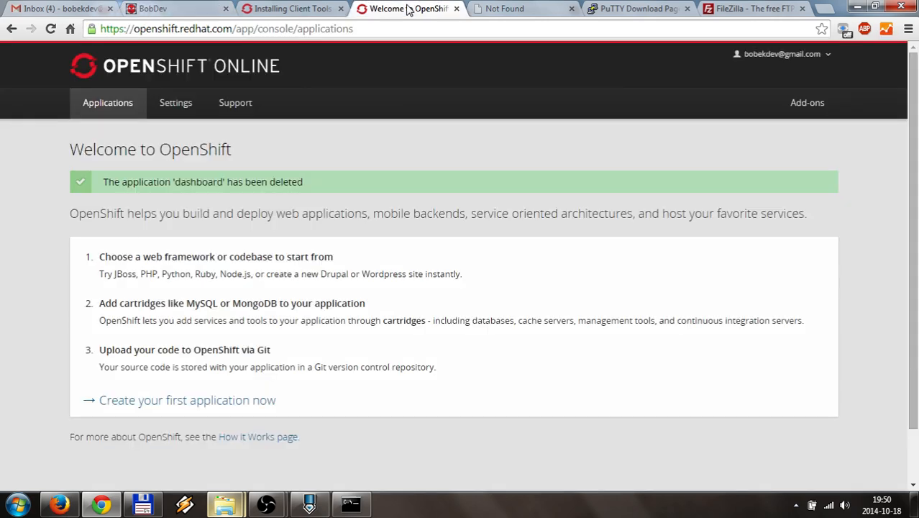
mouse_move(175, 419)
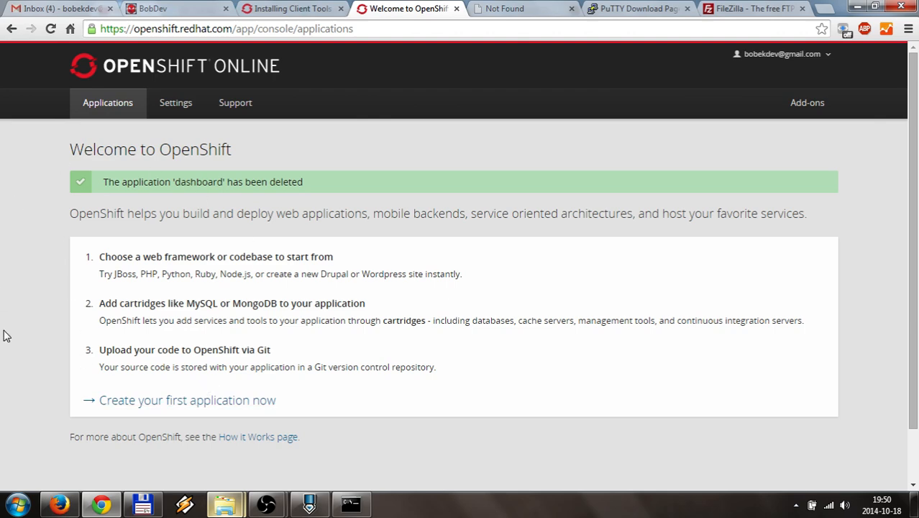
mouse_move(233, 382)
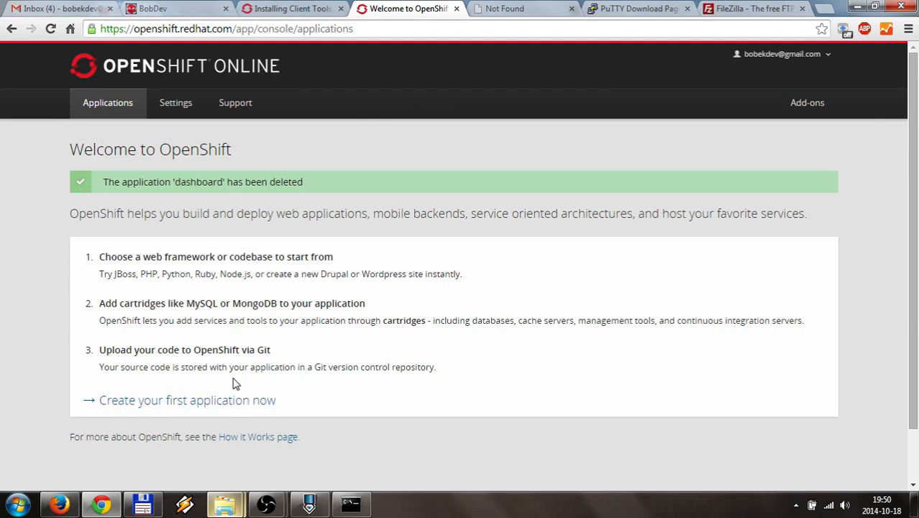
mouse_move(248, 286)
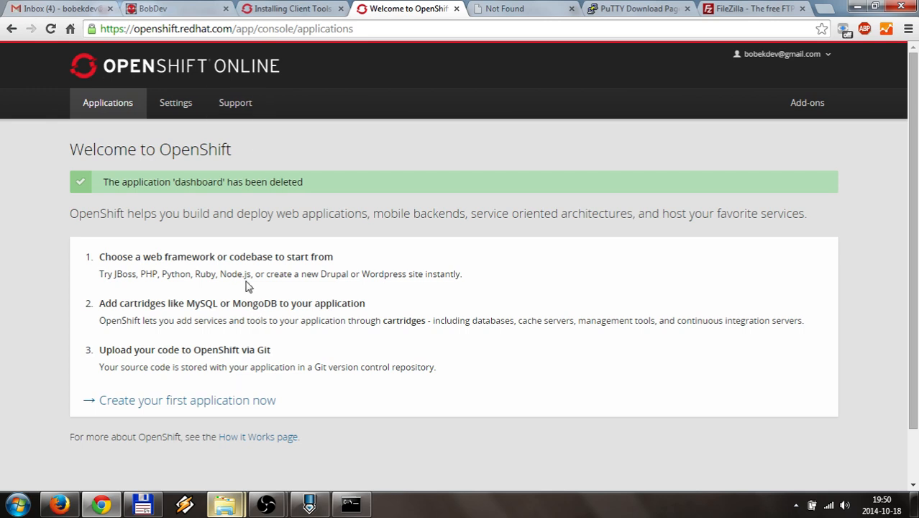
mouse_move(341, 289)
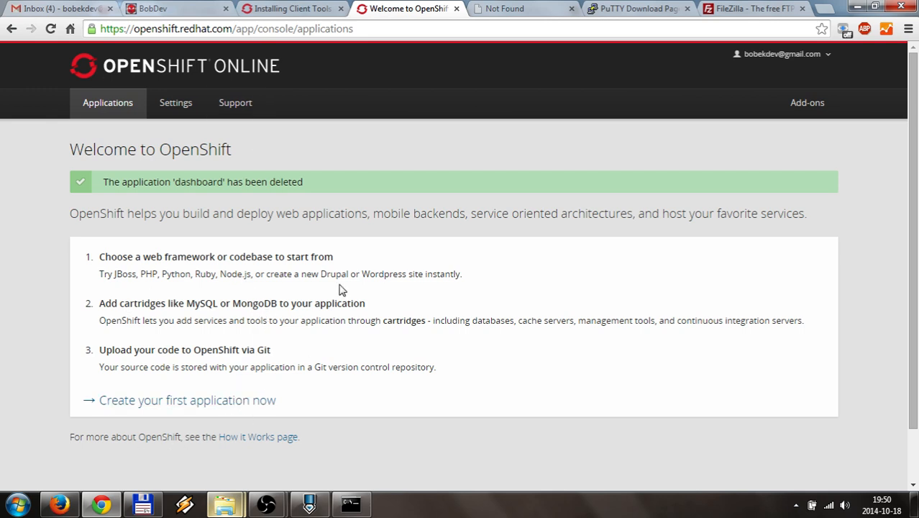
mouse_move(291, 9)
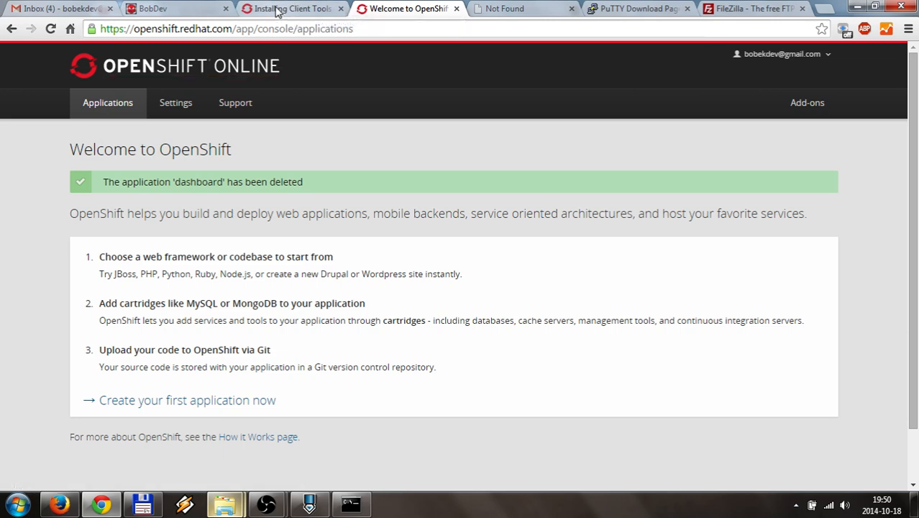
- Jump to the guide's Windows setup section and scroll down to the Video Walkthrough
click(288, 8)
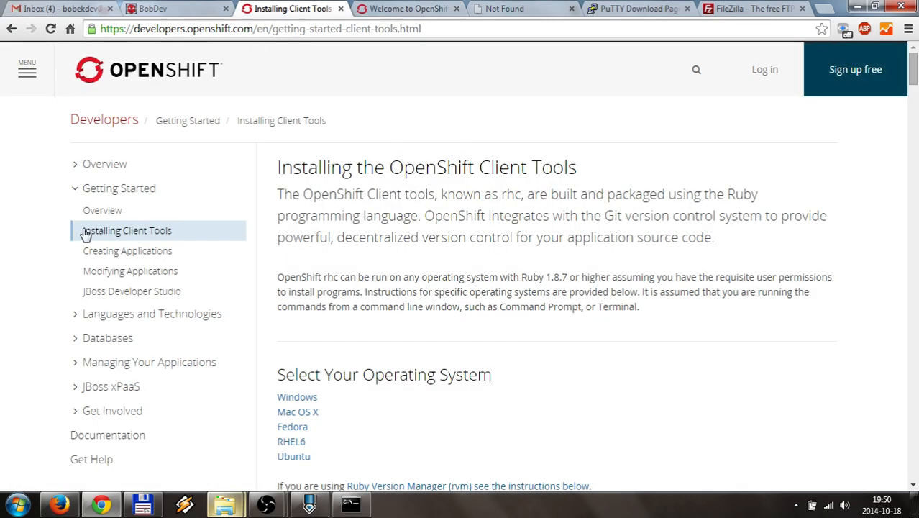
mouse_move(208, 290)
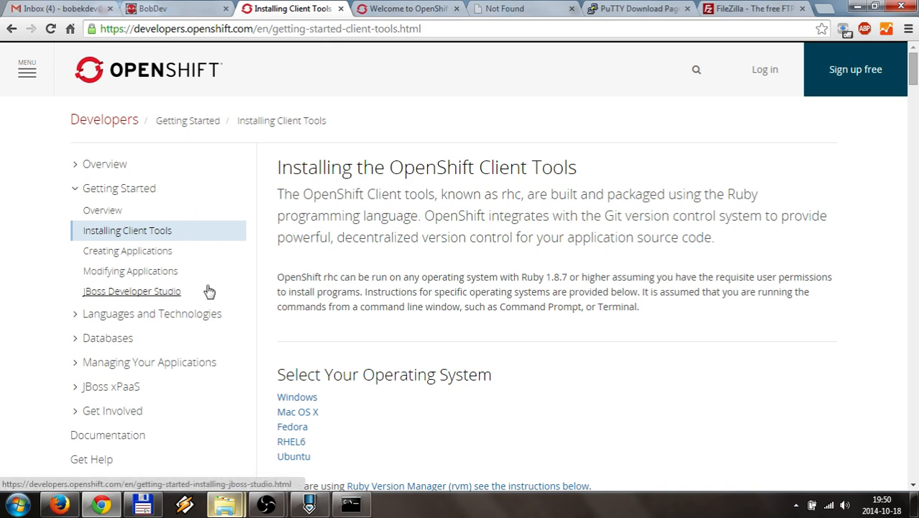
mouse_move(272, 228)
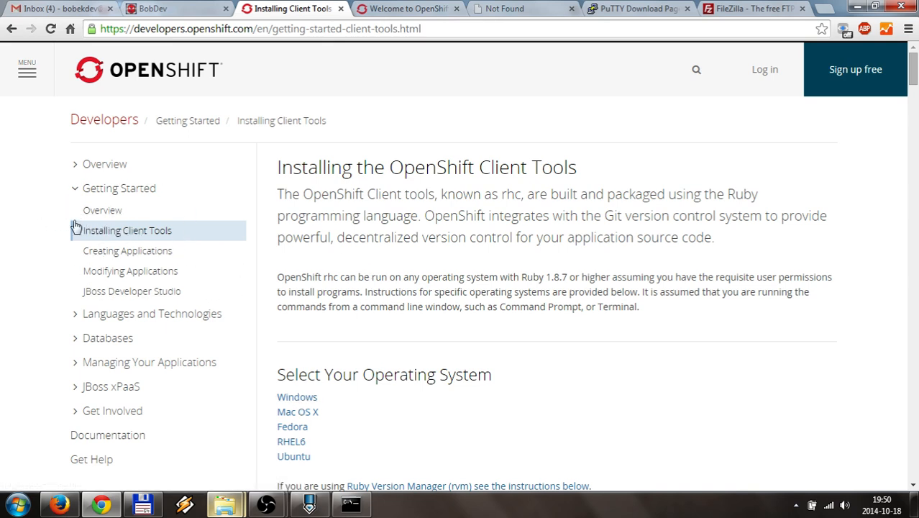
mouse_move(328, 327)
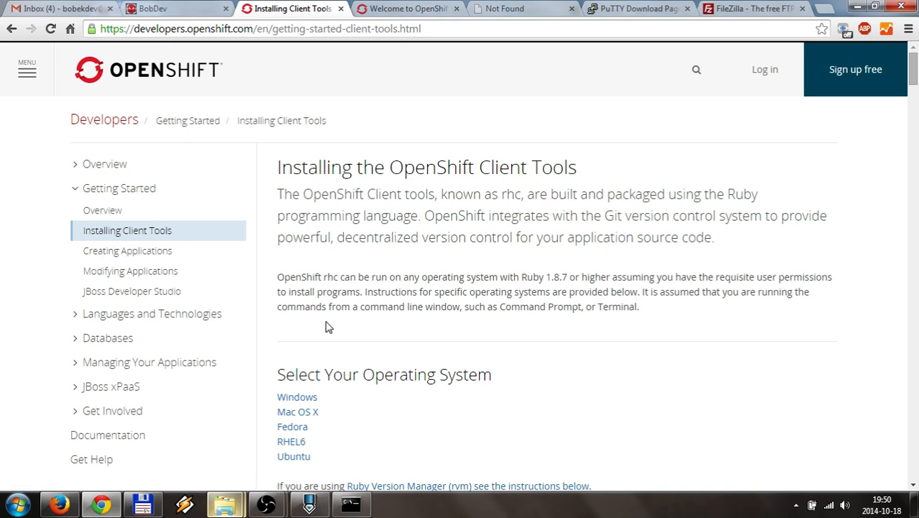
mouse_move(297, 397)
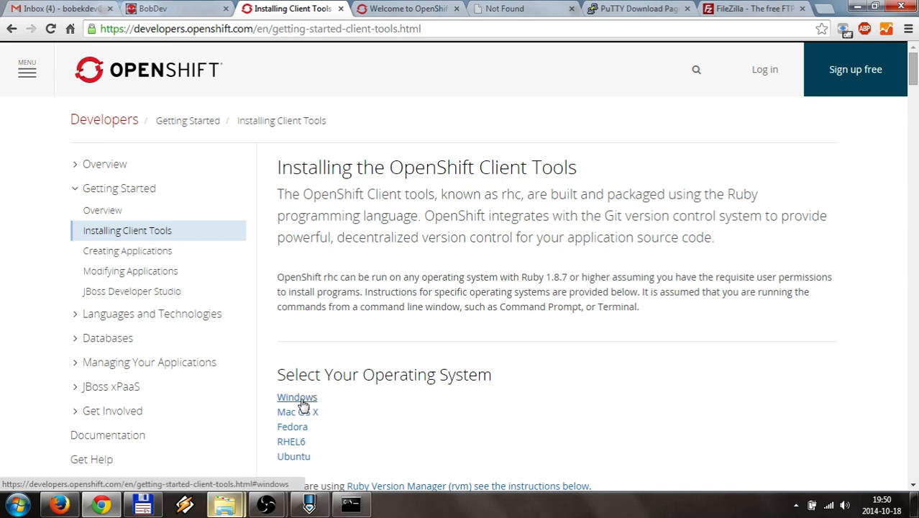
click(297, 397)
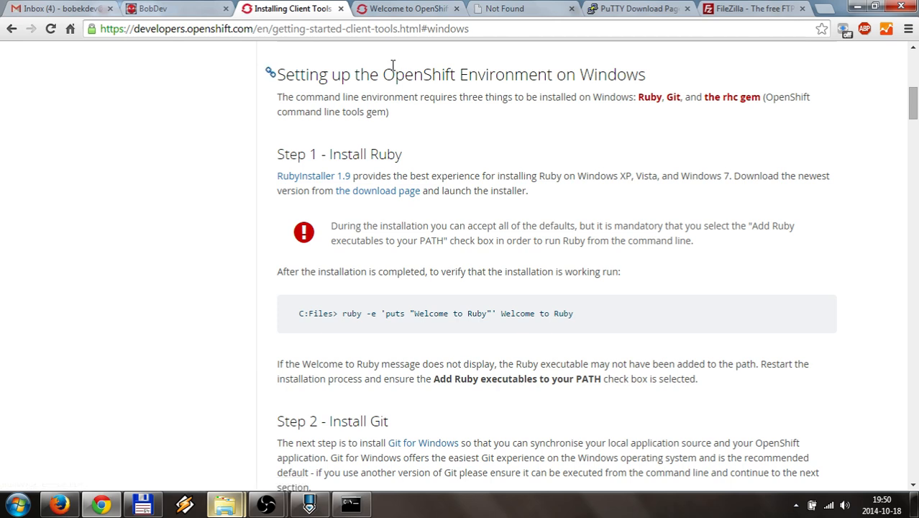
double_click(650, 96)
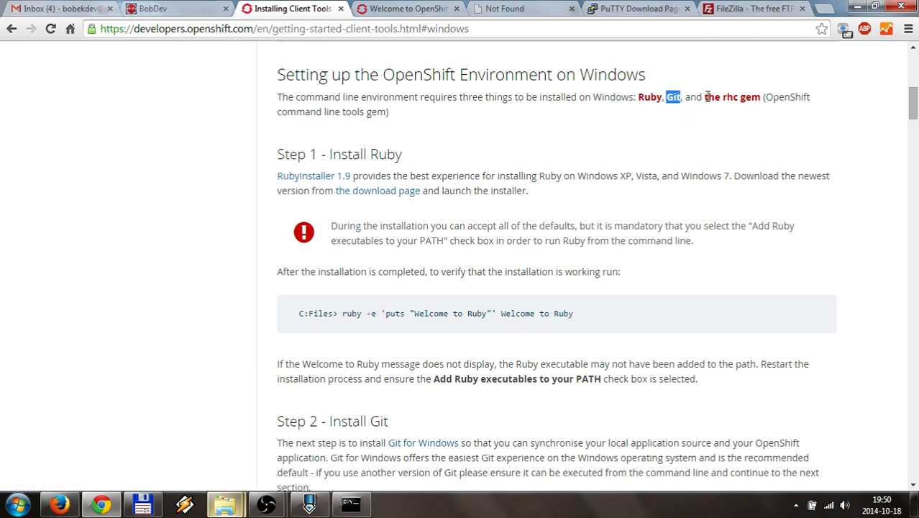
scroll(down, 3)
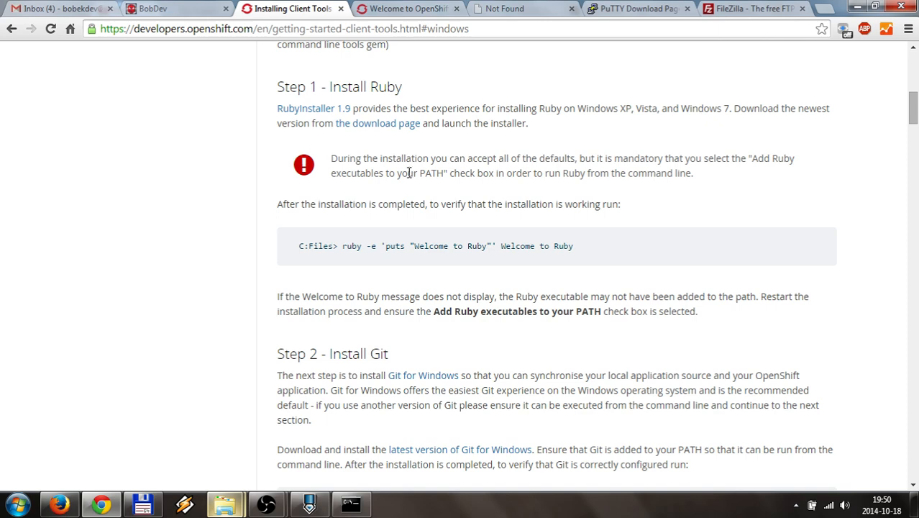
scroll(down, 3)
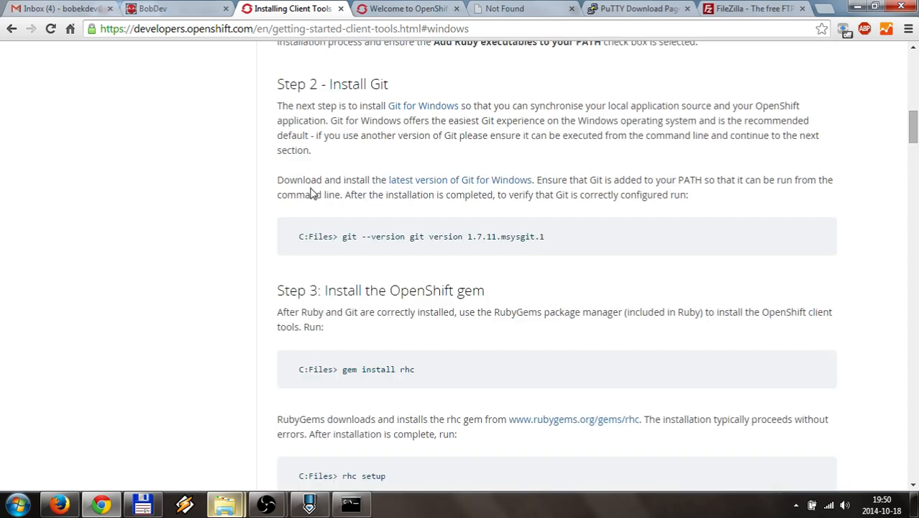
scroll(down, 3)
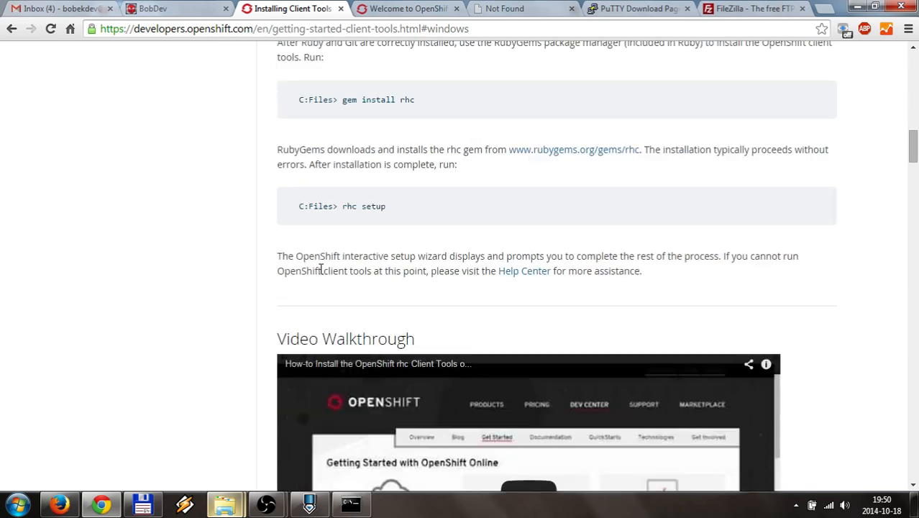
scroll(down, 3)
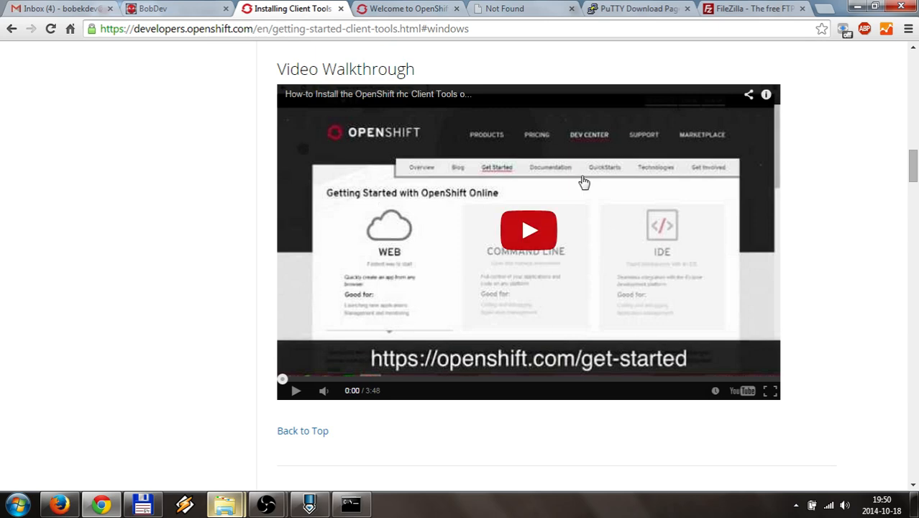
mouse_move(568, 246)
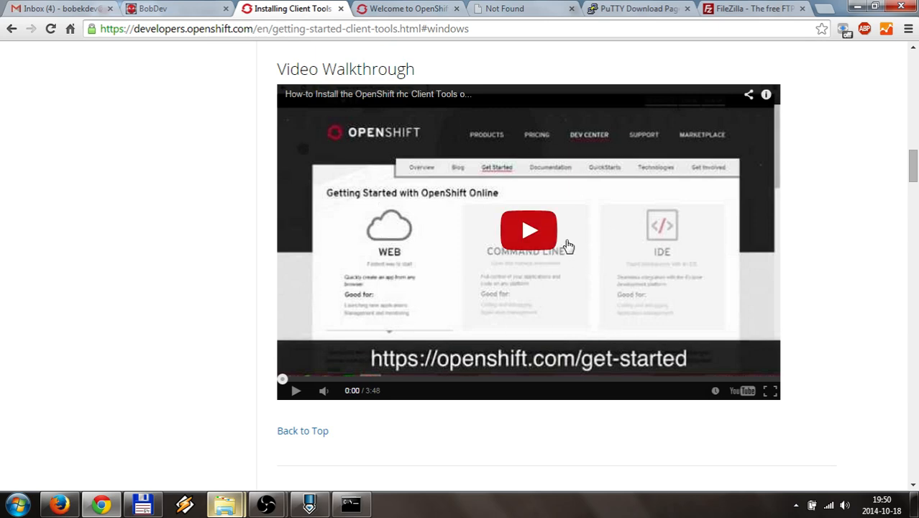
- Play the walkthrough video and seek to about 3:18 at the rhc password prompt
click(529, 230)
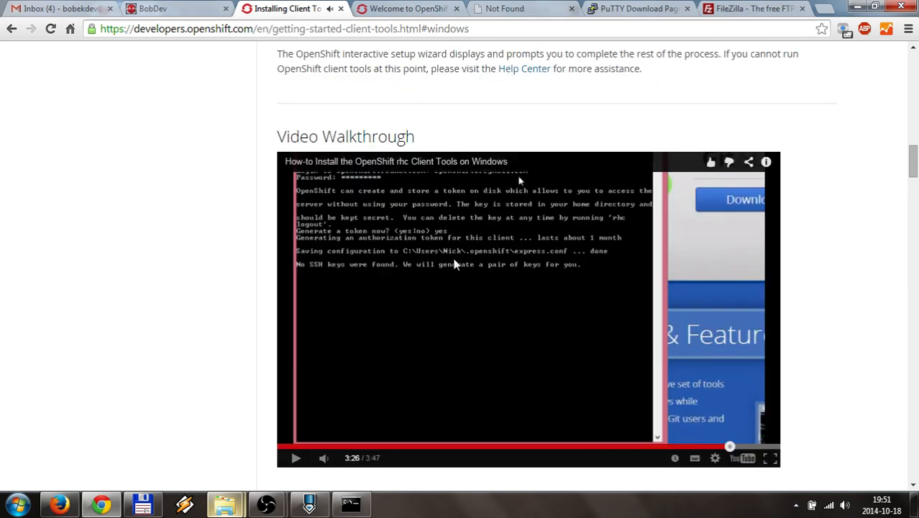
click(712, 446)
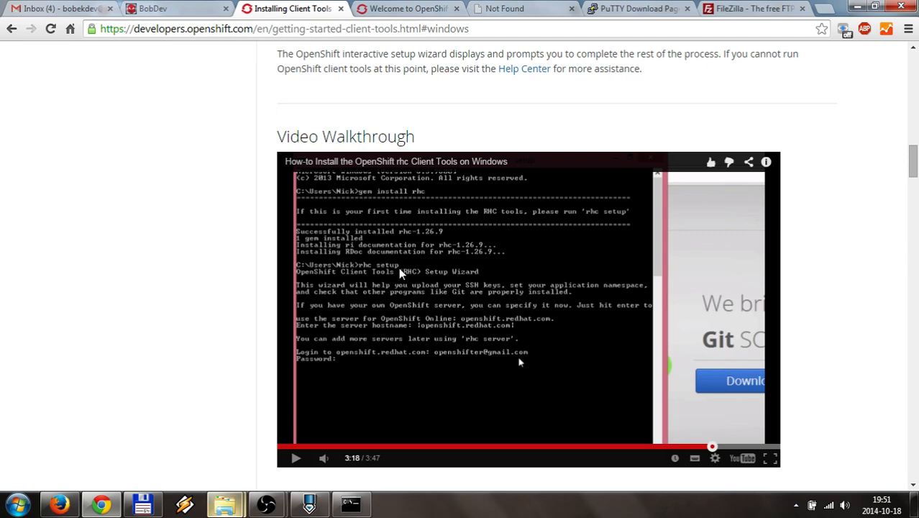
mouse_move(379, 288)
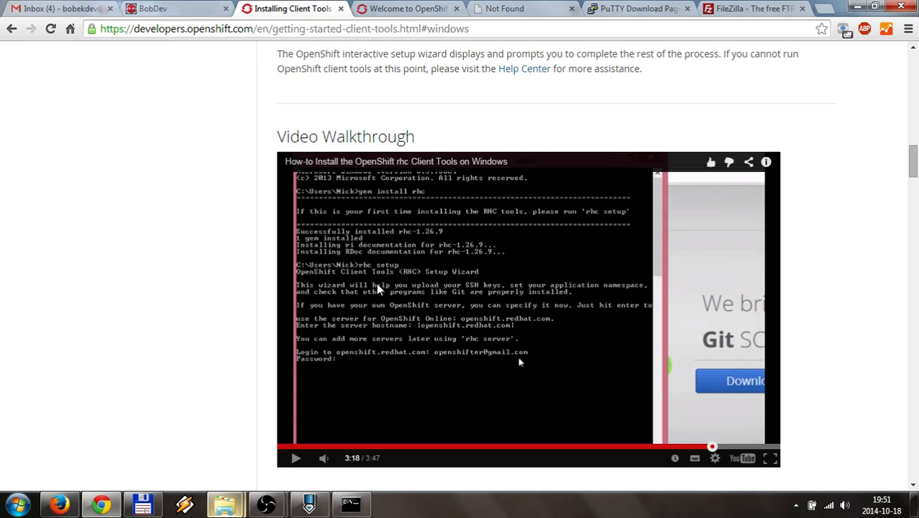
mouse_move(282, 342)
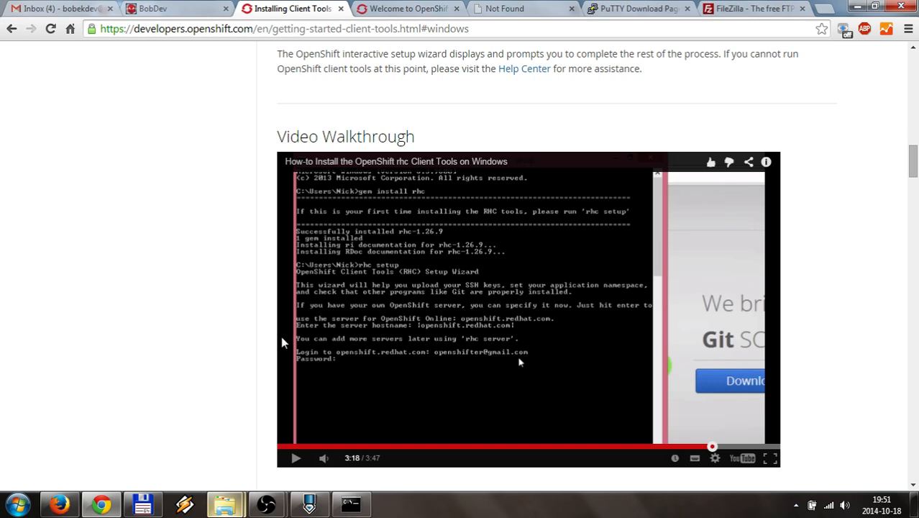
mouse_move(399, 207)
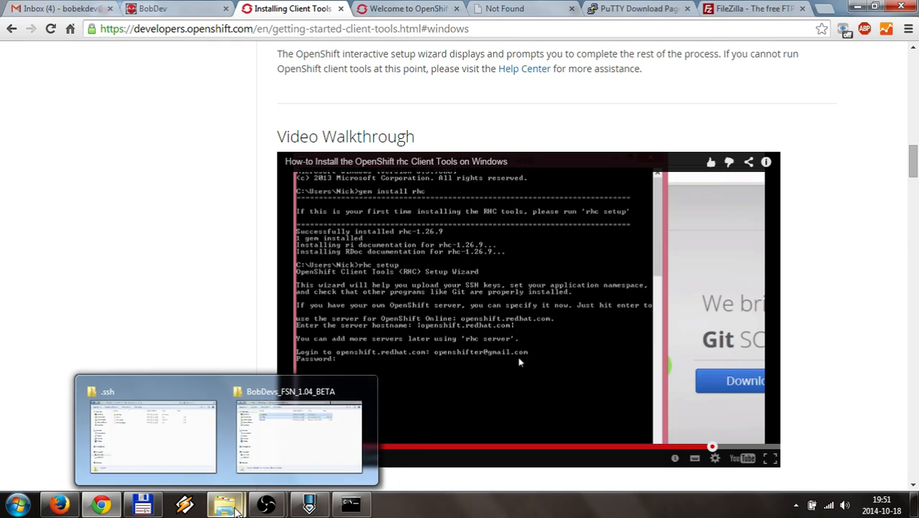
mouse_move(179, 423)
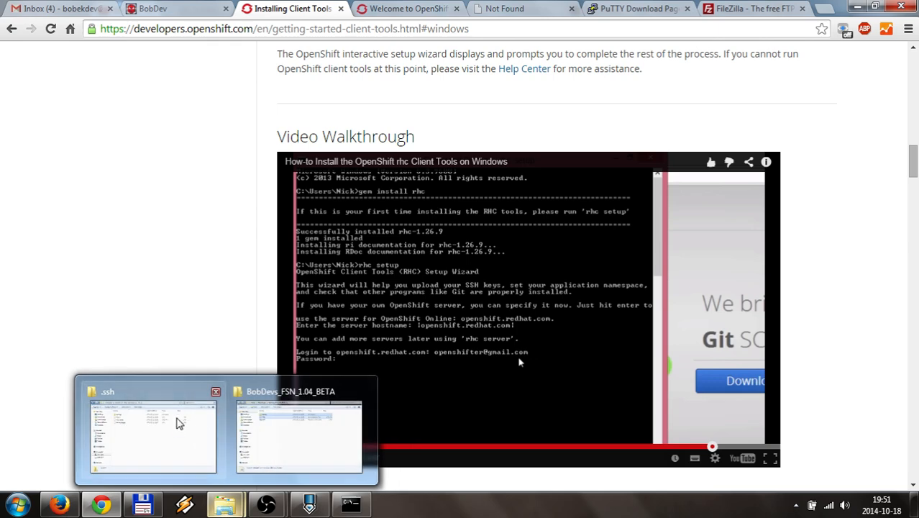
click(153, 435)
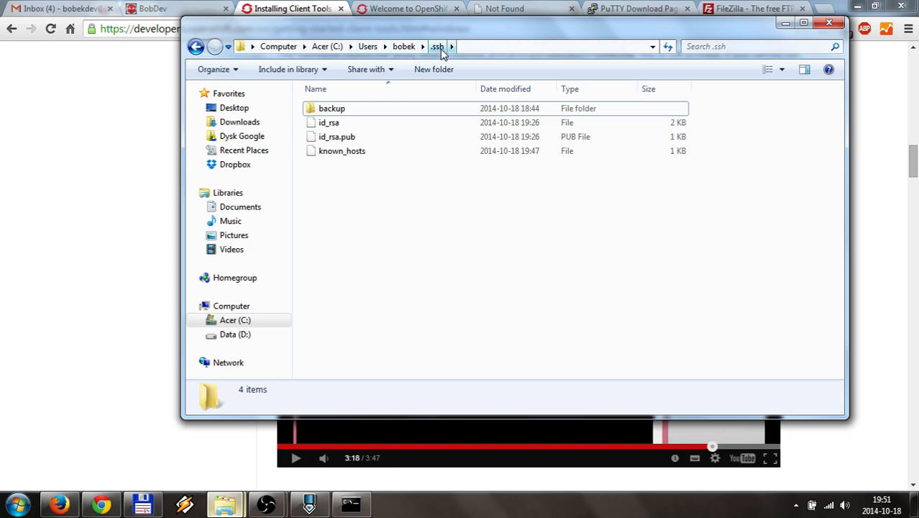
mouse_move(328, 123)
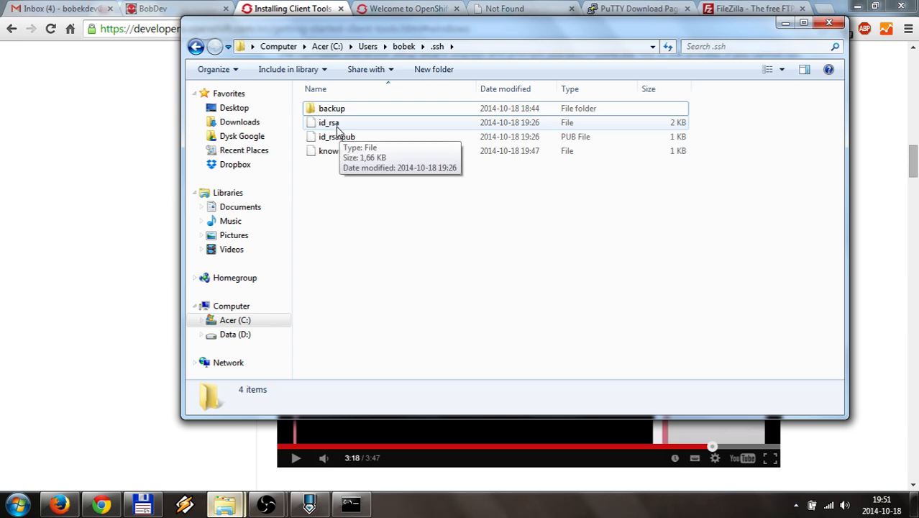
click(328, 122)
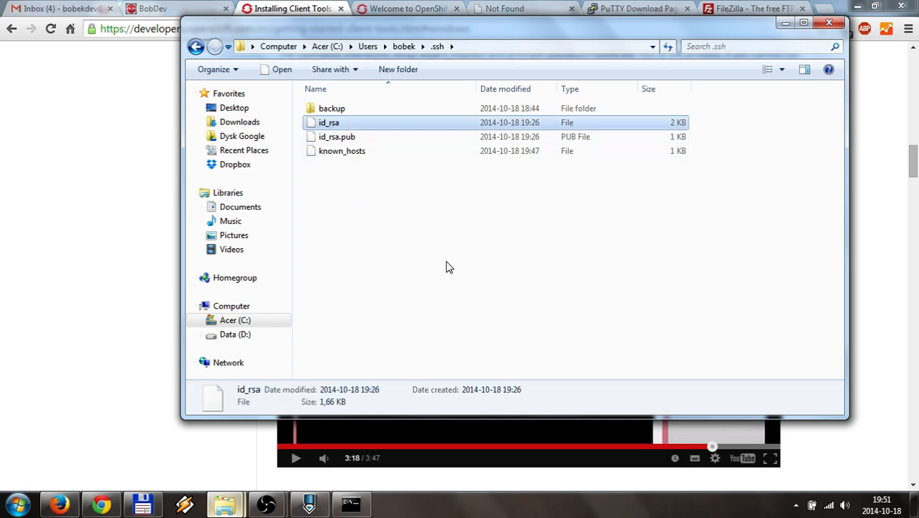
mouse_move(344, 133)
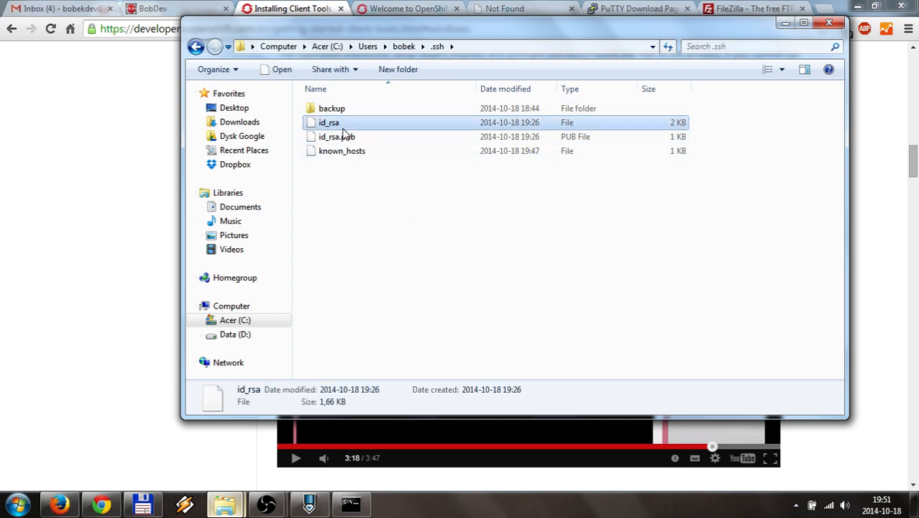
mouse_move(328, 122)
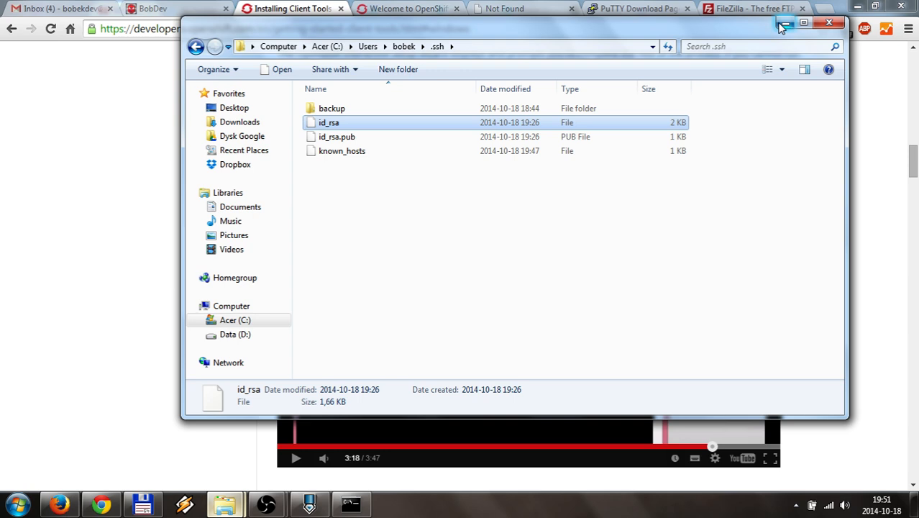
mouse_move(784, 23)
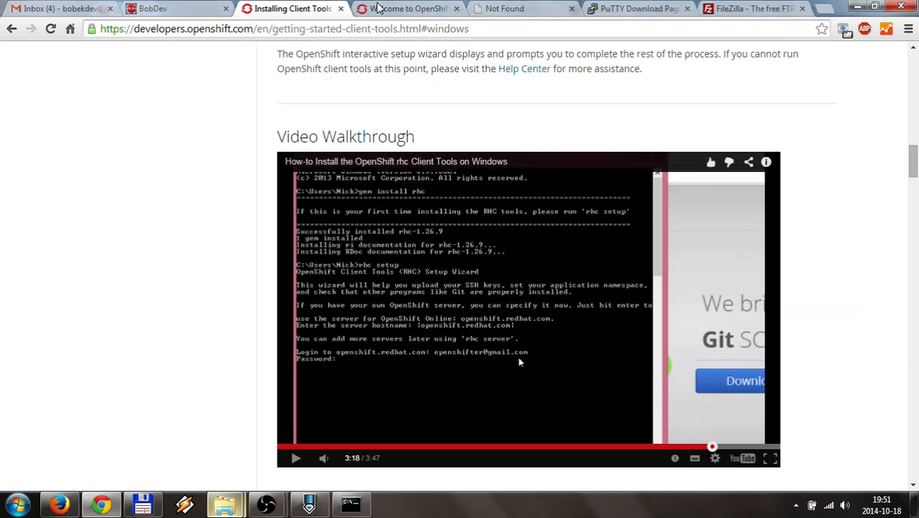
- Start a new OpenShift application and search the application types for 'diy'
click(408, 8)
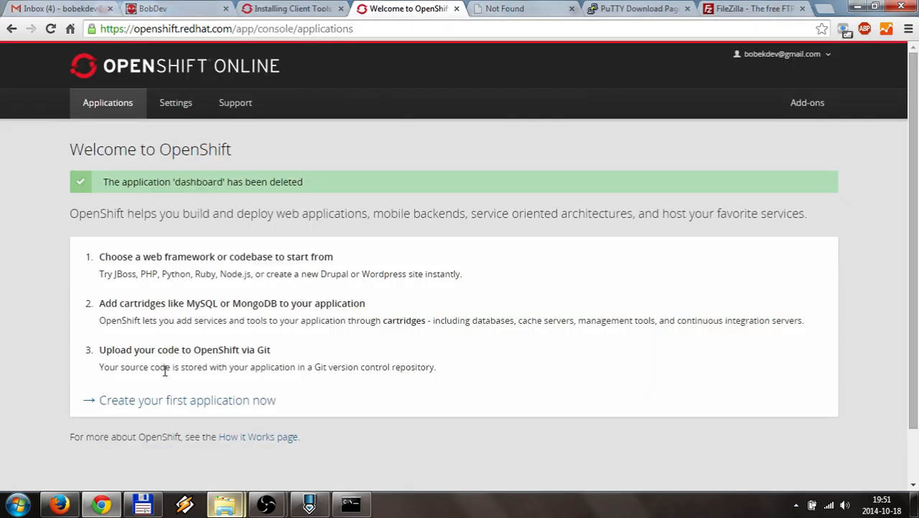
mouse_move(172, 407)
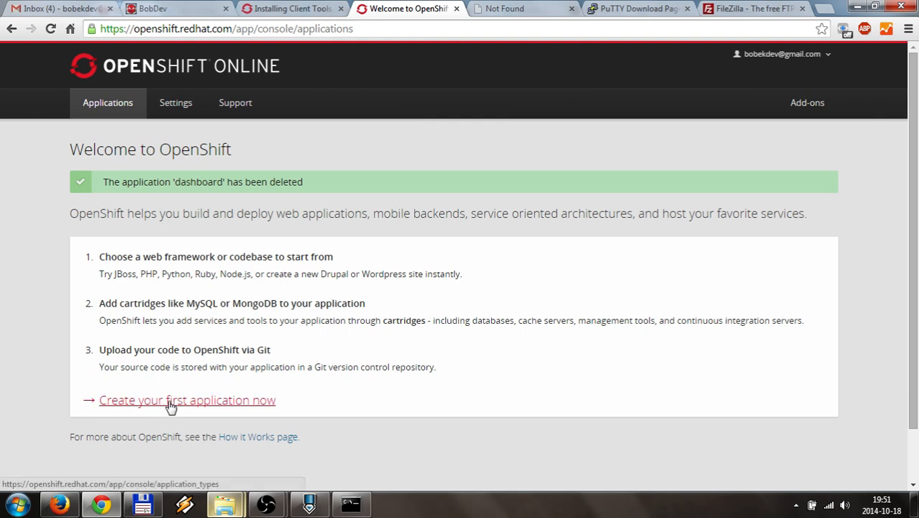
click(186, 400)
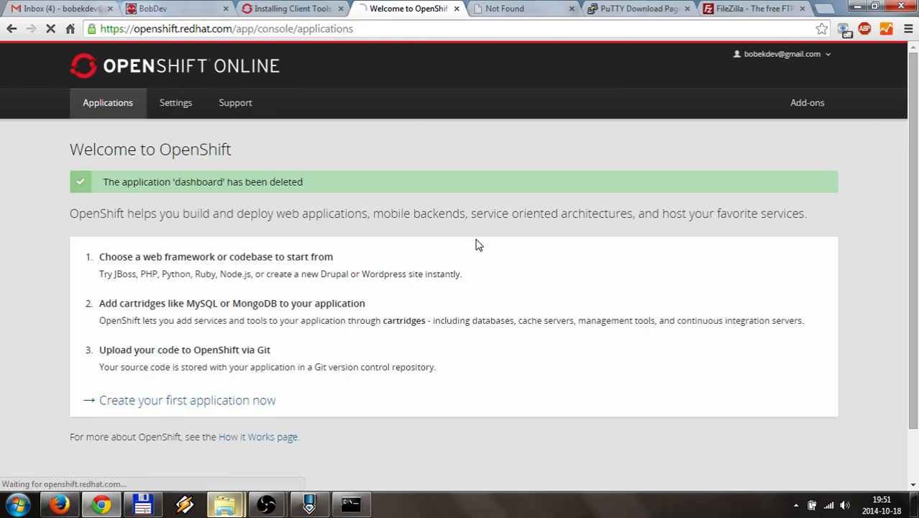
click(186, 400)
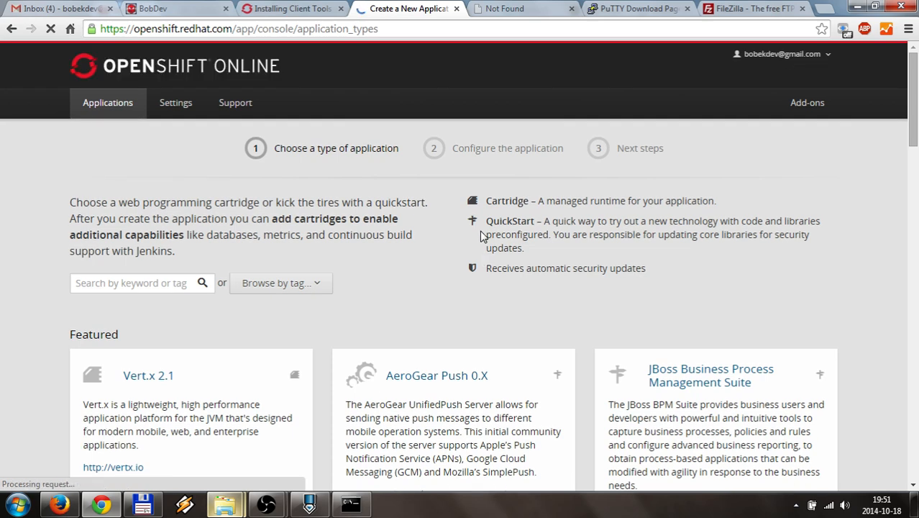
click(137, 282)
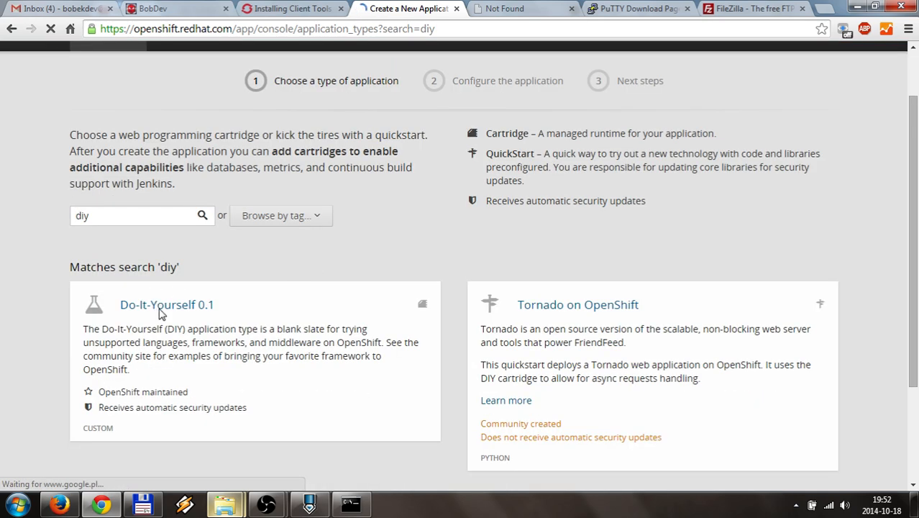
- Choose Do-It-Yourself 0.1 and set the public URL name to 'dashboard'
click(166, 304)
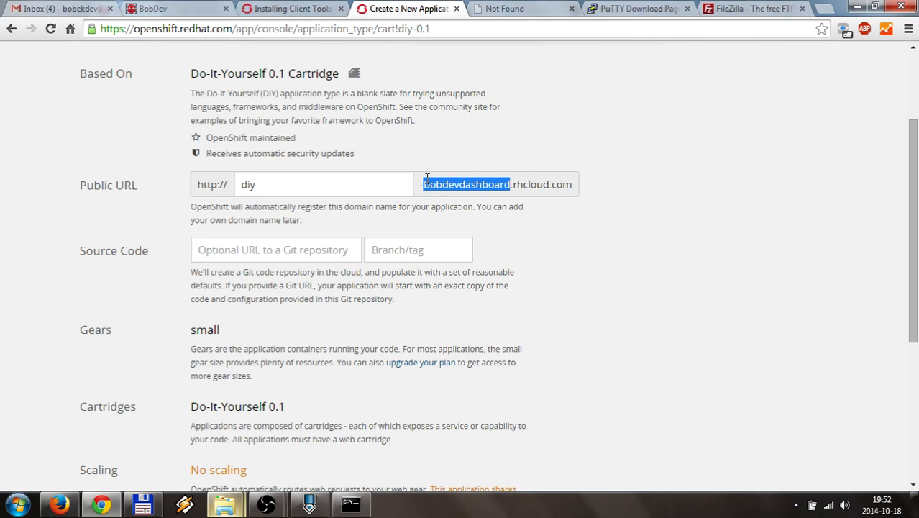
mouse_move(371, 185)
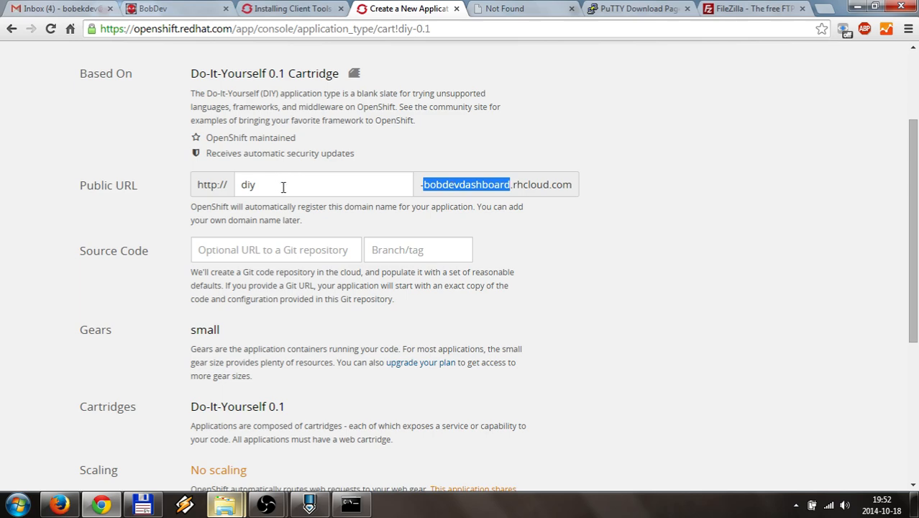
text(da)
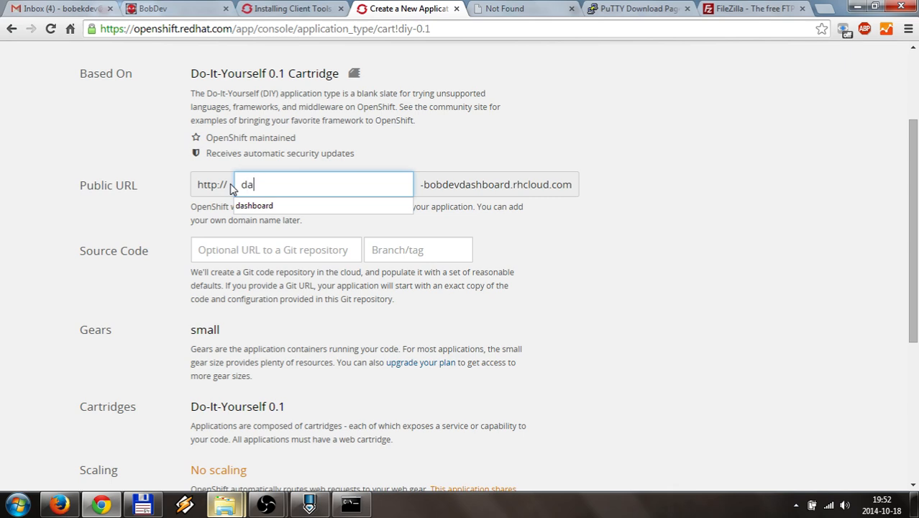
text(shboard)
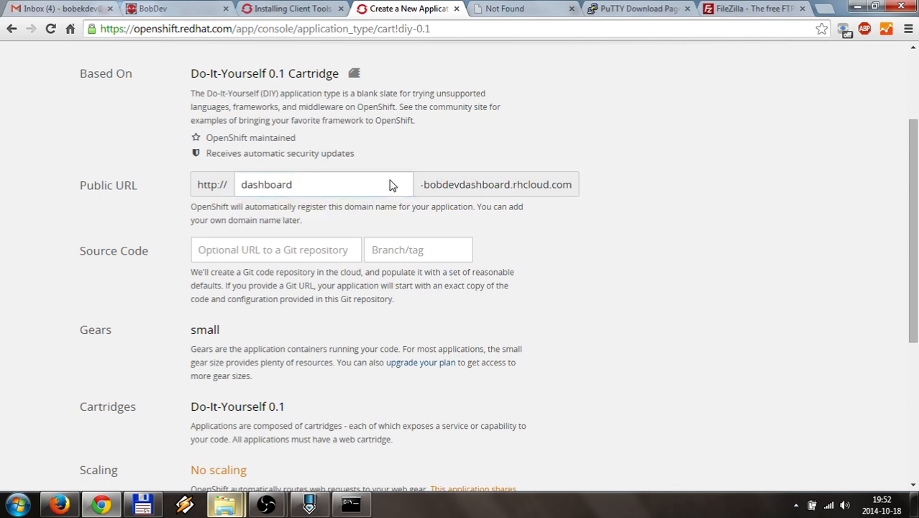
scroll(down, 3)
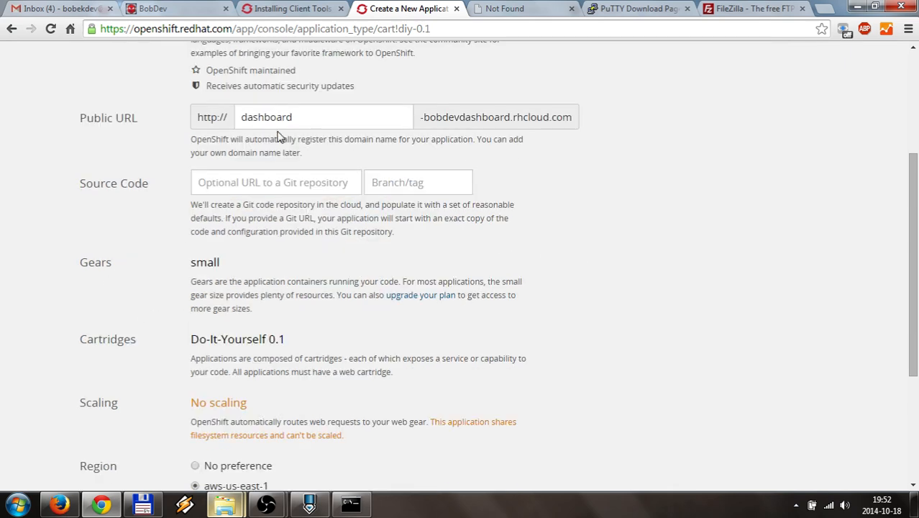
scroll(down, 3)
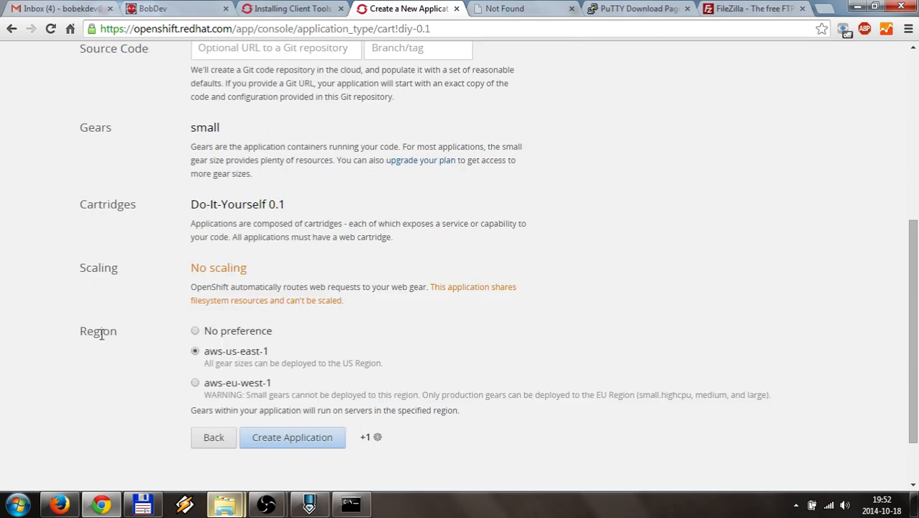
scroll(down, 3)
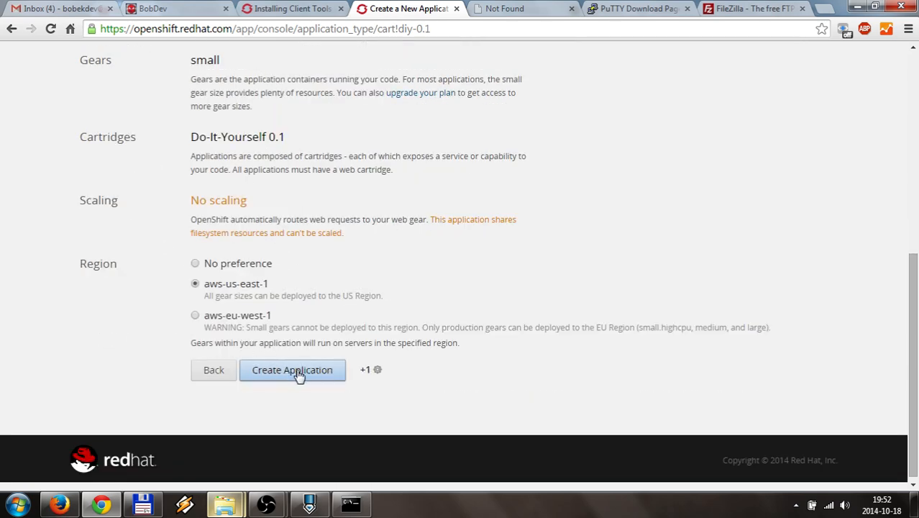
- Submit the 'dashboard' application and close the Not Found tab while it loads
click(292, 369)
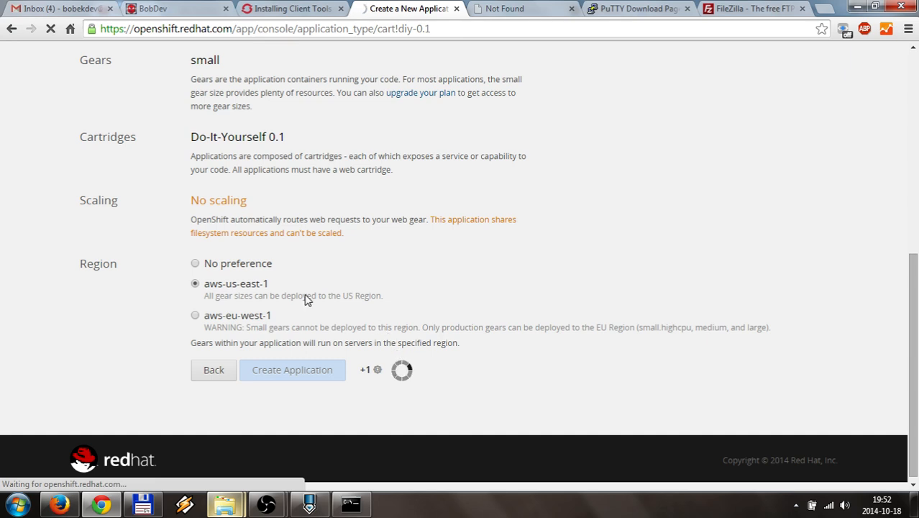
mouse_move(283, 300)
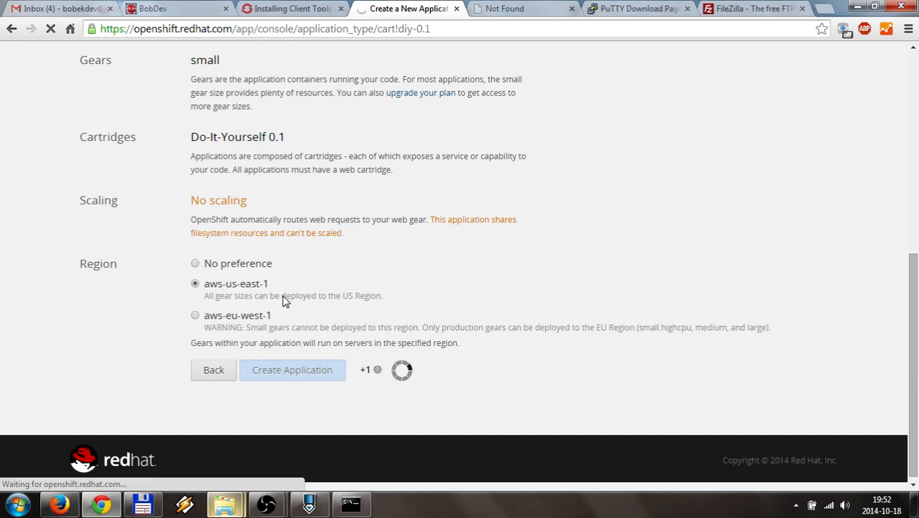
mouse_move(281, 257)
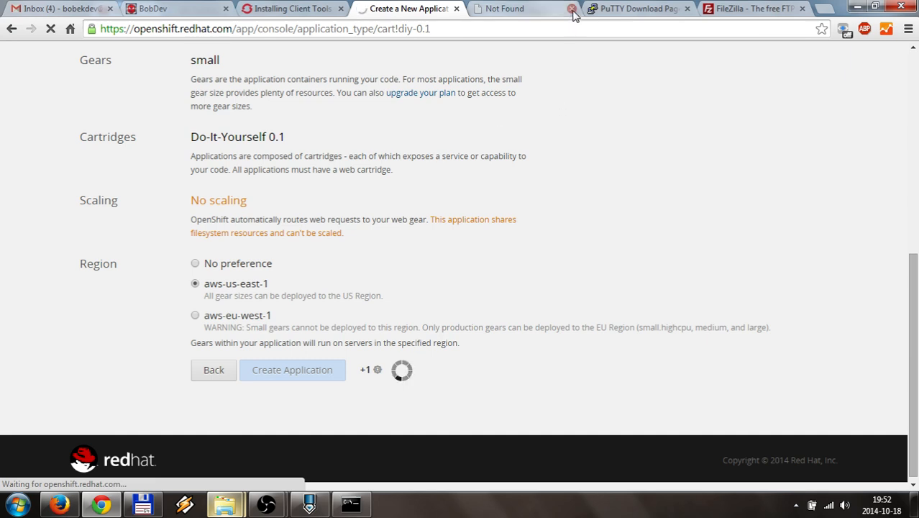
click(571, 8)
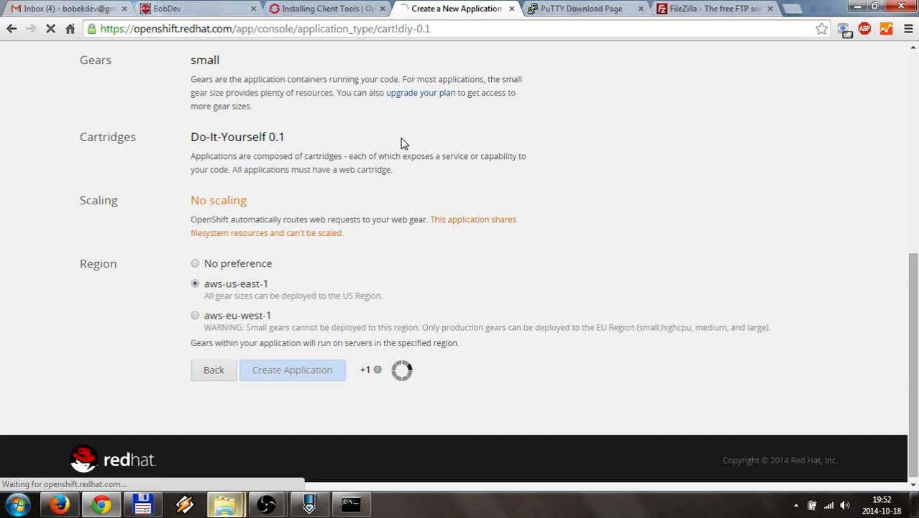
mouse_move(505, 214)
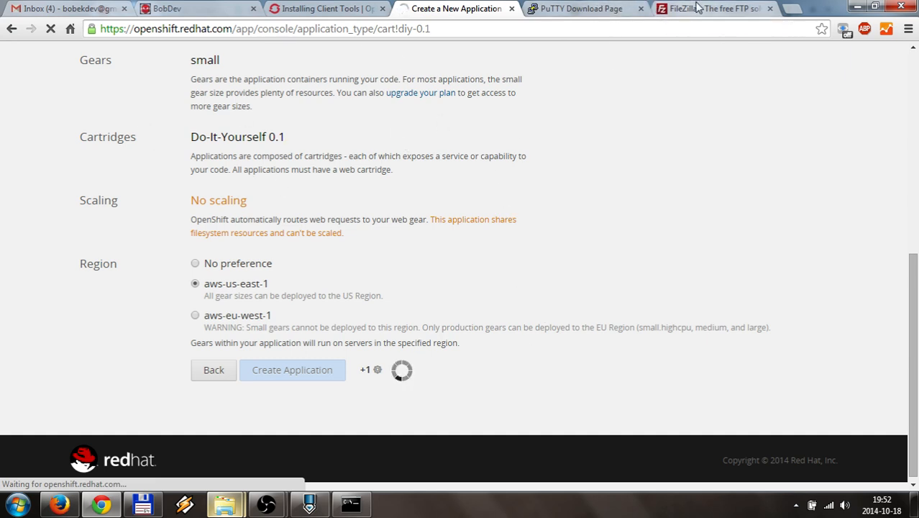
- View the FileZilla and PuTTY download tabs, then return to the OpenShift application tab
click(712, 9)
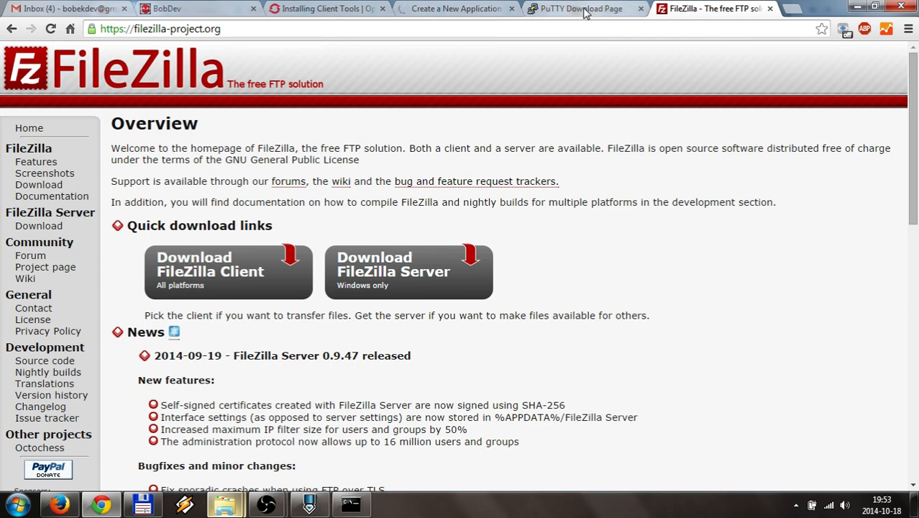
click(579, 9)
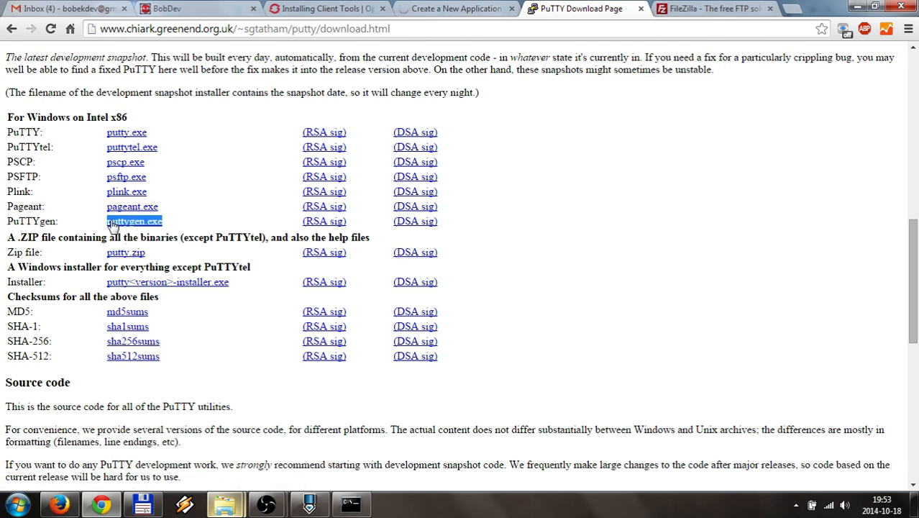
mouse_move(295, 210)
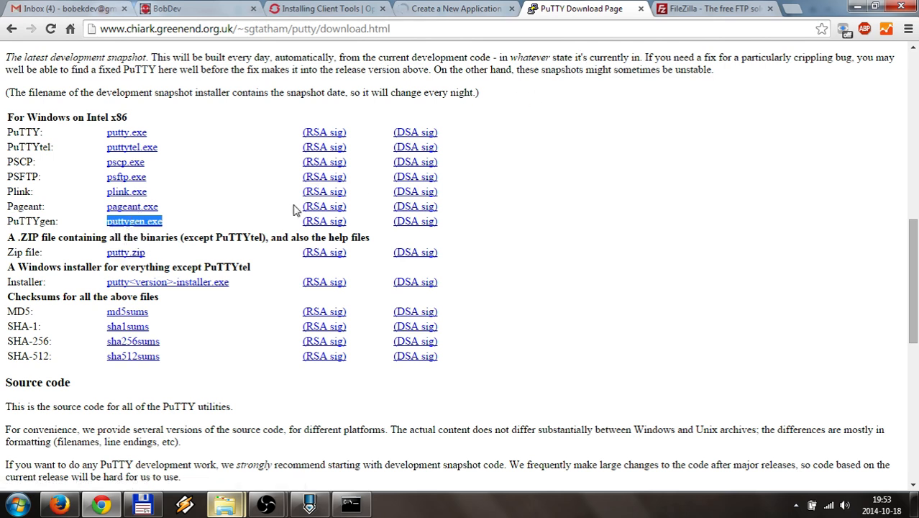
click(457, 8)
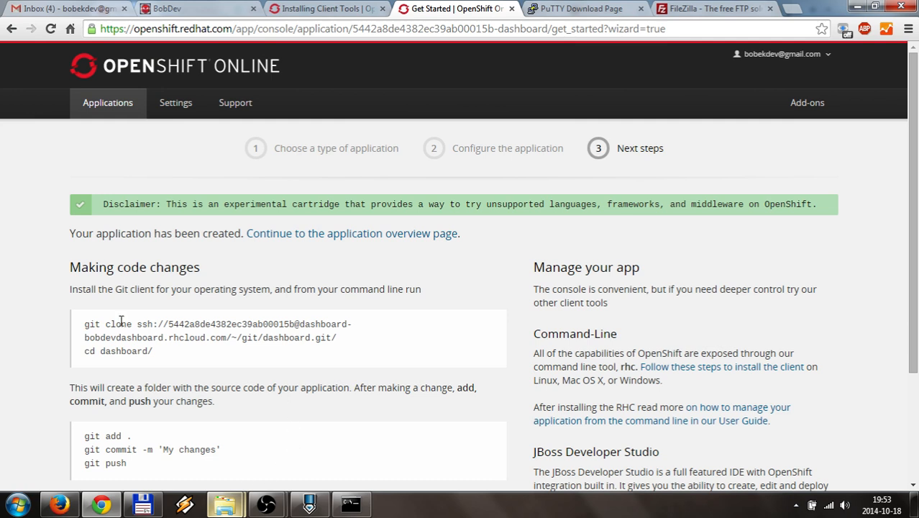
mouse_move(161, 358)
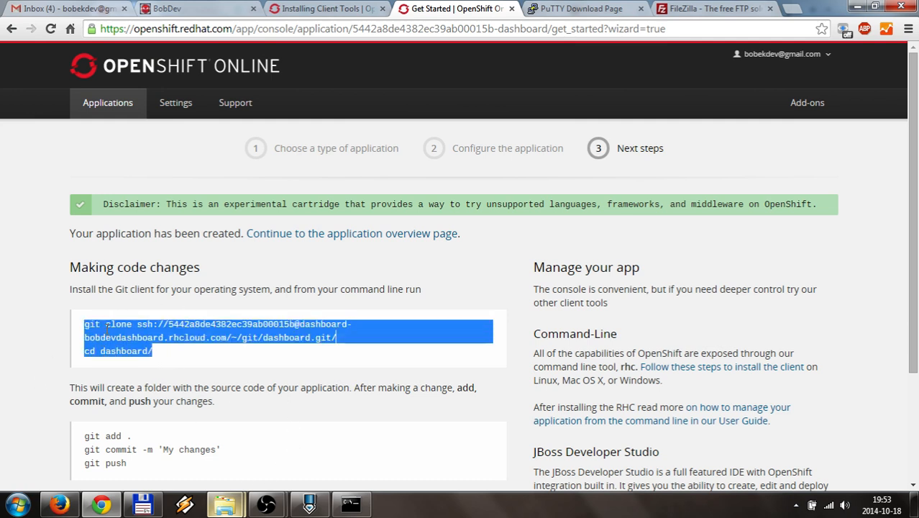
mouse_move(281, 350)
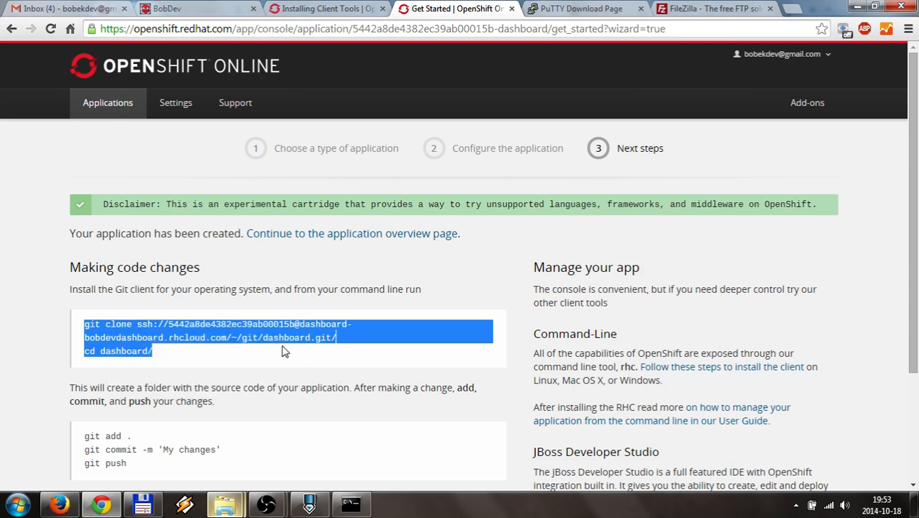
mouse_move(143, 502)
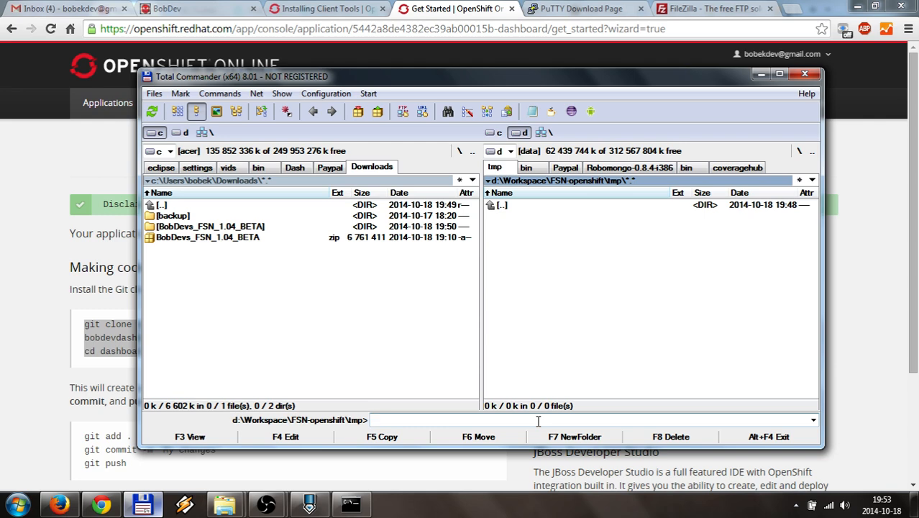
- Open a cmd console in the tmp folder and paste the copied git clone commands
text(cmd)
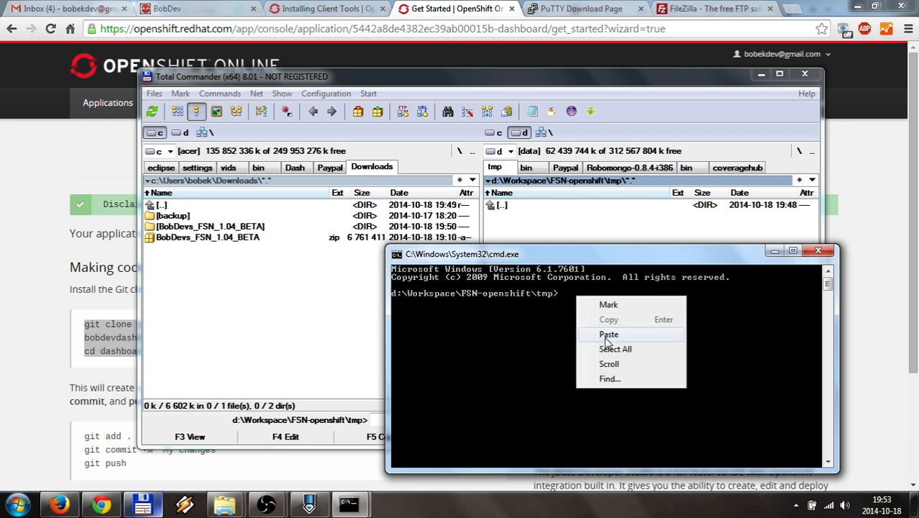
click(608, 333)
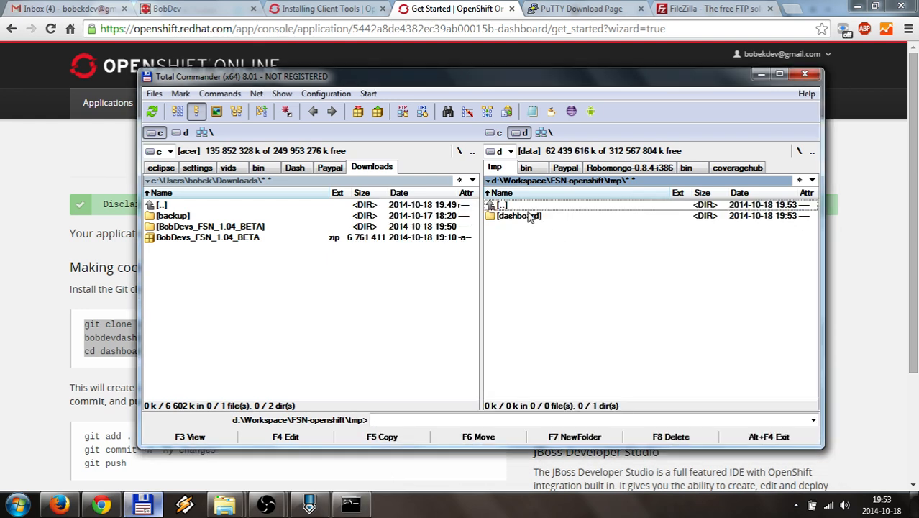
- In dashboard\diy, delete index.html and testrubyserver.rb to the Recycle Bin
double_click(517, 215)
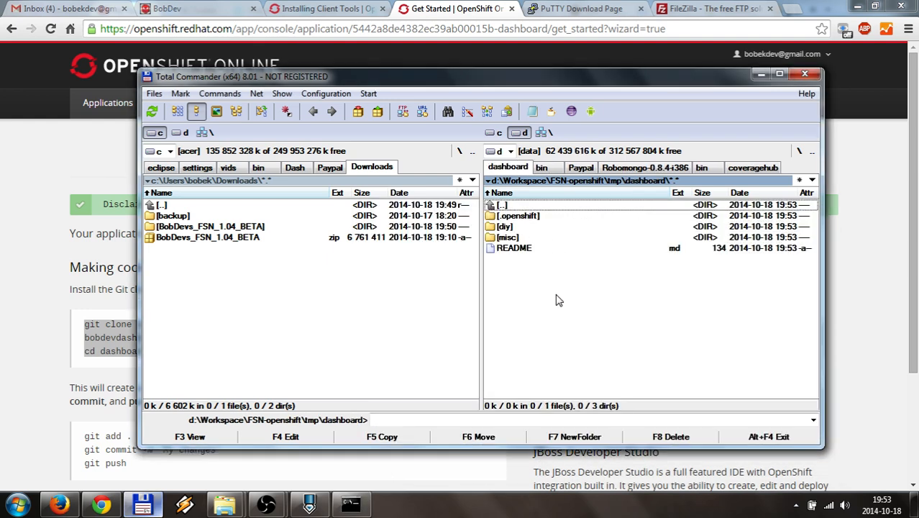
mouse_move(555, 269)
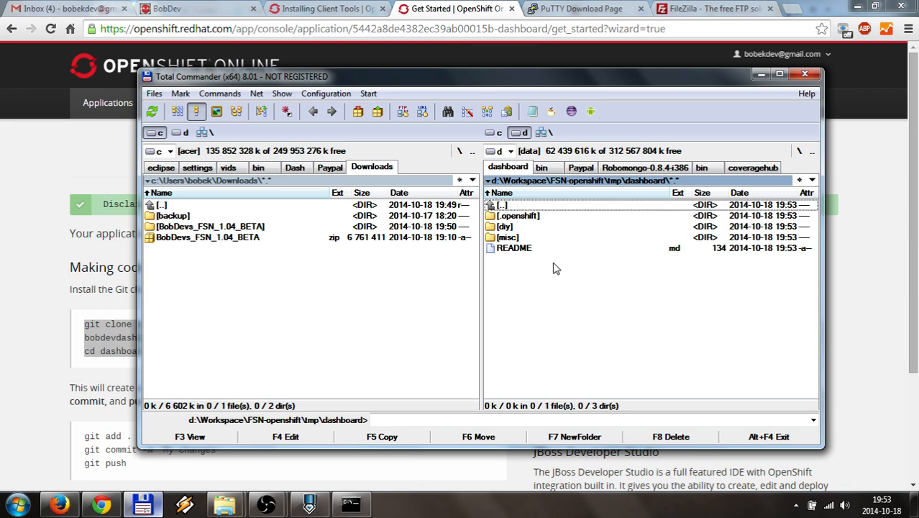
mouse_move(510, 208)
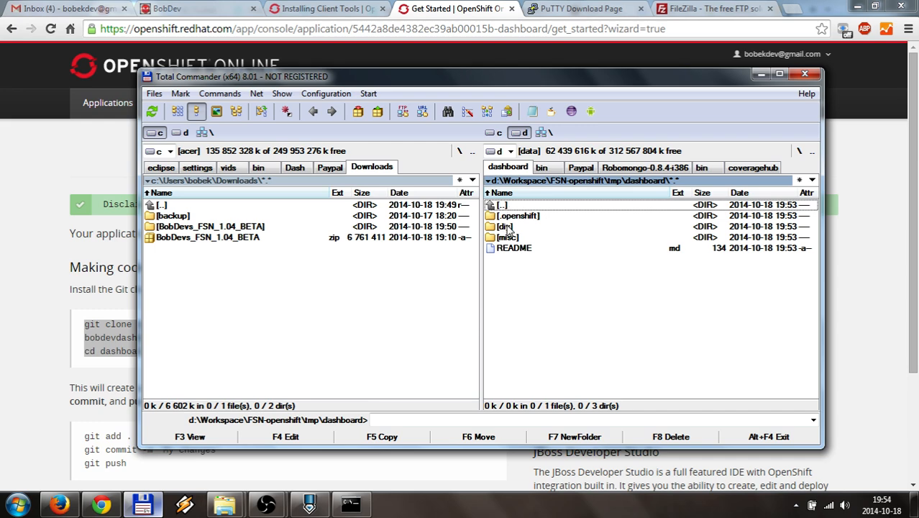
click(506, 226)
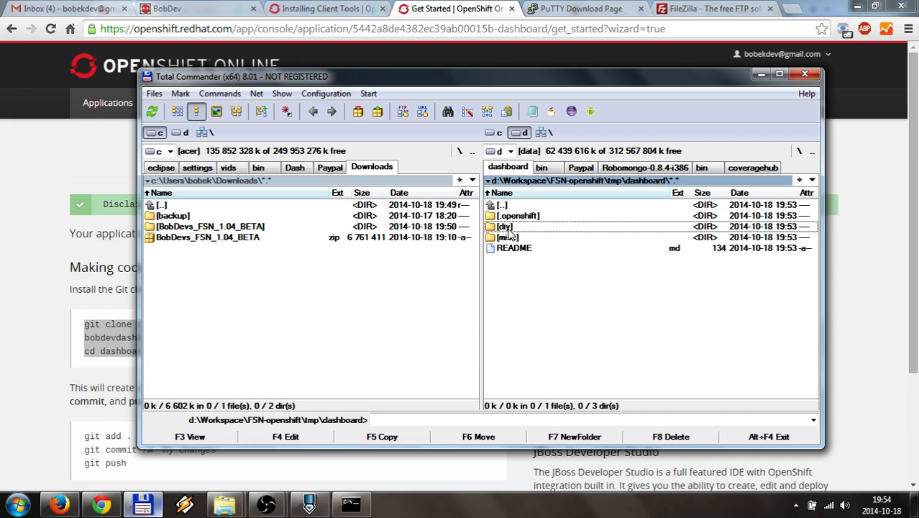
double_click(506, 226)
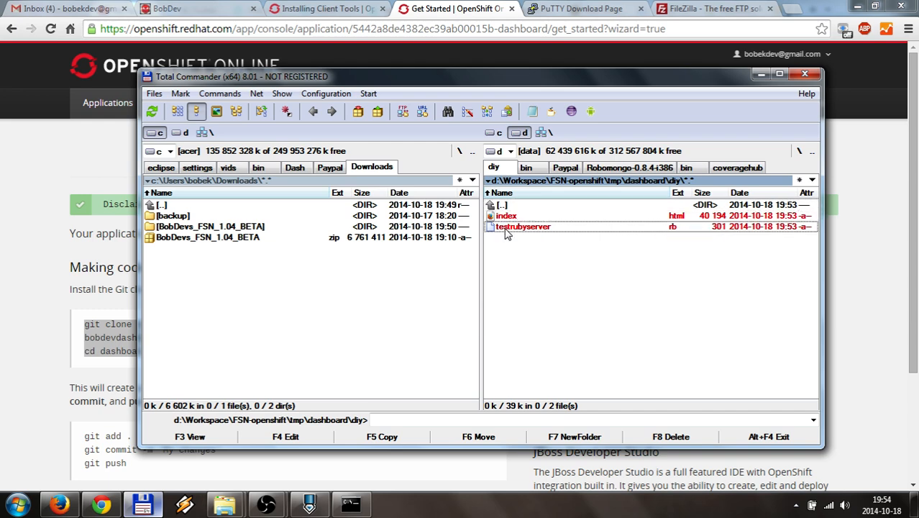
click(523, 227)
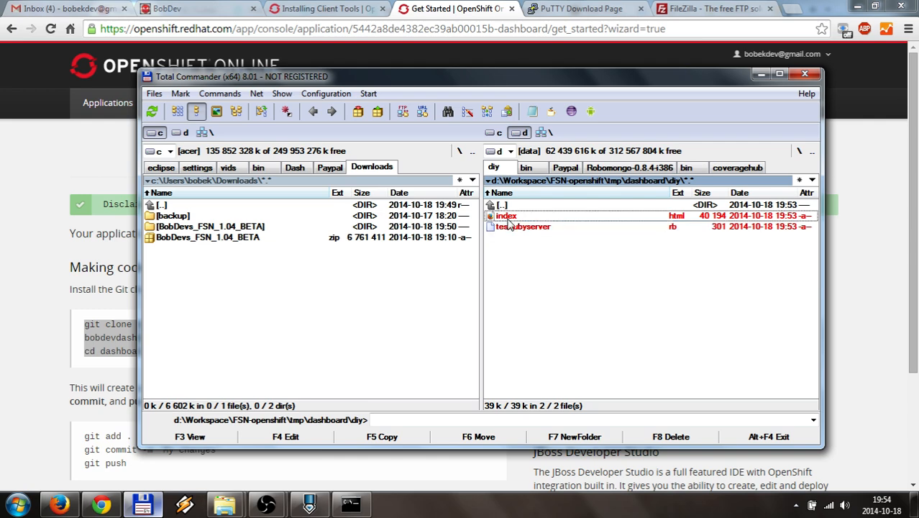
click(671, 436)
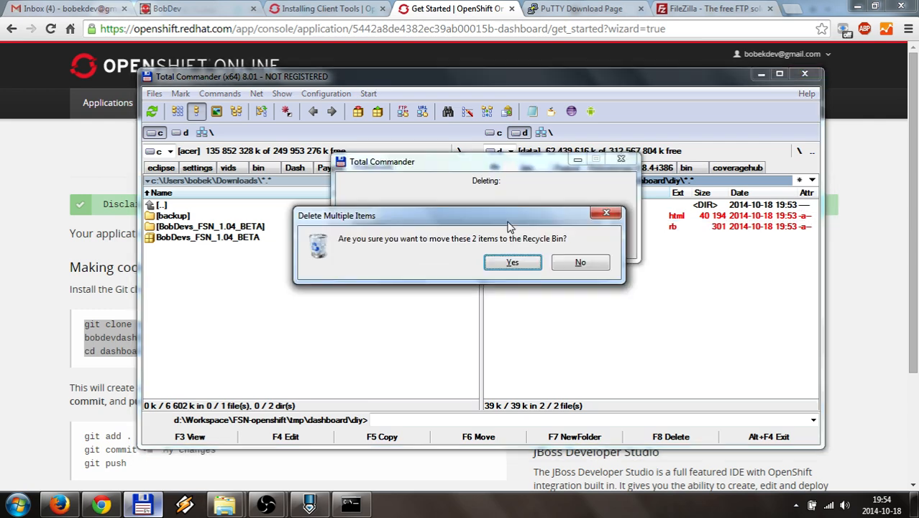
click(512, 262)
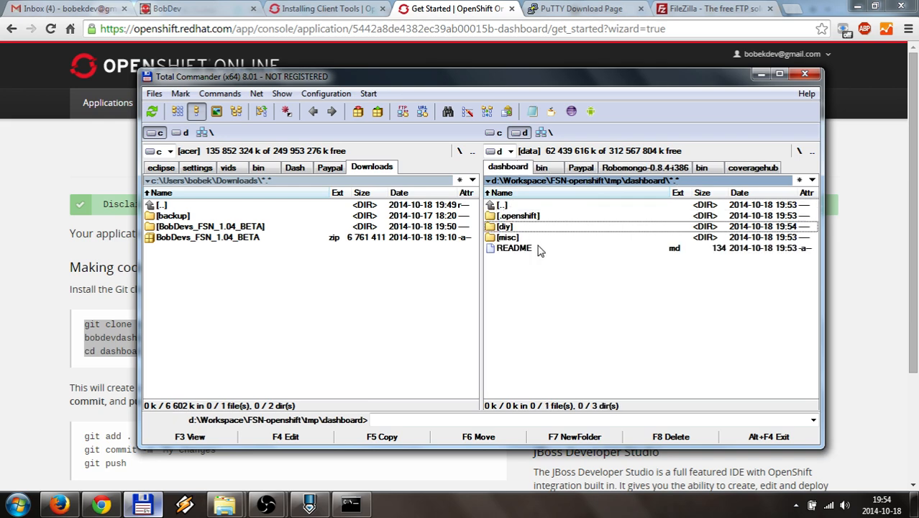
mouse_move(514, 225)
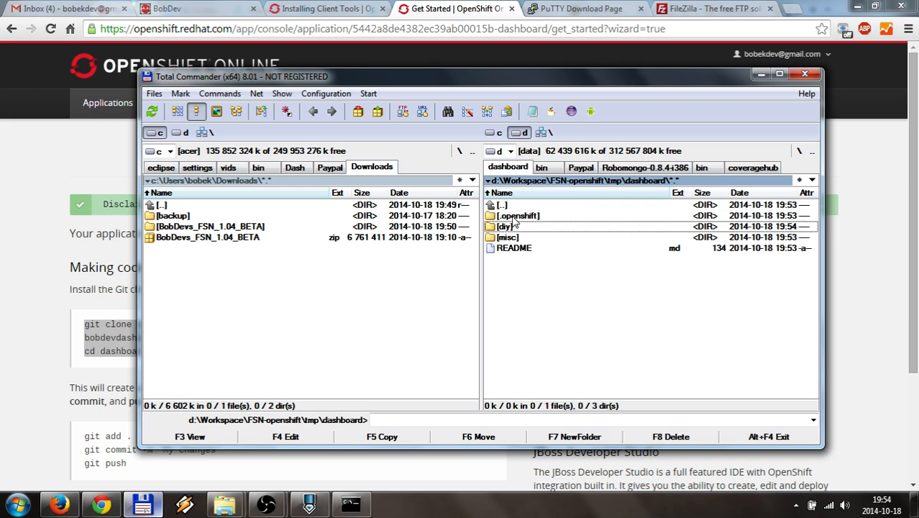
- Copy start and stop from the BobDevs_FSN_1.04_BETA hooks folder into .openshift\action_hooks
double_click(517, 215)
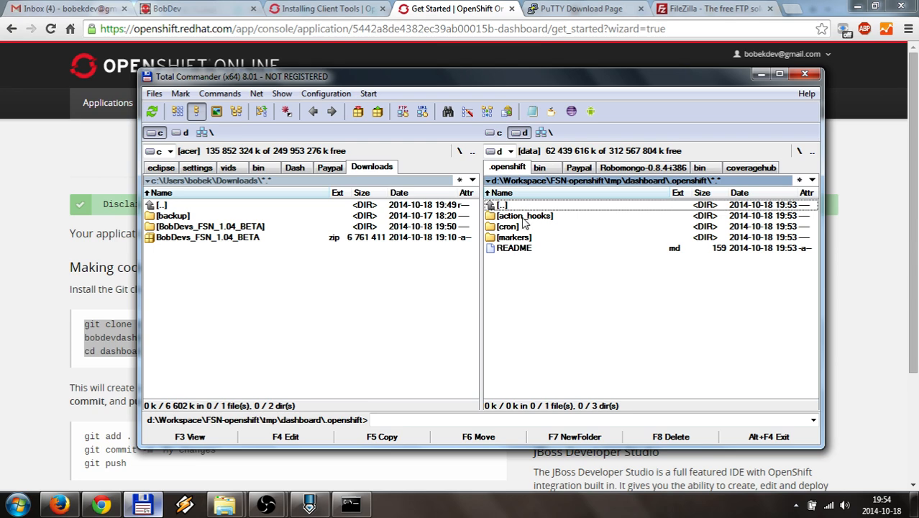
double_click(523, 215)
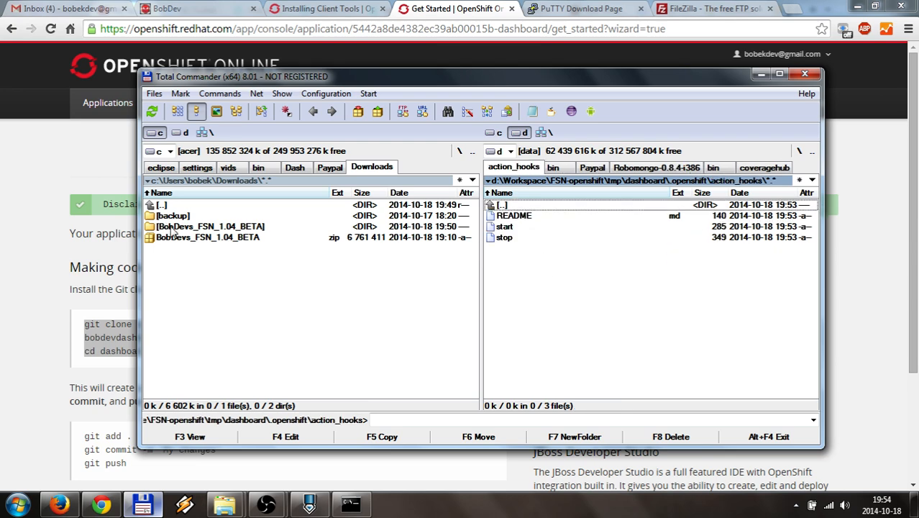
double_click(209, 226)
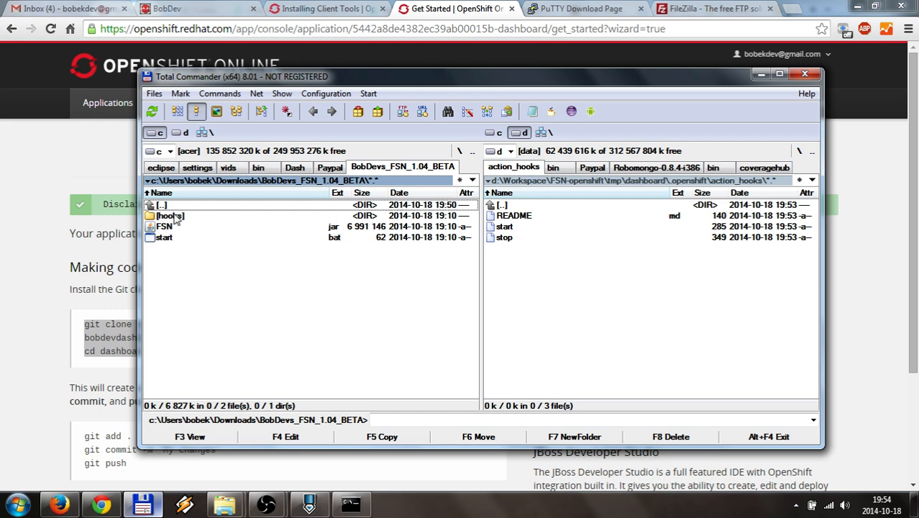
double_click(171, 216)
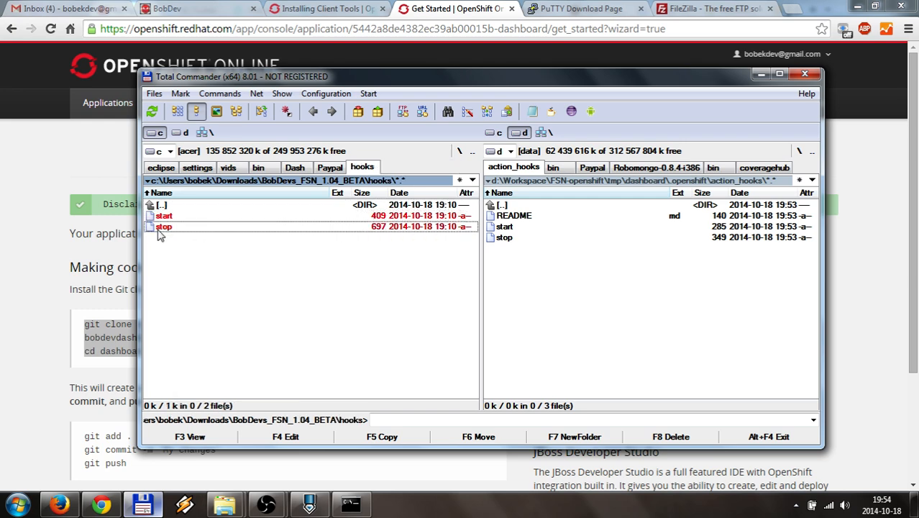
click(164, 226)
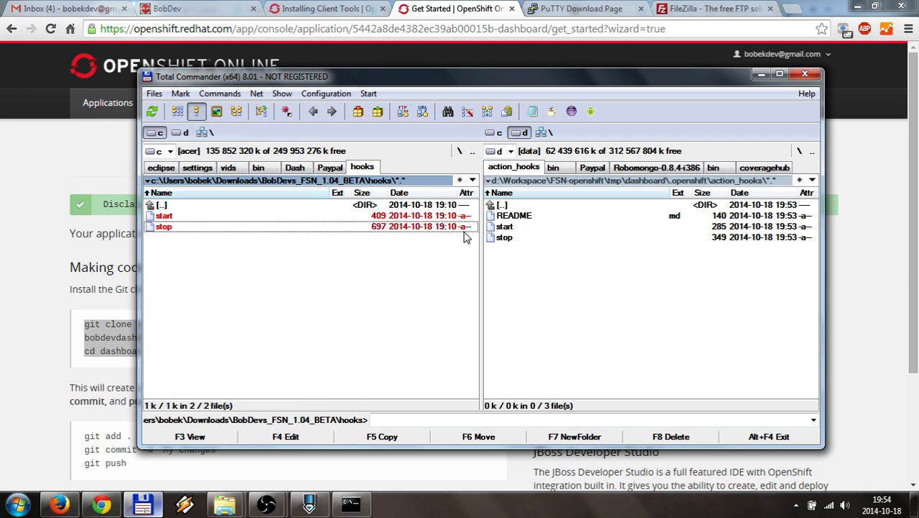
mouse_move(575, 232)
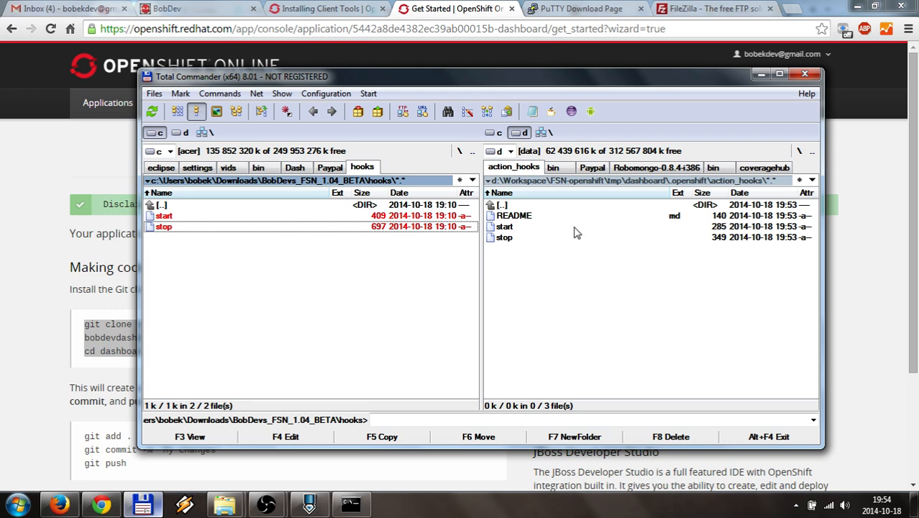
click(164, 215)
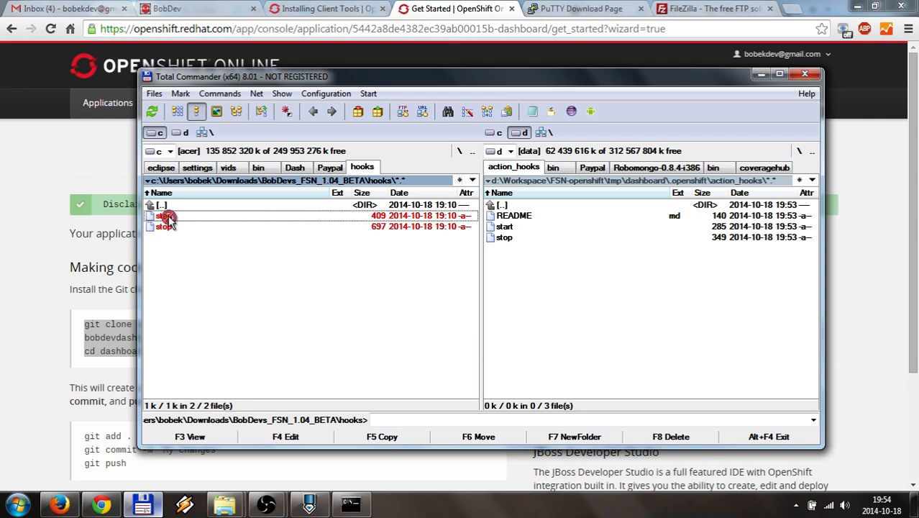
click(382, 436)
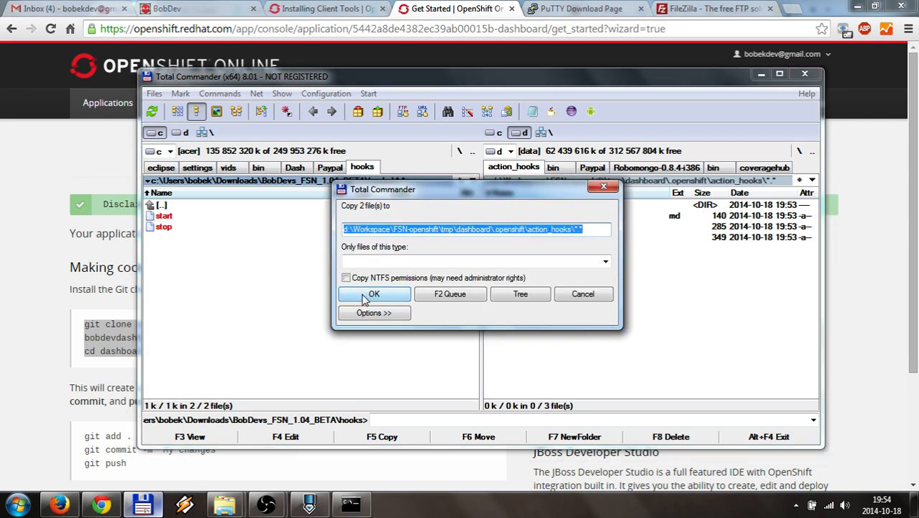
click(374, 294)
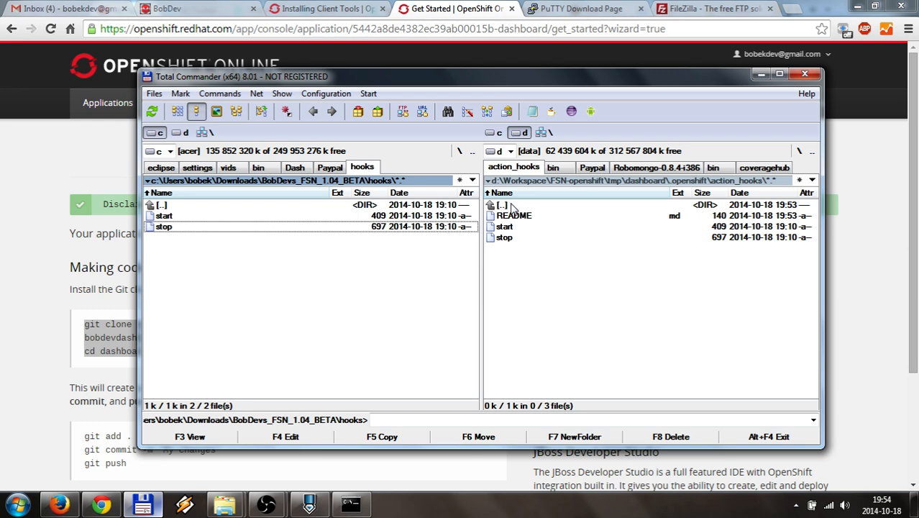
- Go back up to the tmp folder and right-click the dashboard folder
click(502, 205)
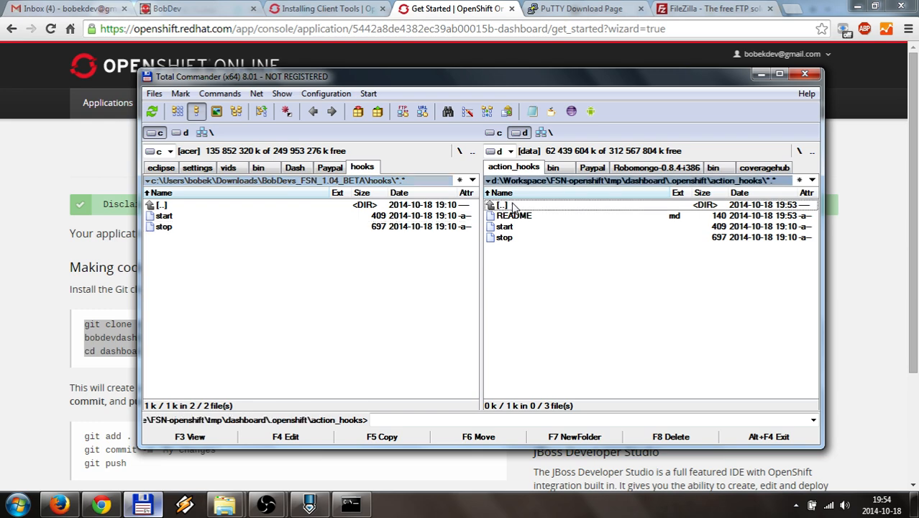
double_click(504, 204)
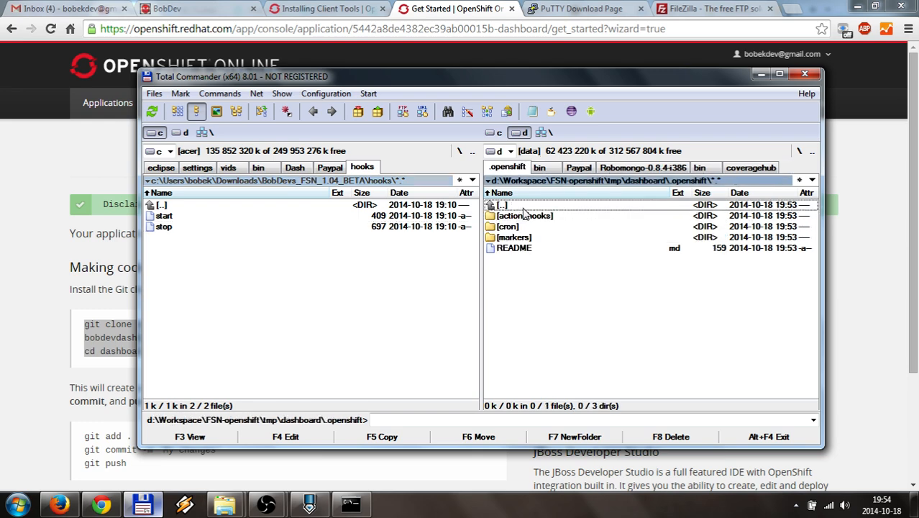
double_click(501, 204)
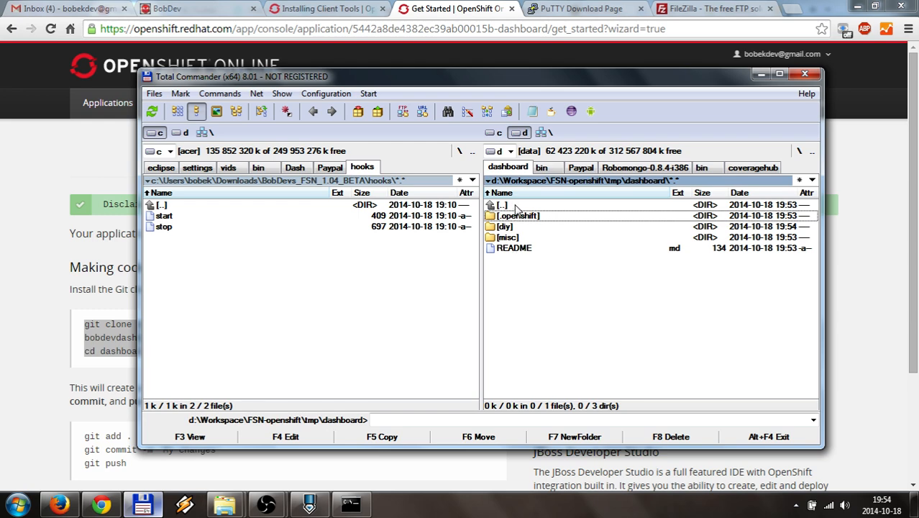
right_click(517, 215)
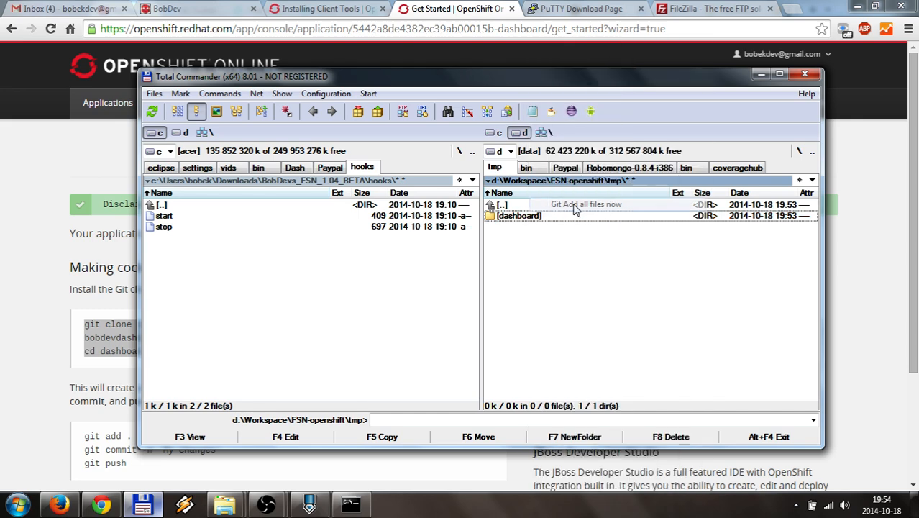
- Open Git GUI for dashboard and enter the commit message 'my first commit'
right_click(518, 216)
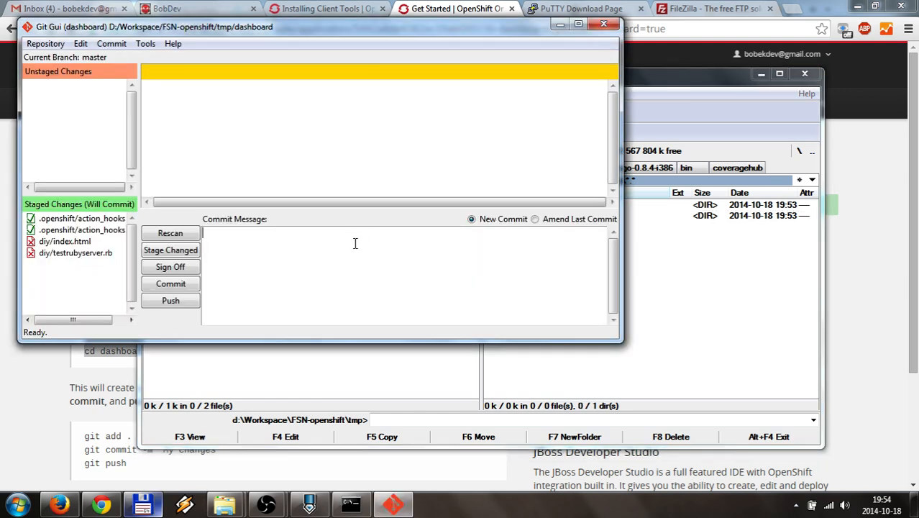
text(my)
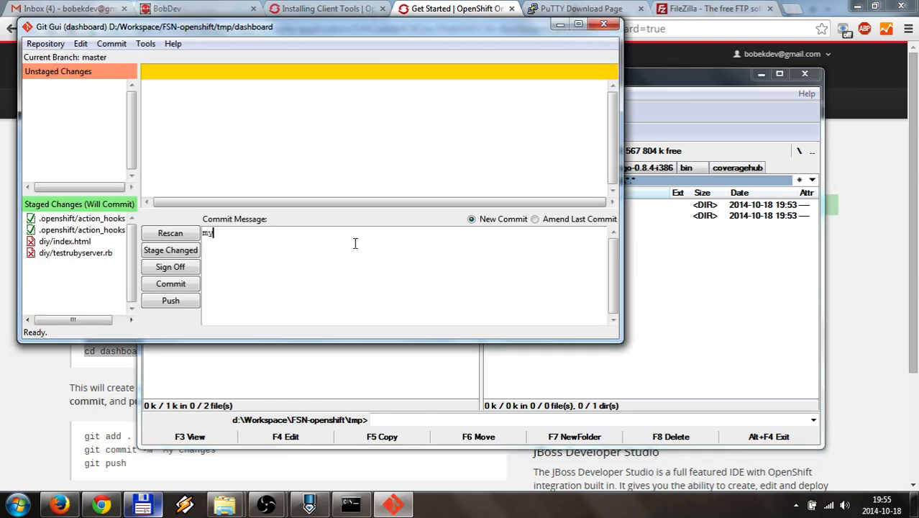
text(first)
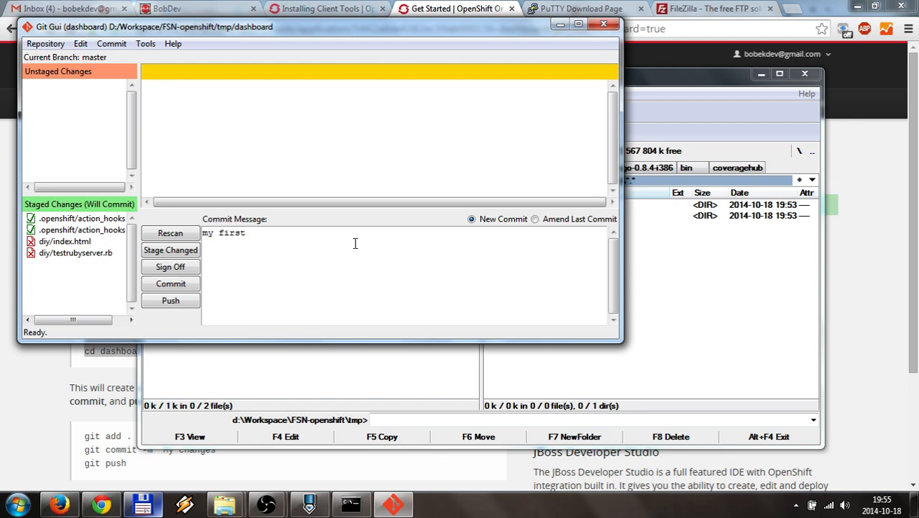
text(commit)
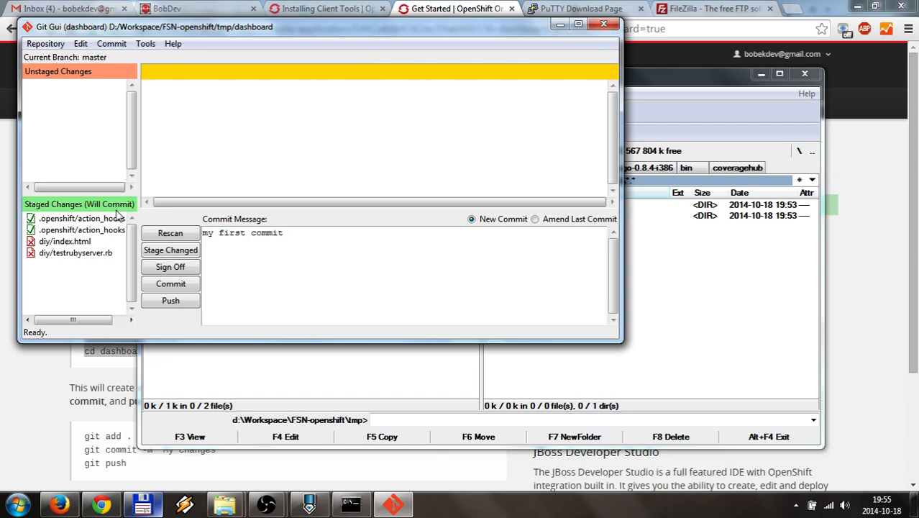
- Review diffs for the start and stop hooks and the removed diy files
click(82, 218)
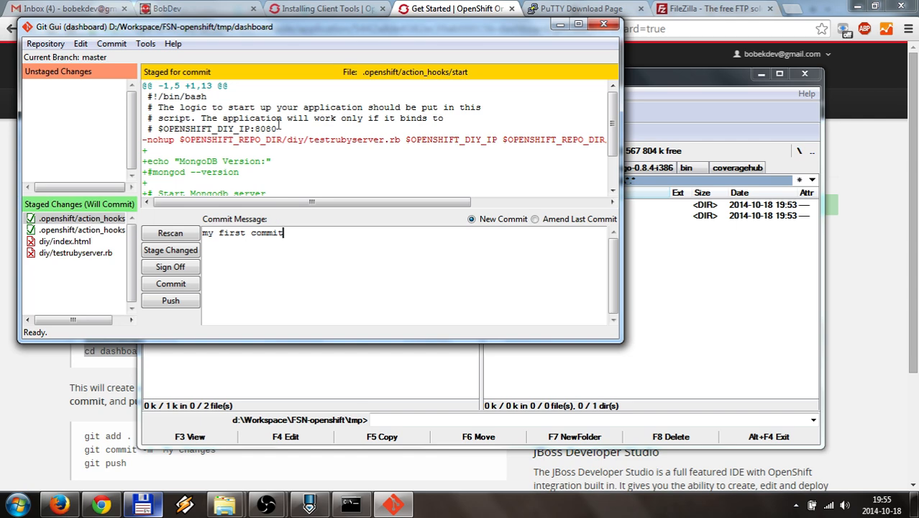
click(65, 241)
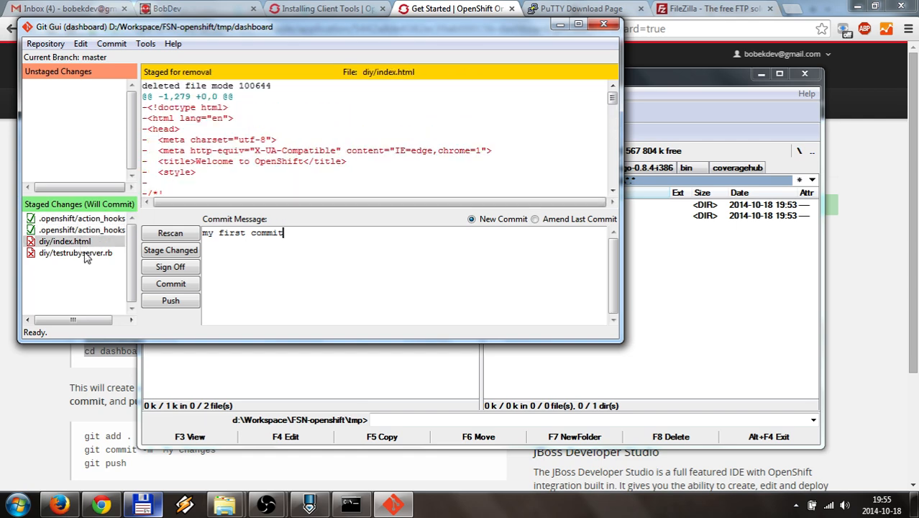
click(75, 253)
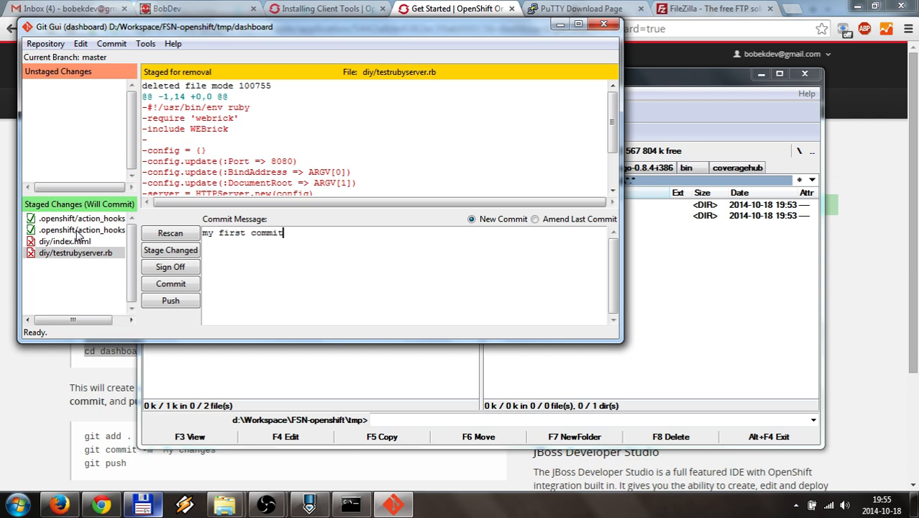
click(83, 218)
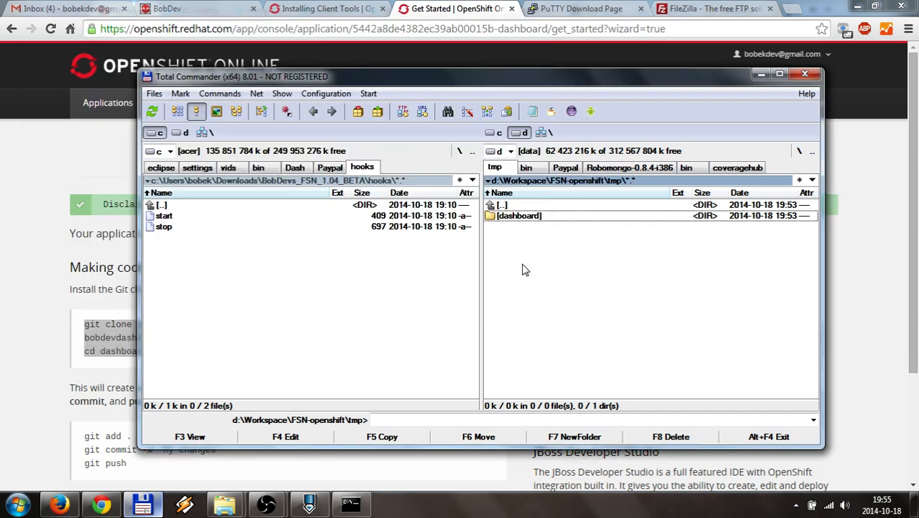
- Open a console in the dashboard folder, run git push origin, and move it aside
double_click(519, 215)
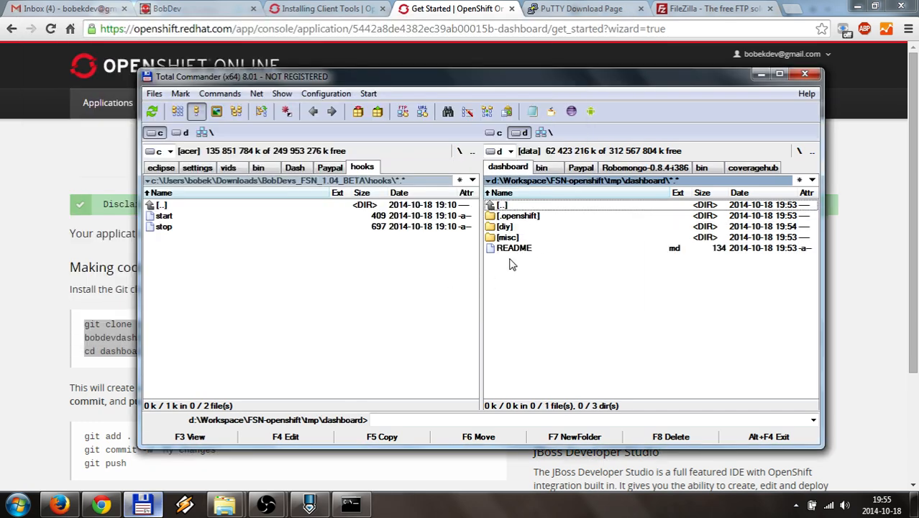
mouse_move(538, 300)
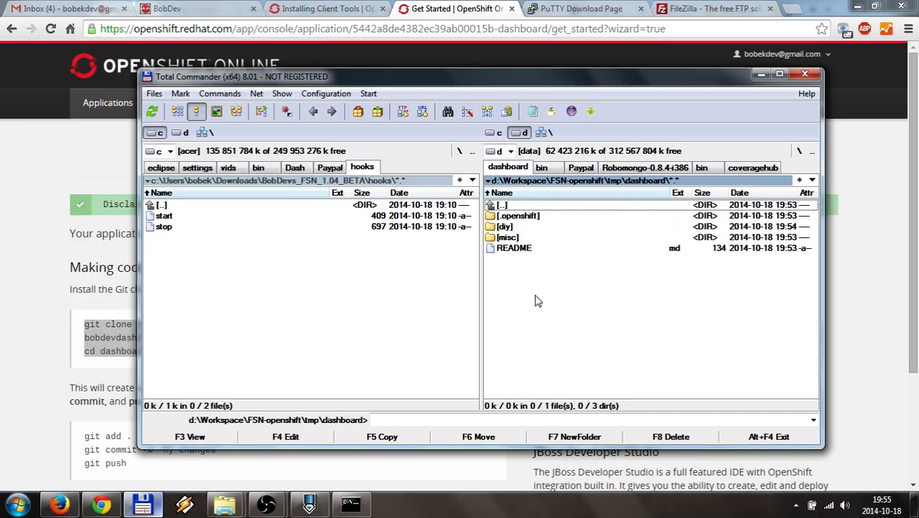
text(cmd)
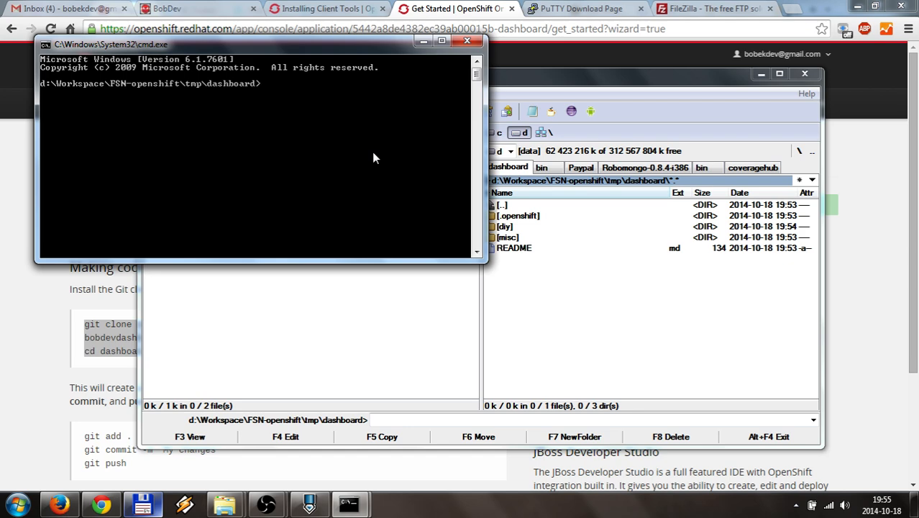
text(git push)
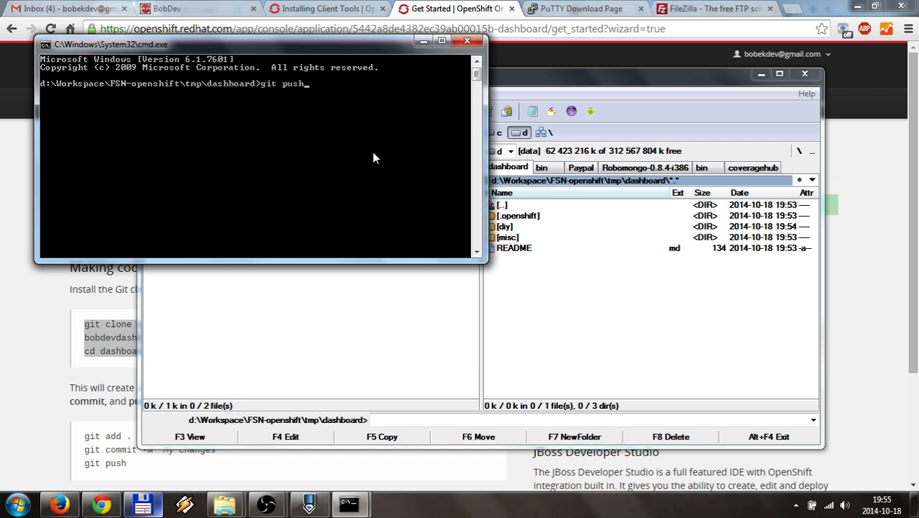
text(origin)
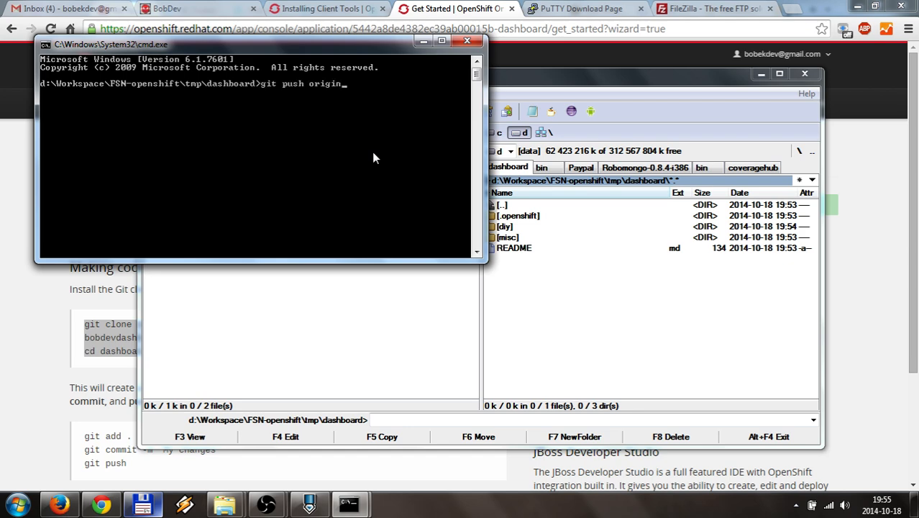
key(Return)
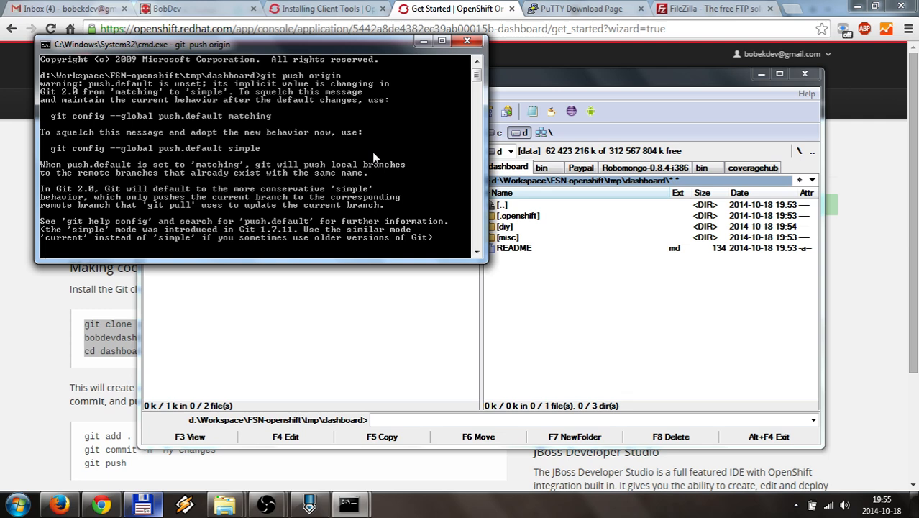
mouse_move(321, 177)
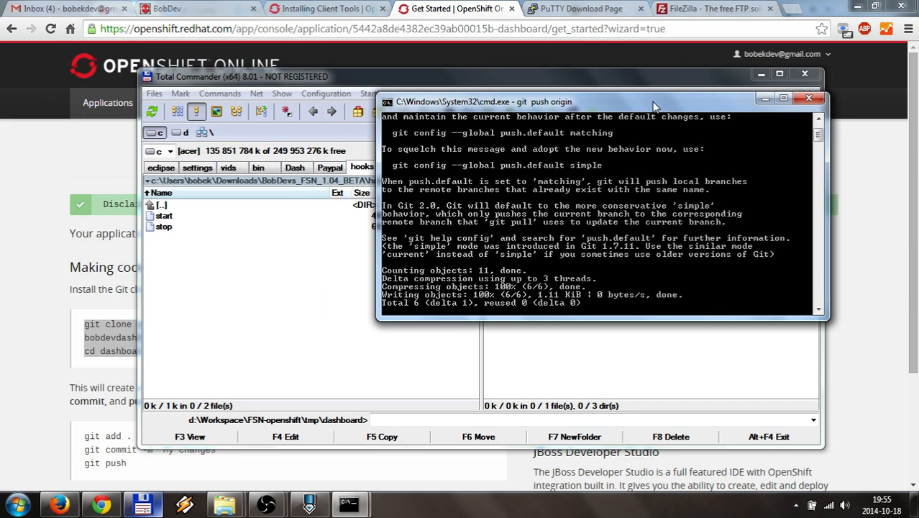
drag(653, 101, 640, 69)
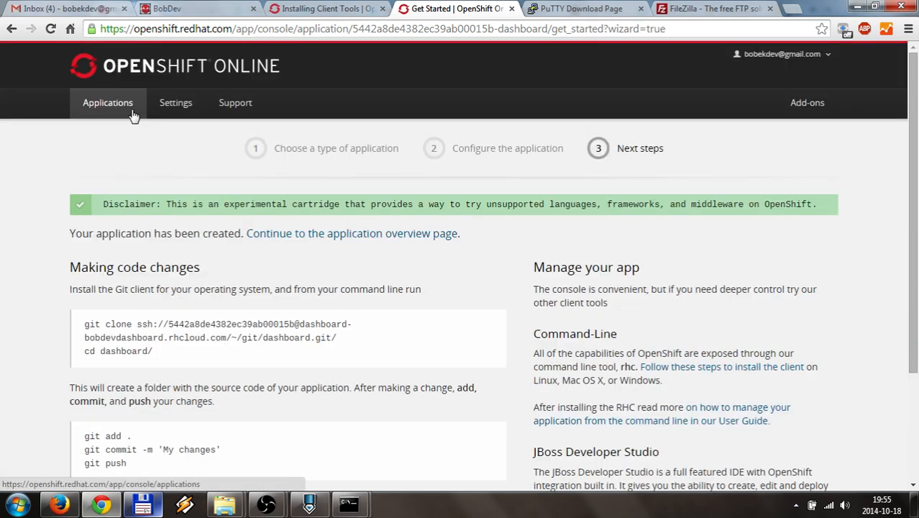
mouse_move(138, 175)
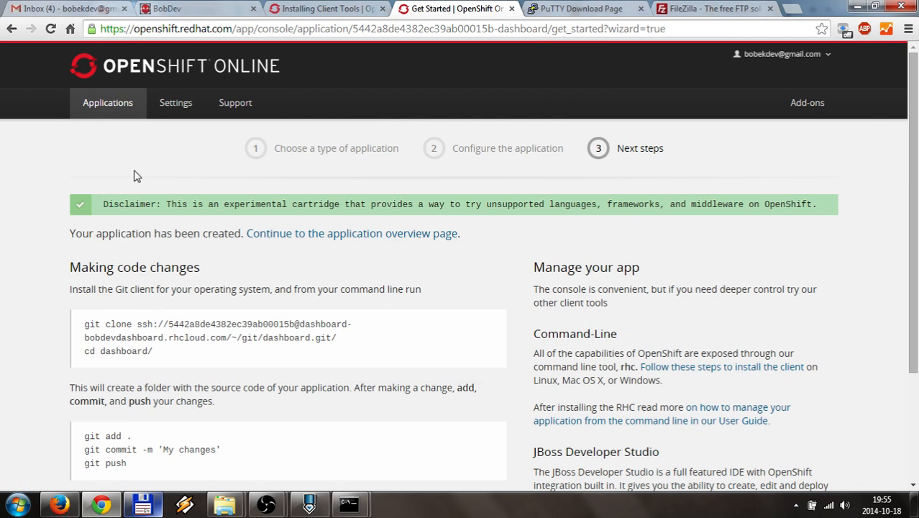
mouse_move(281, 241)
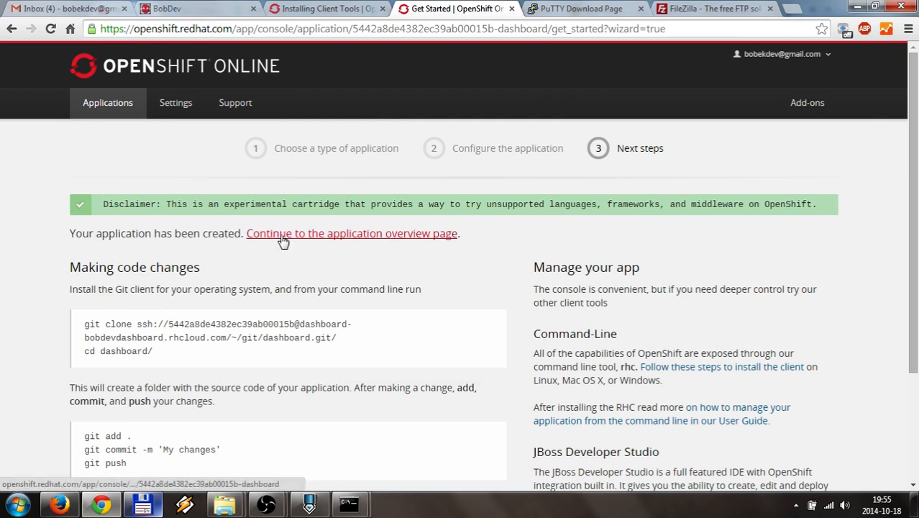
- Add the MongoDB 2.4 cartridge to dashboard, then check push output and close the console
click(351, 233)
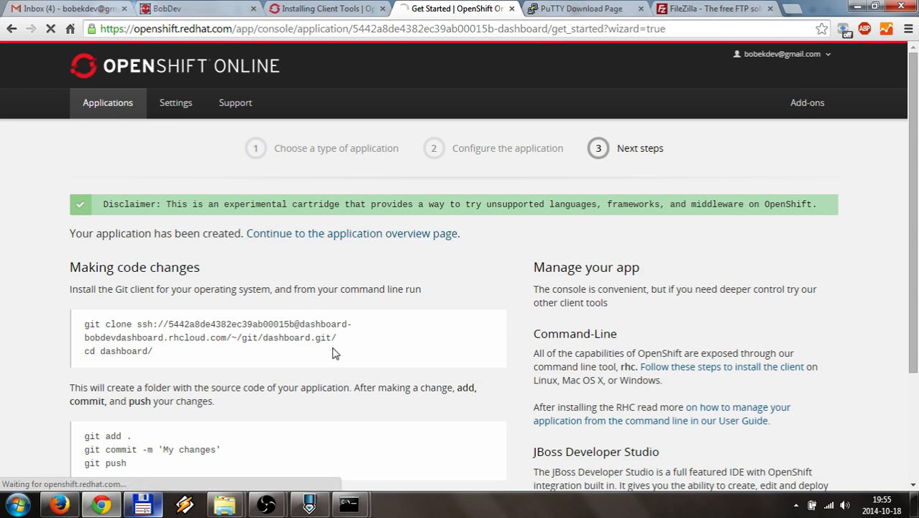
click(352, 233)
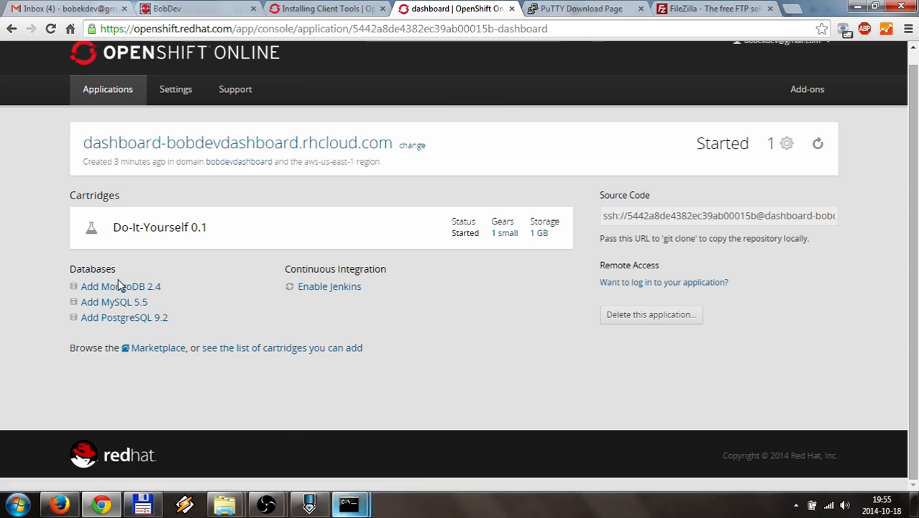
click(120, 286)
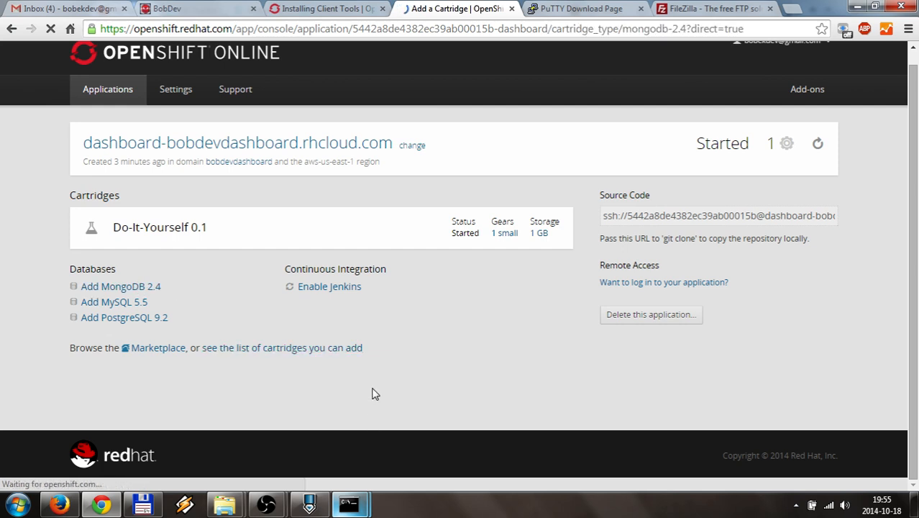
click(120, 286)
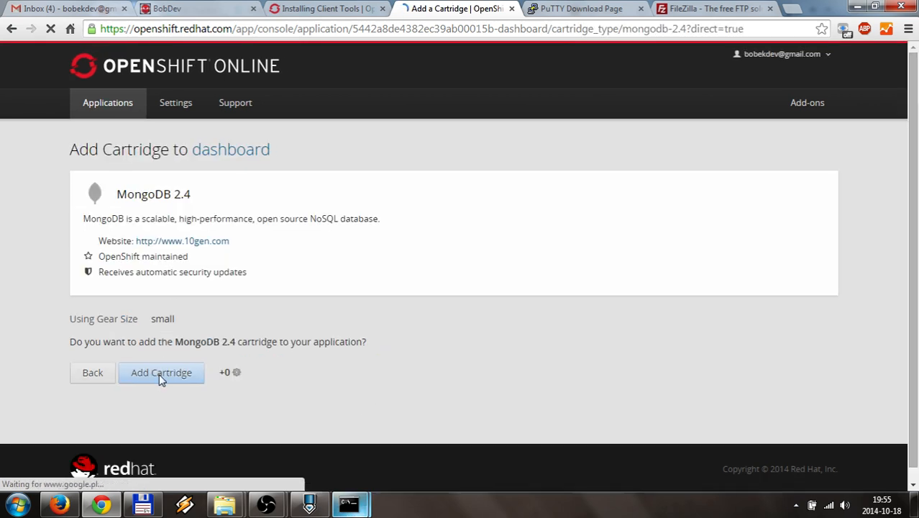
click(161, 372)
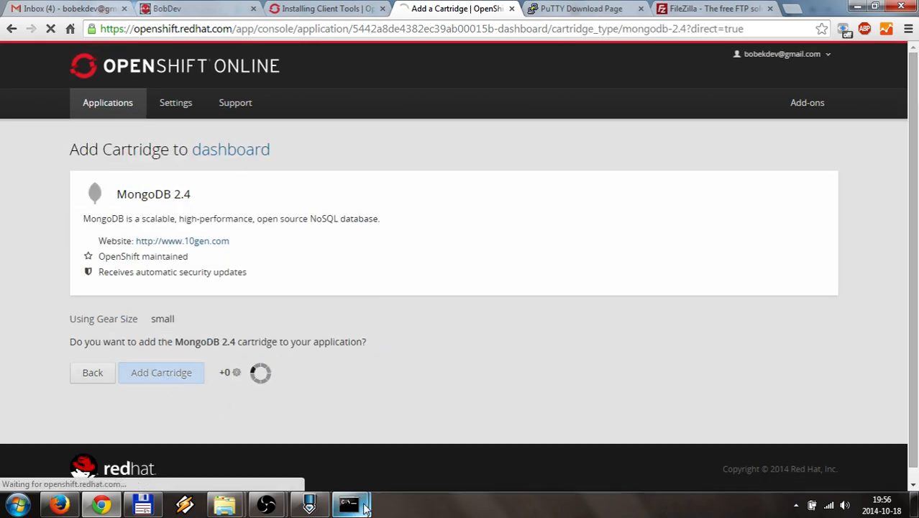
click(350, 503)
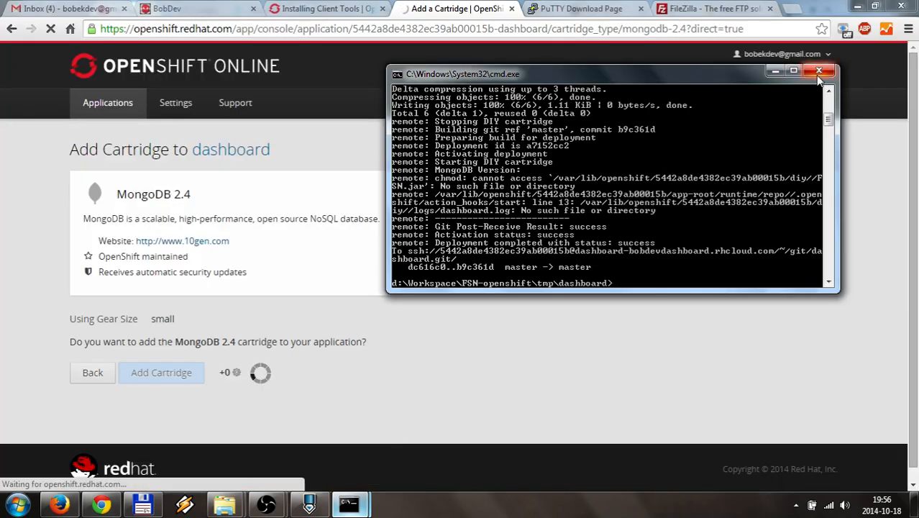
mouse_move(818, 70)
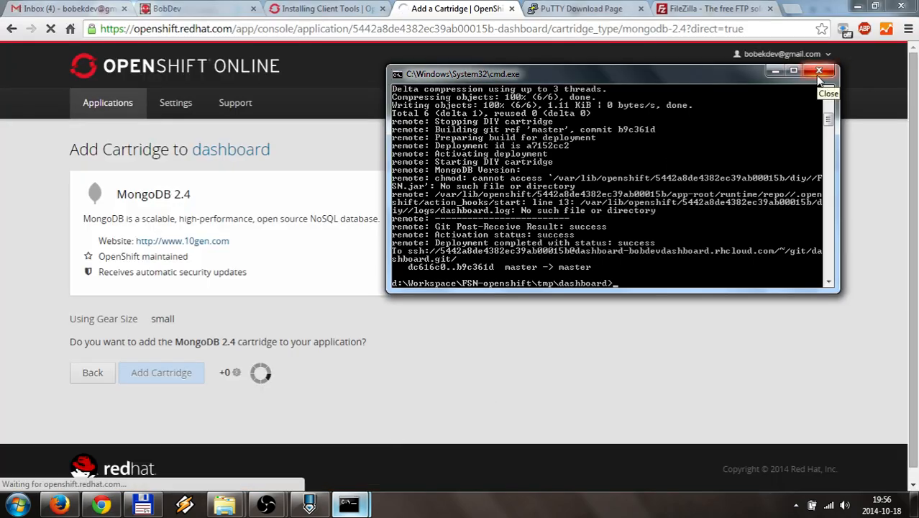
click(818, 70)
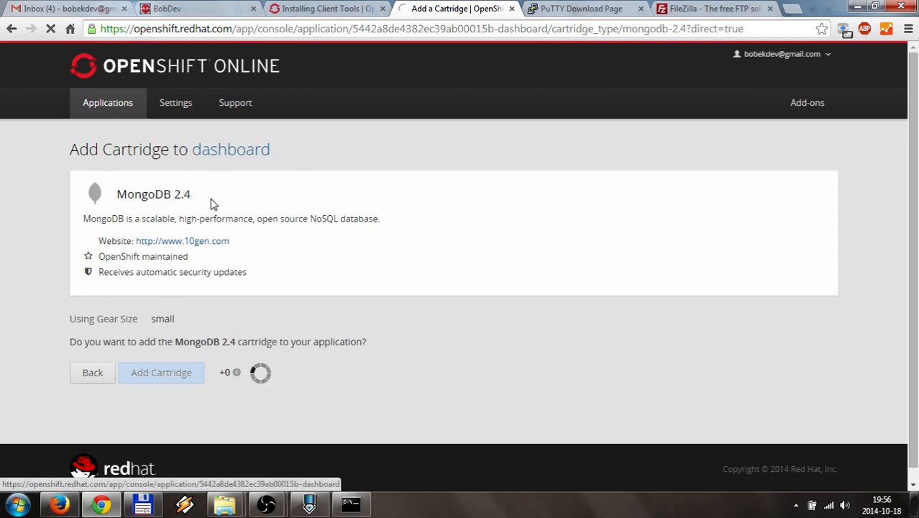
mouse_move(352, 484)
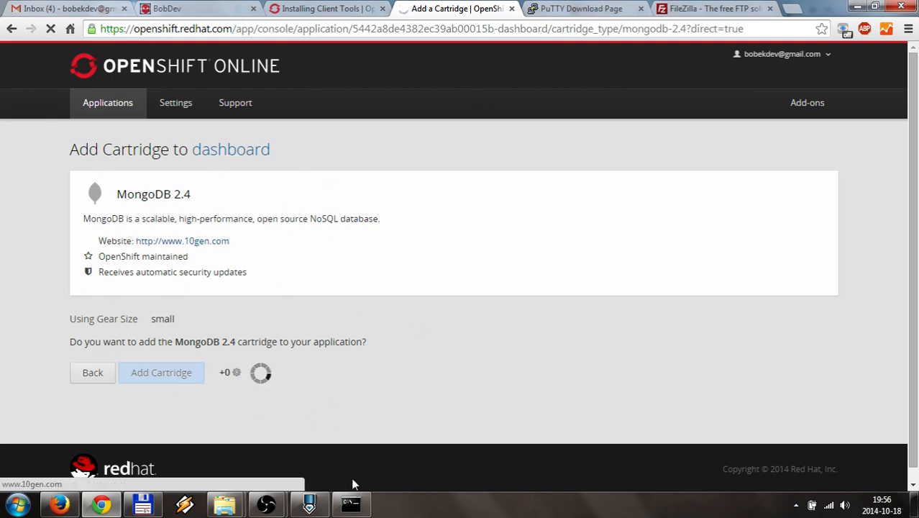
mouse_move(345, 389)
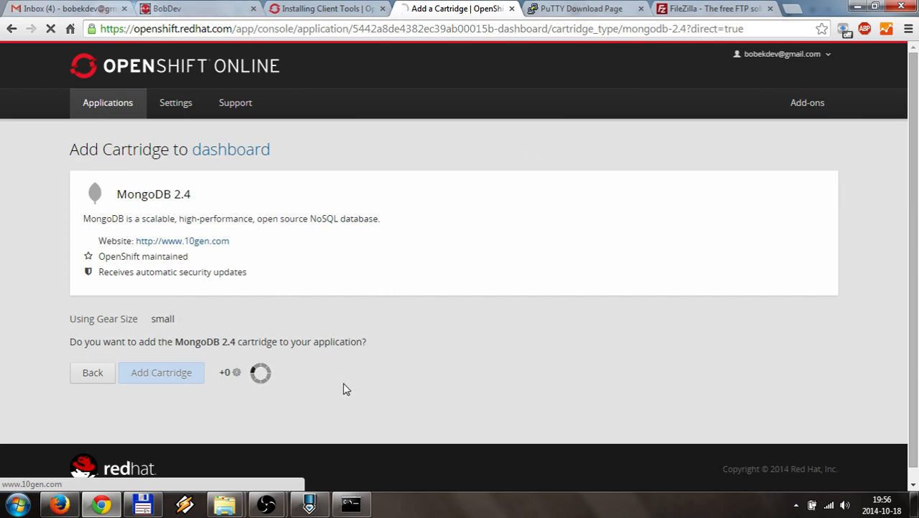
mouse_move(632, 113)
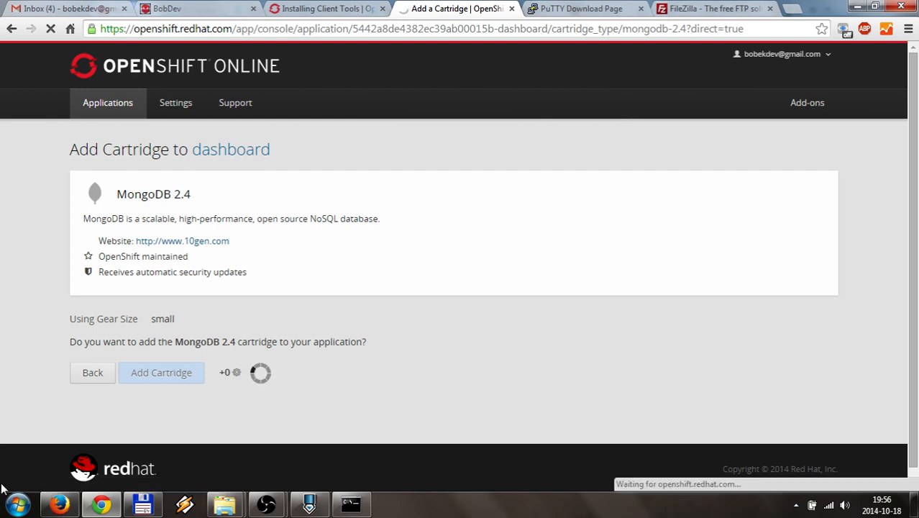
- Launch PuTTYgen and import the id_rsa key using the All Files filter
click(16, 503)
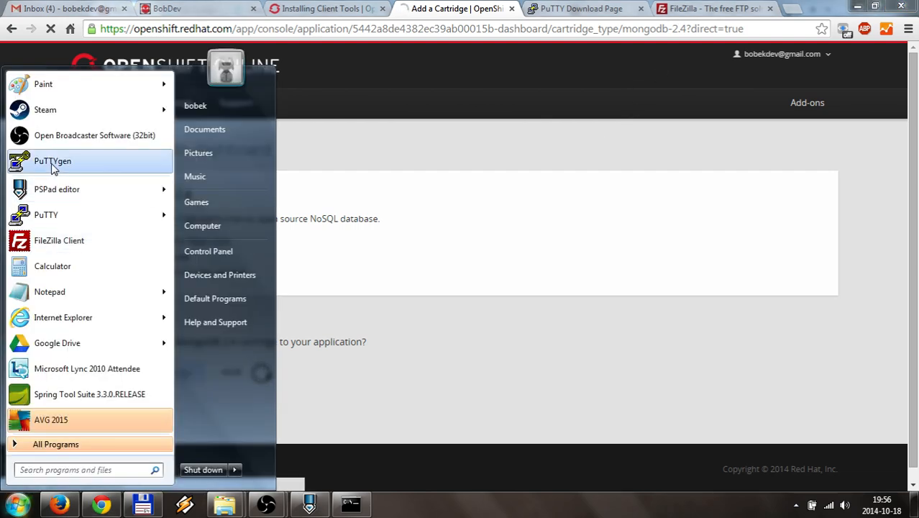
click(51, 160)
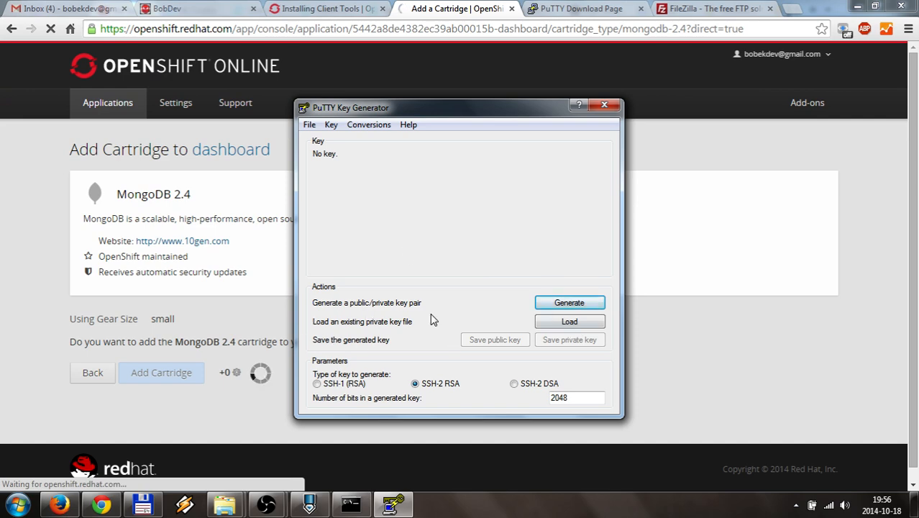
click(569, 321)
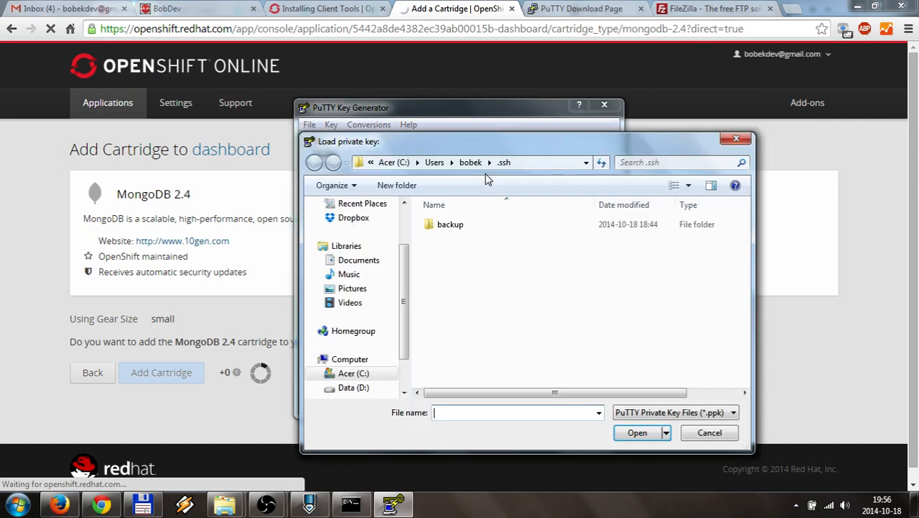
click(732, 412)
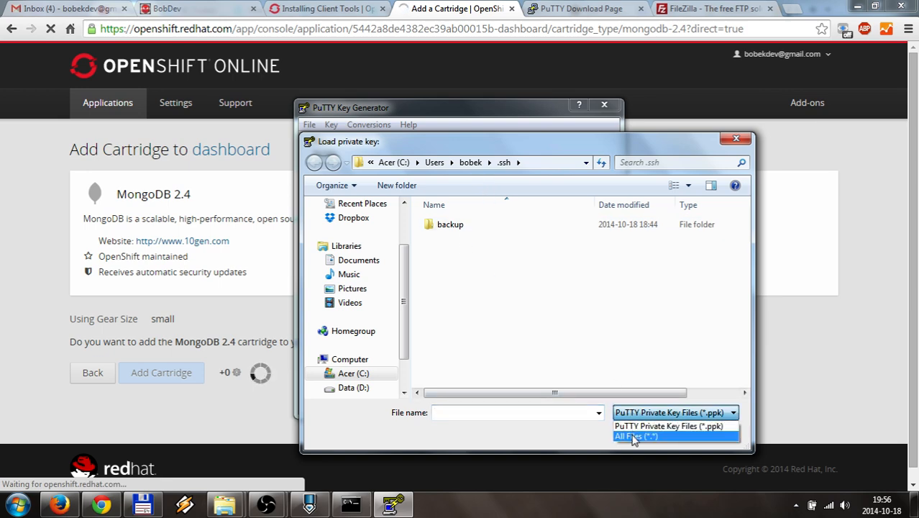
click(636, 435)
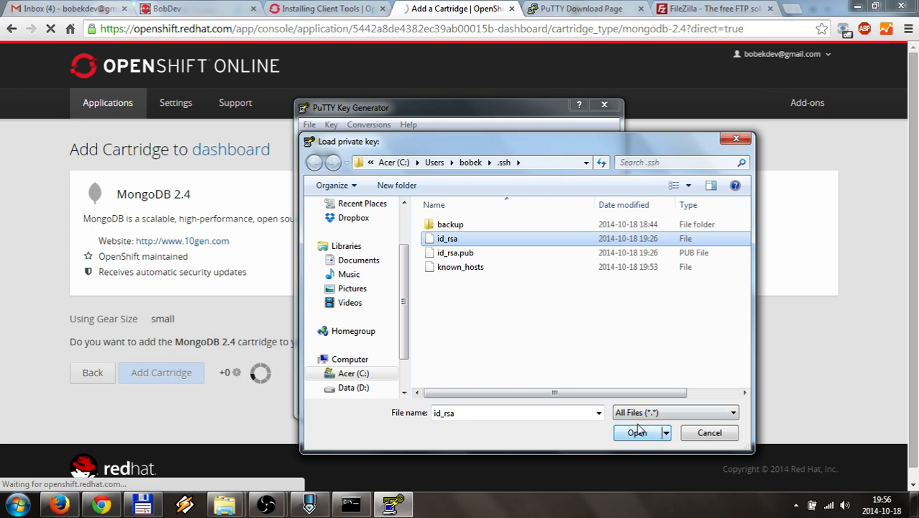
click(636, 432)
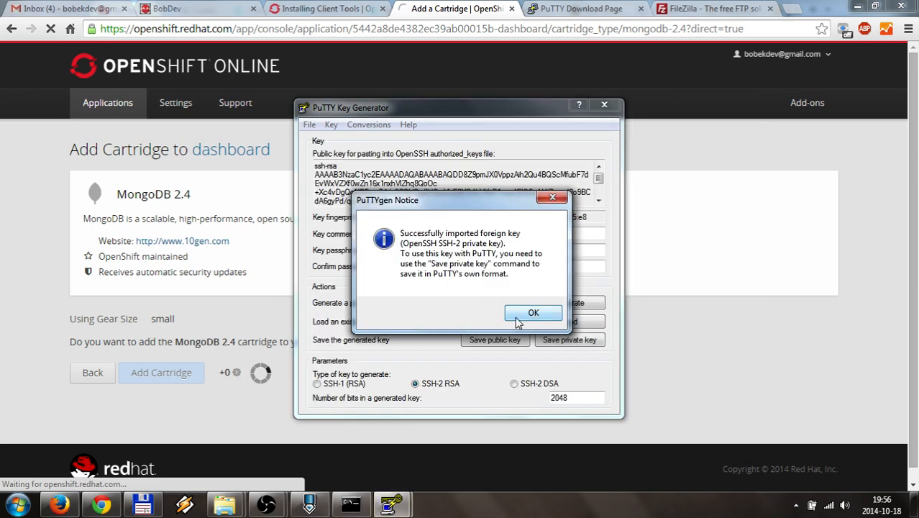
click(534, 312)
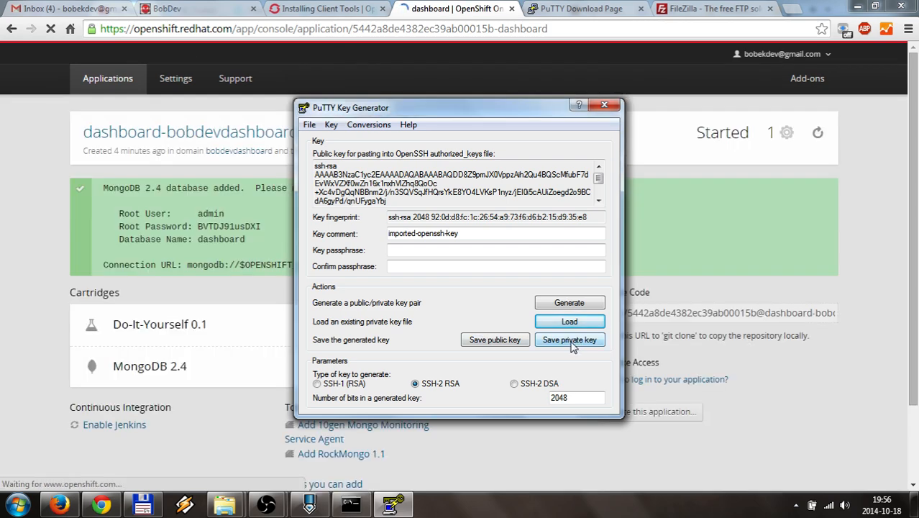
- Save the key without a passphrase as 'dashboard' and close PuTTYgen
click(569, 340)
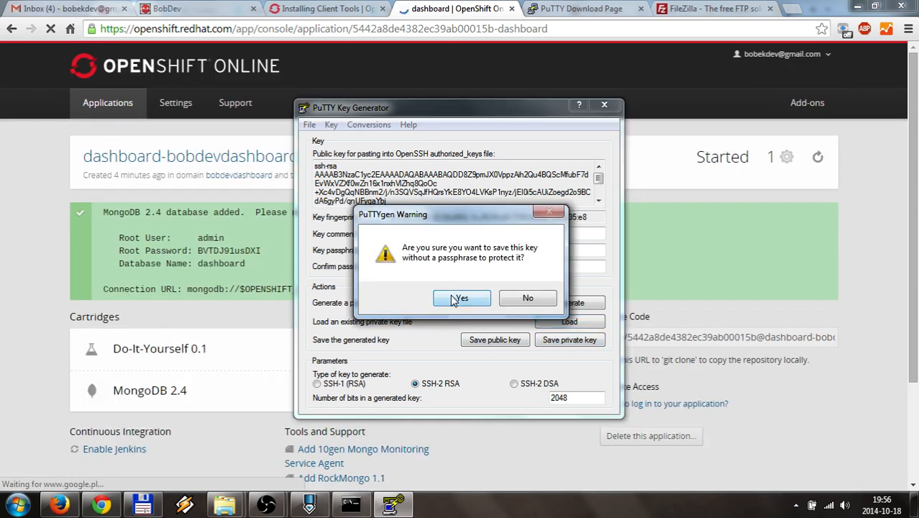
click(461, 298)
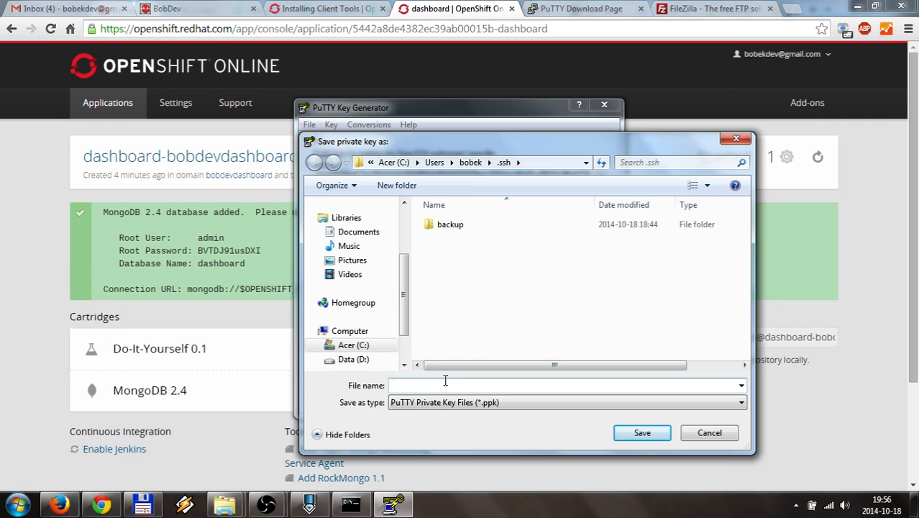
text(dashboard)
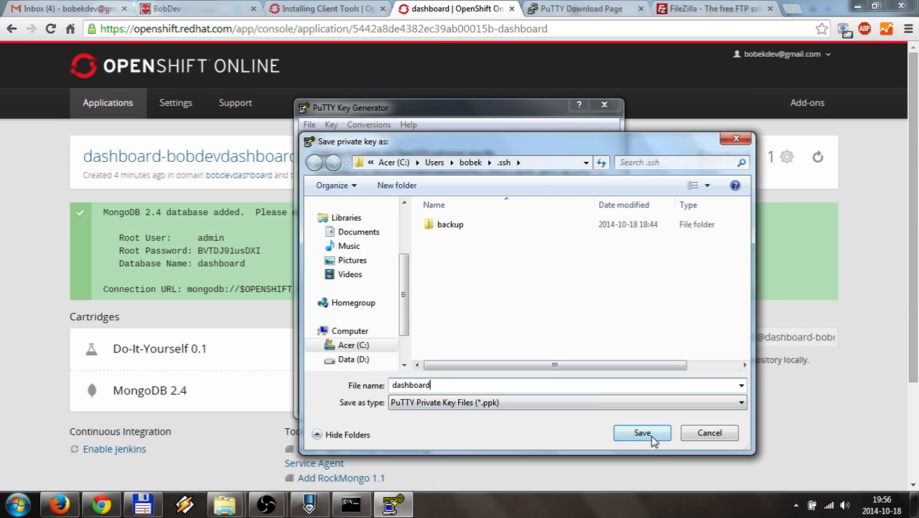
click(641, 432)
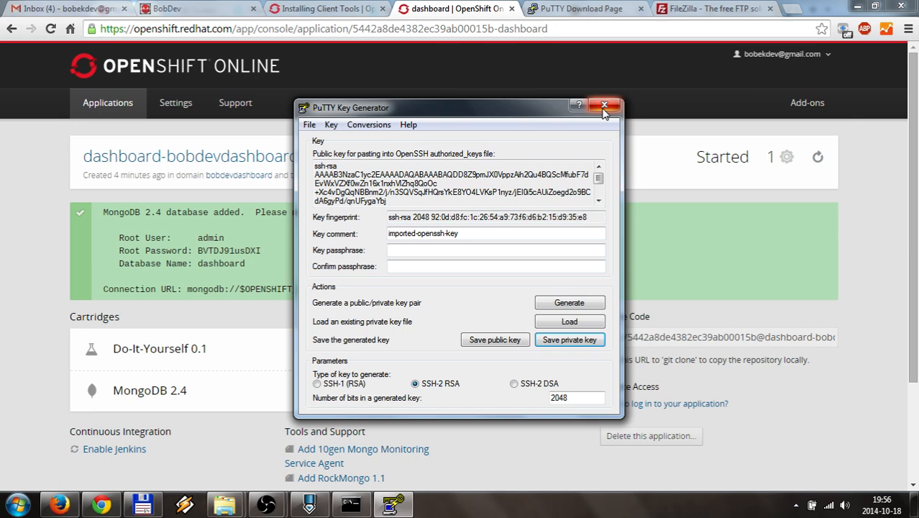
click(604, 107)
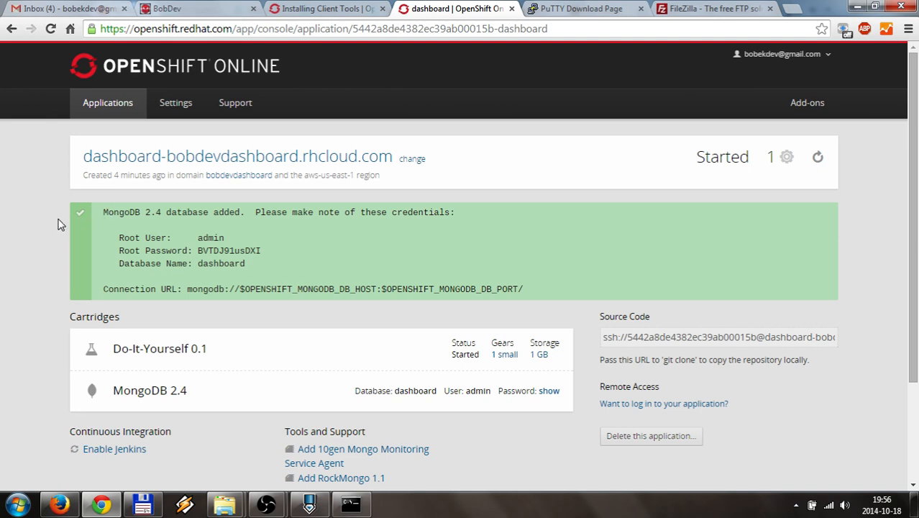
scroll(down, 3)
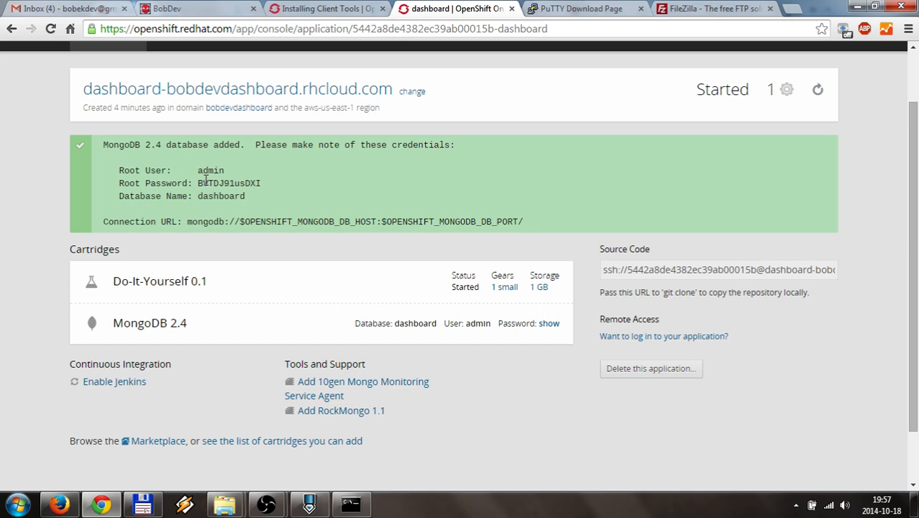
drag(104, 144, 525, 220)
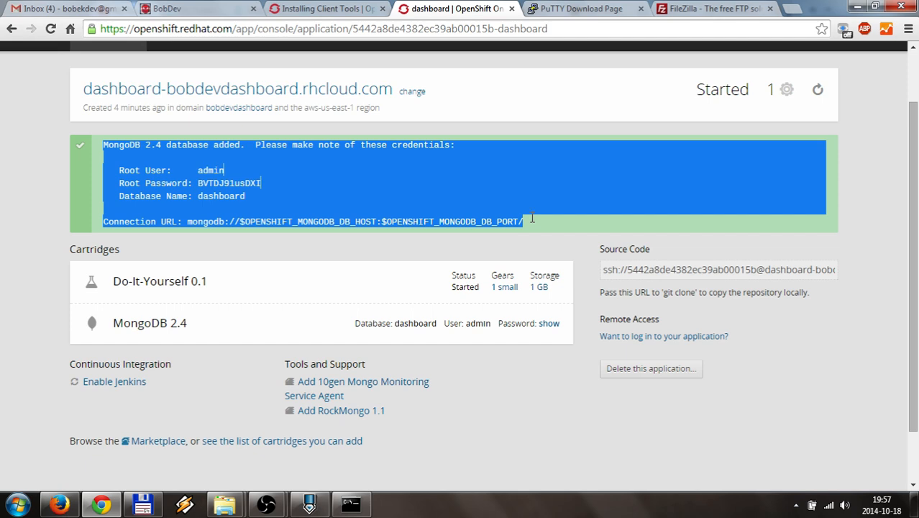
click(319, 171)
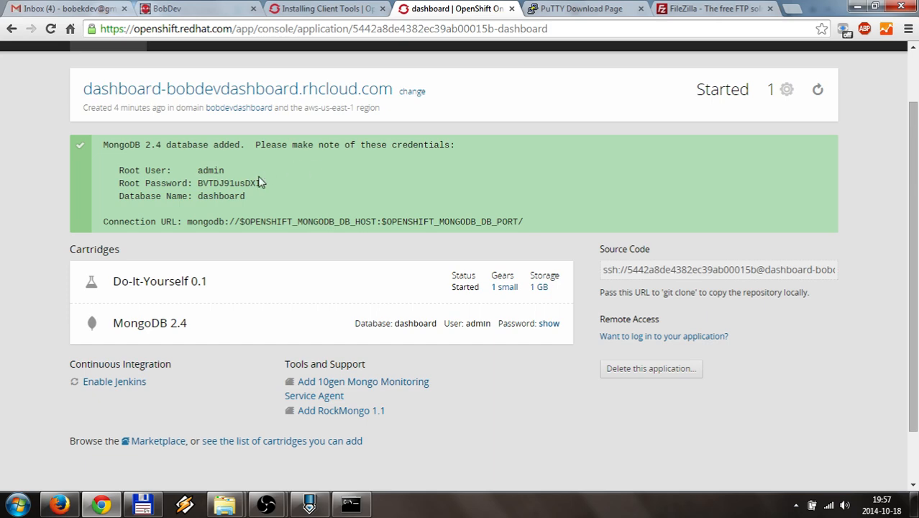
mouse_move(473, 104)
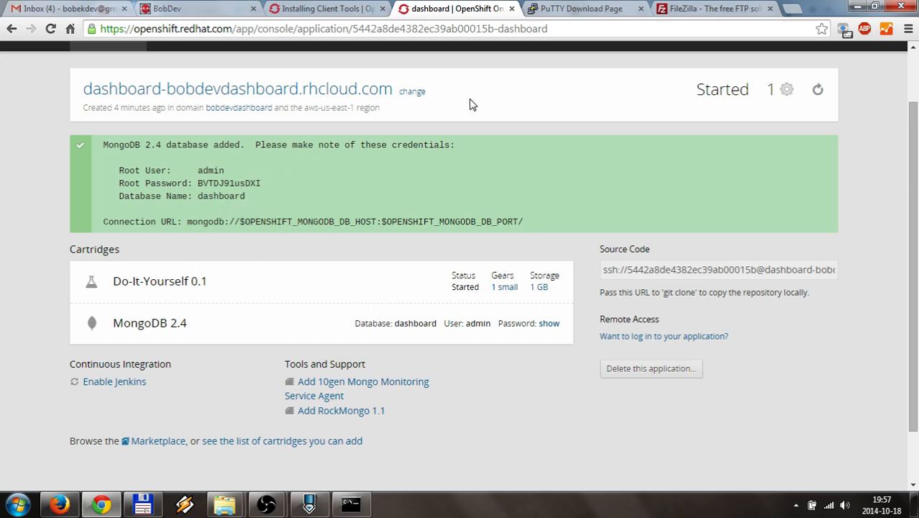
mouse_move(647, 123)
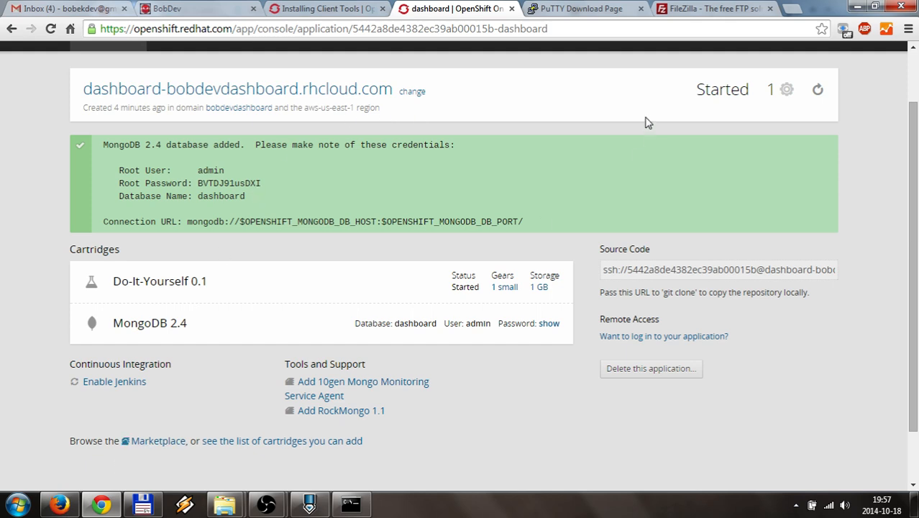
mouse_move(694, 23)
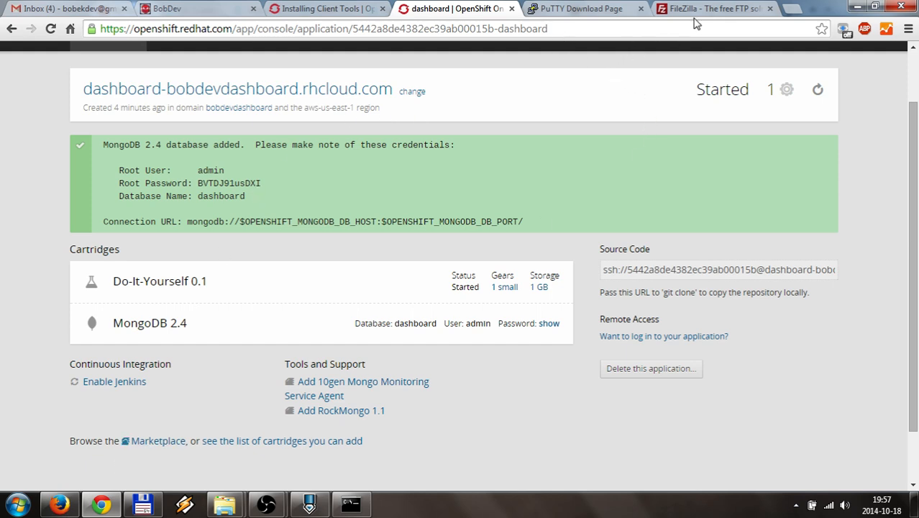
click(12, 503)
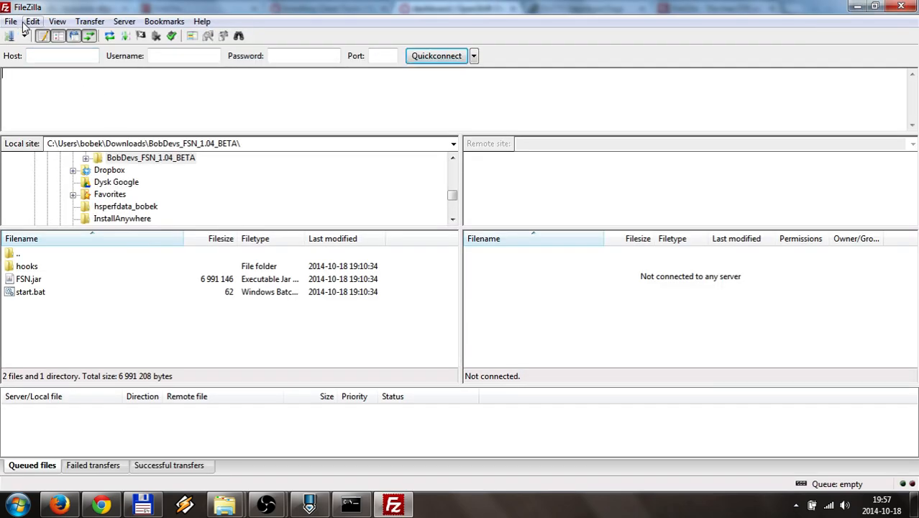
- Add the dashboard key file to FileZilla's SFTP key settings and close Settings
click(33, 21)
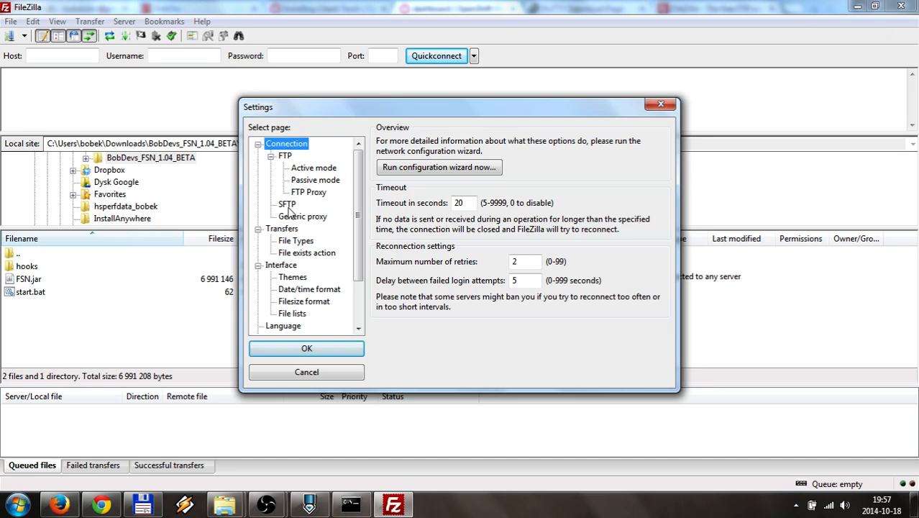
click(287, 204)
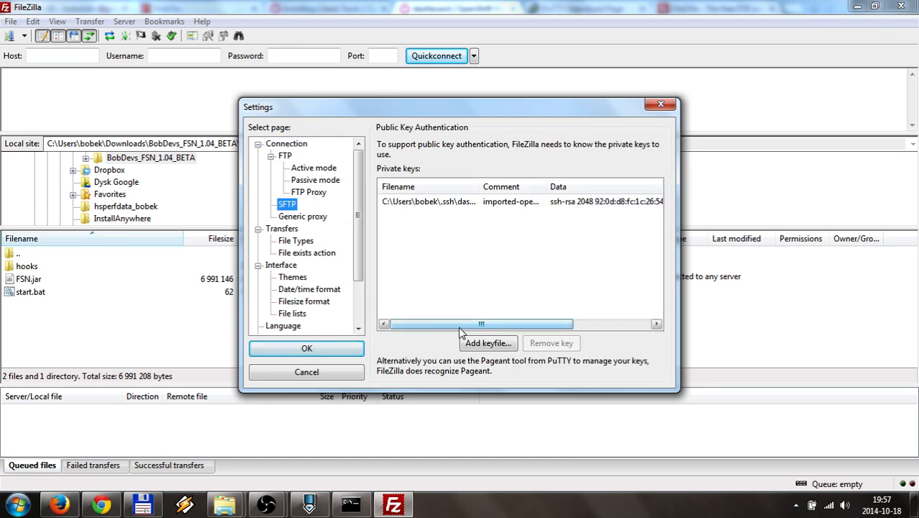
click(487, 343)
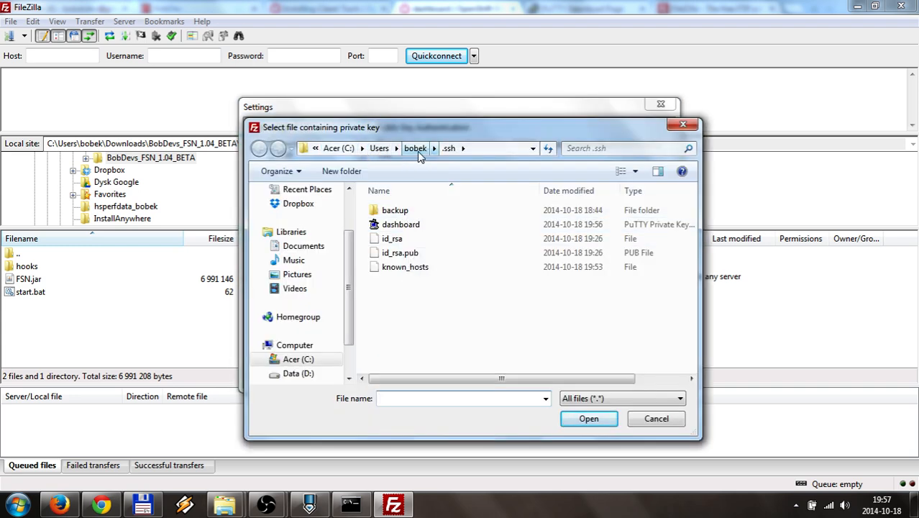
click(392, 238)
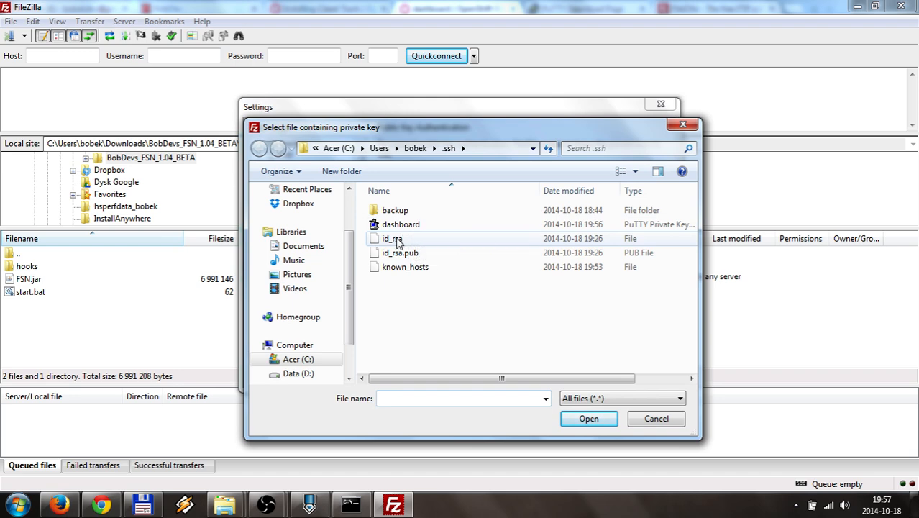
click(400, 224)
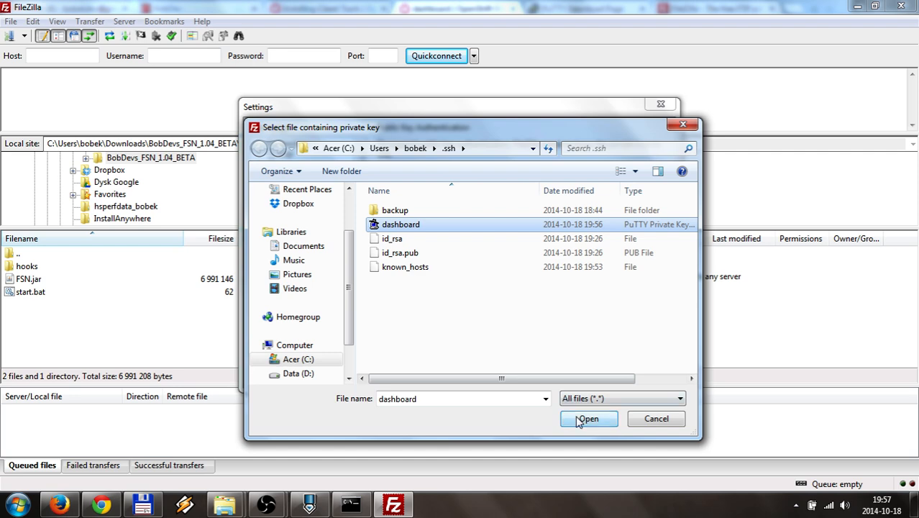
click(588, 418)
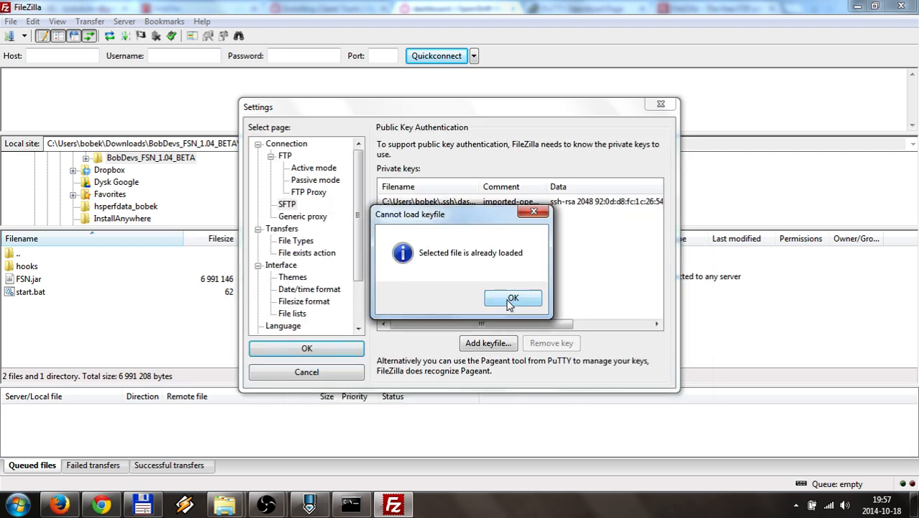
click(513, 298)
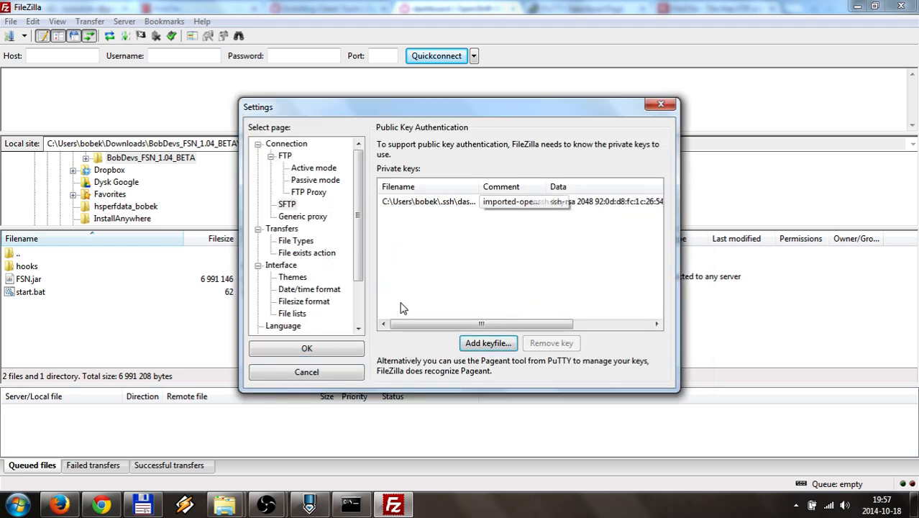
click(306, 348)
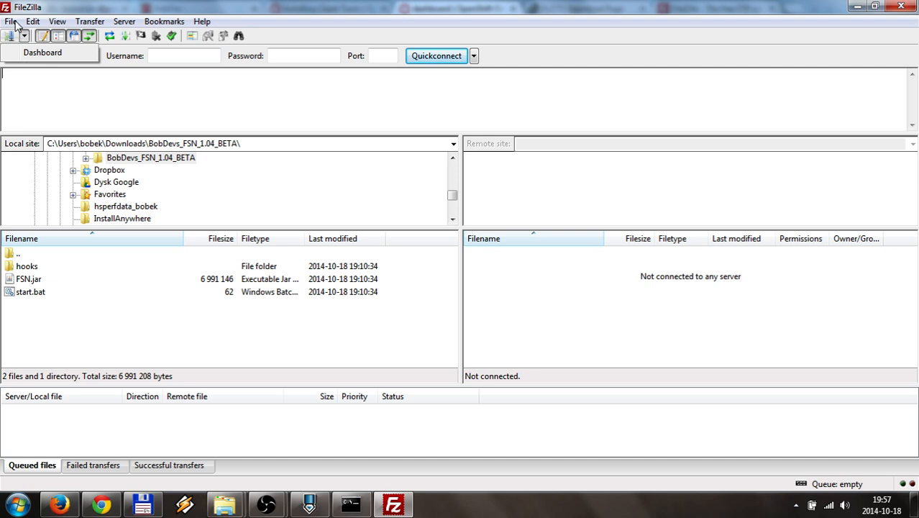
- In Site Manager, add a site named 'Openshift' using SFTP
click(11, 21)
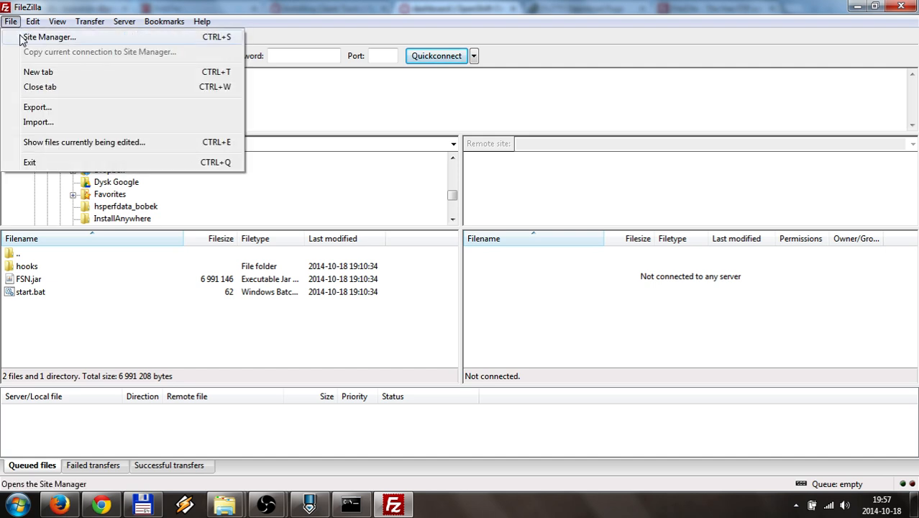
click(48, 37)
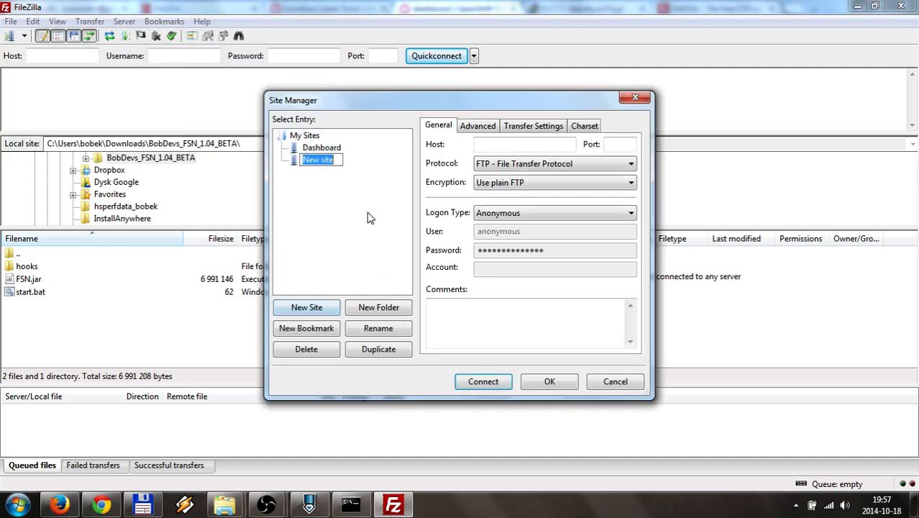
text(Ope)
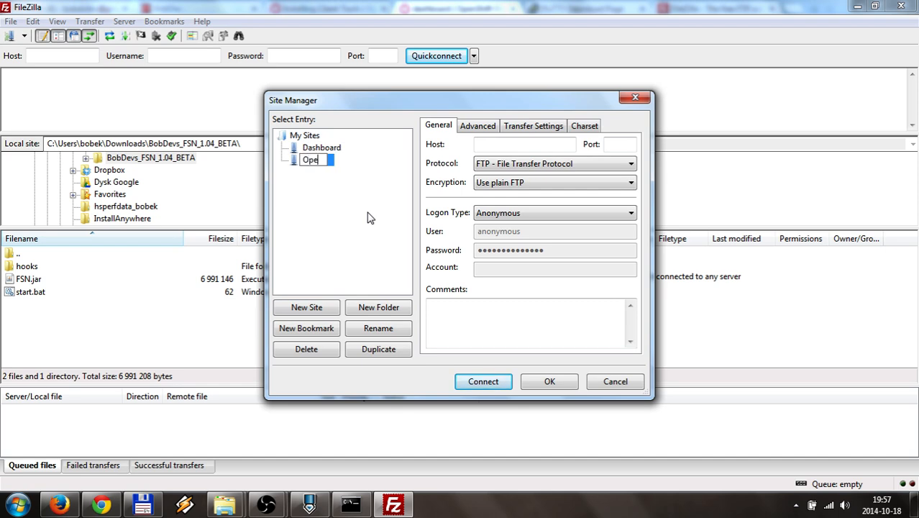
text(nshift)
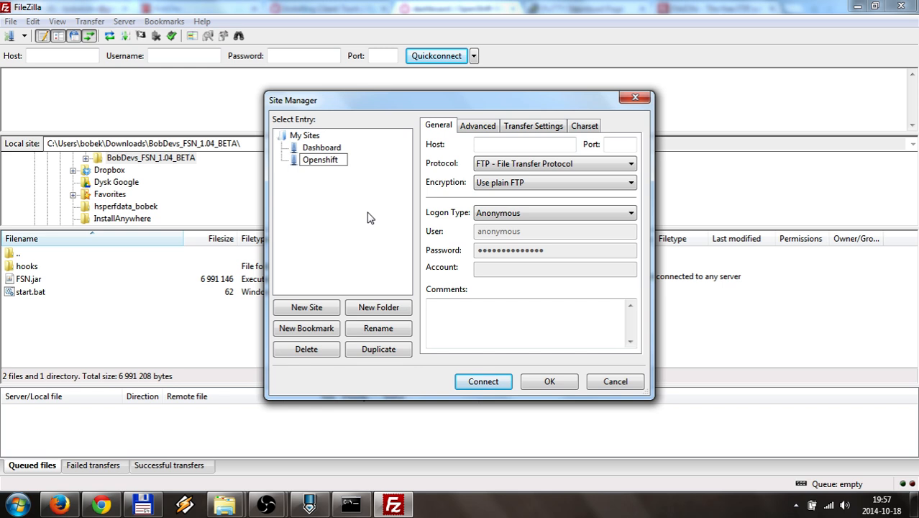
click(320, 160)
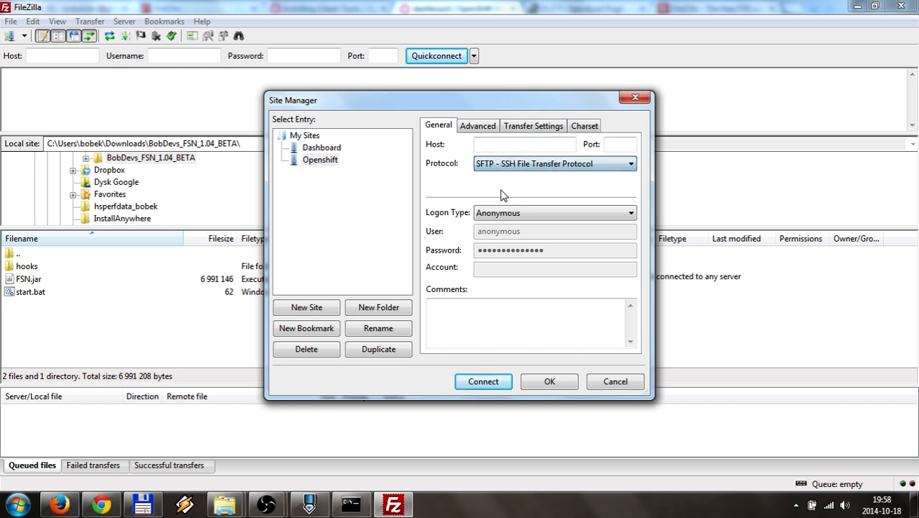
mouse_move(193, 435)
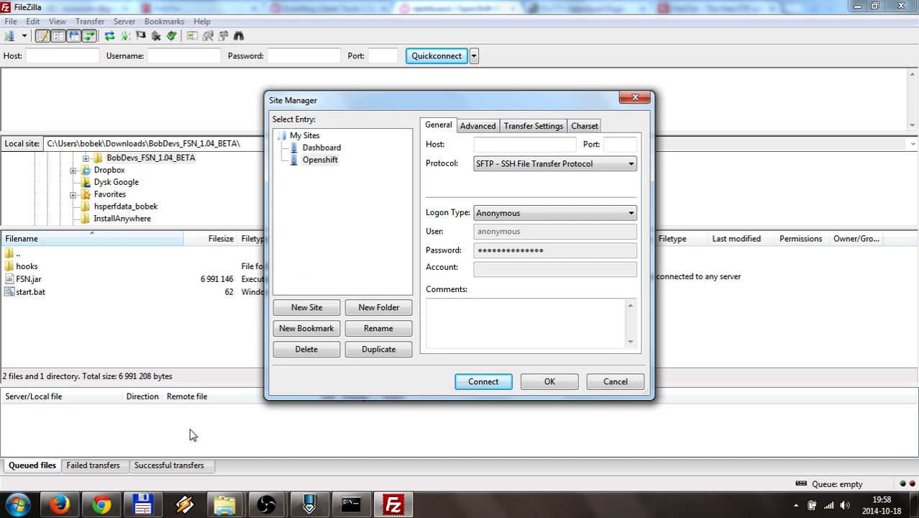
mouse_move(101, 504)
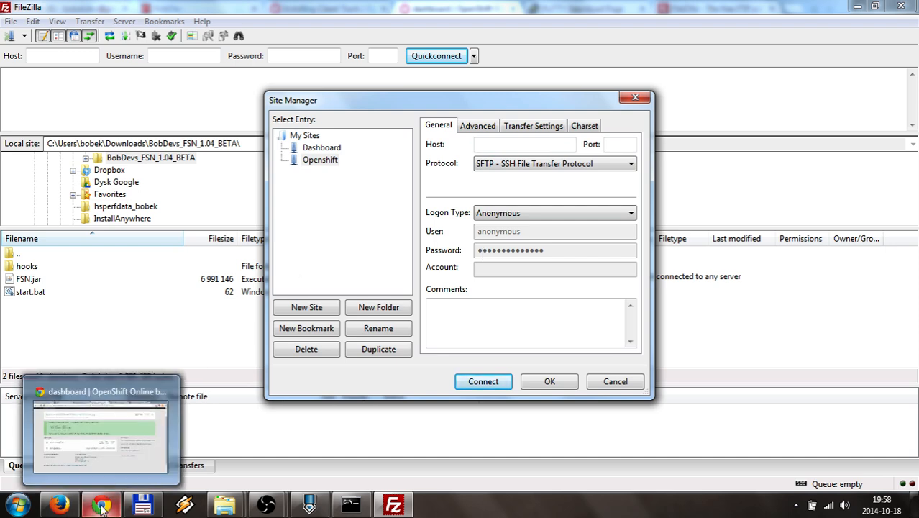
- Reveal and copy the dashboard app's SSH login command, then return to FileZilla
click(101, 428)
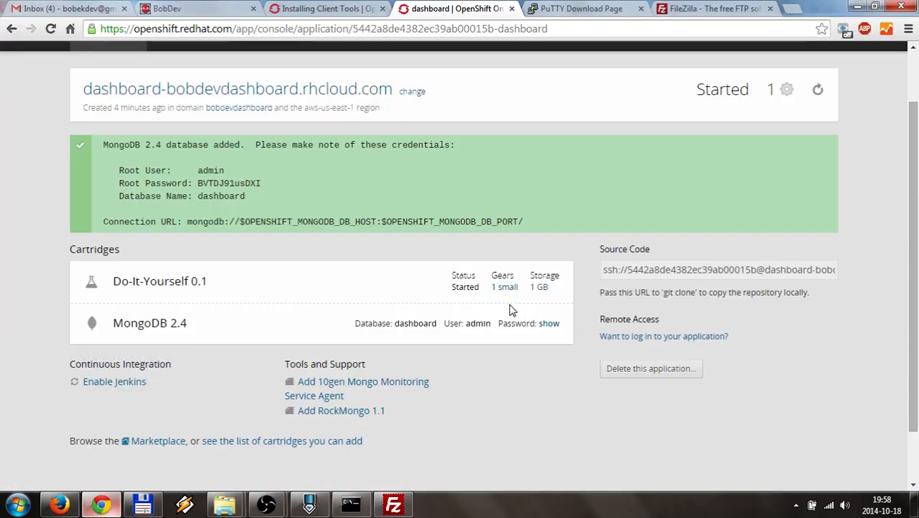
mouse_move(644, 347)
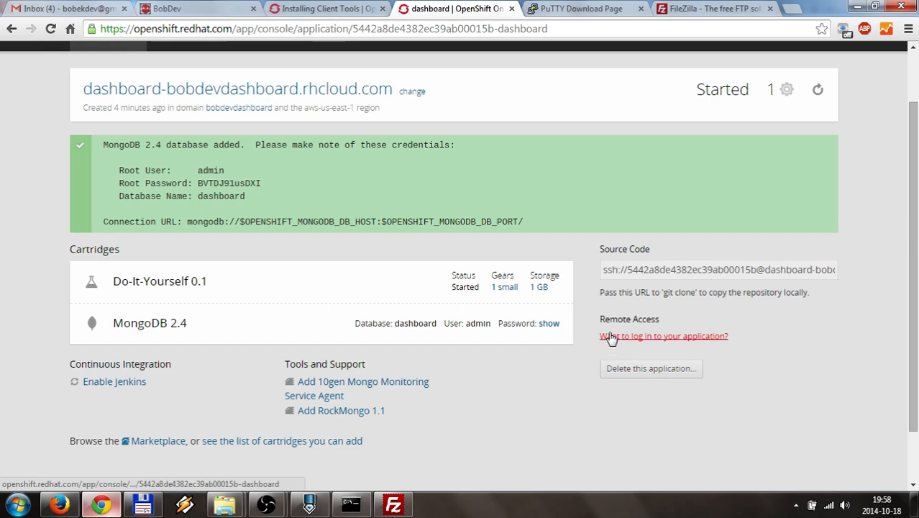
click(663, 336)
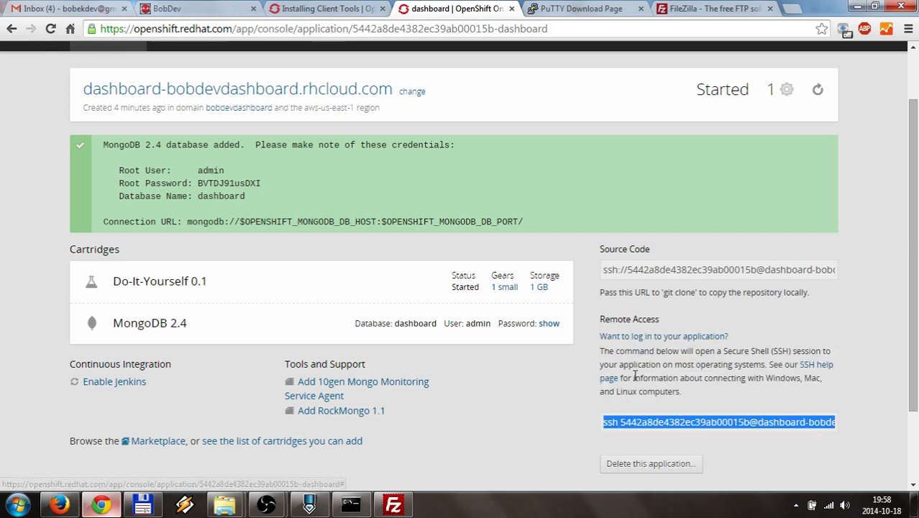
right_click(719, 421)
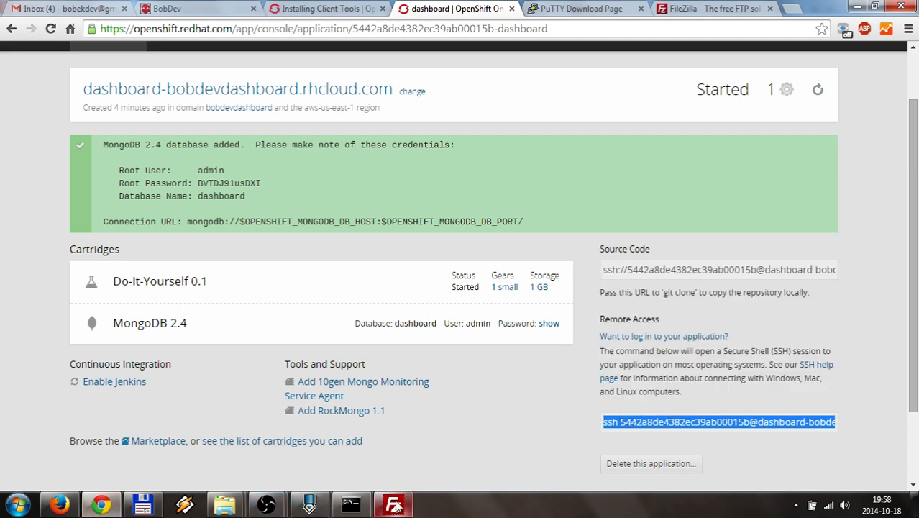
click(393, 503)
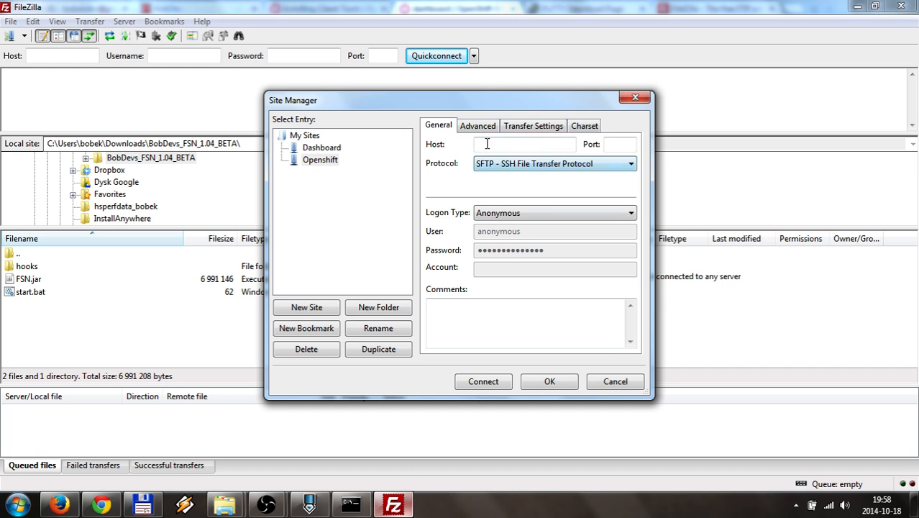
text(levdashboard.rhcloud.com)
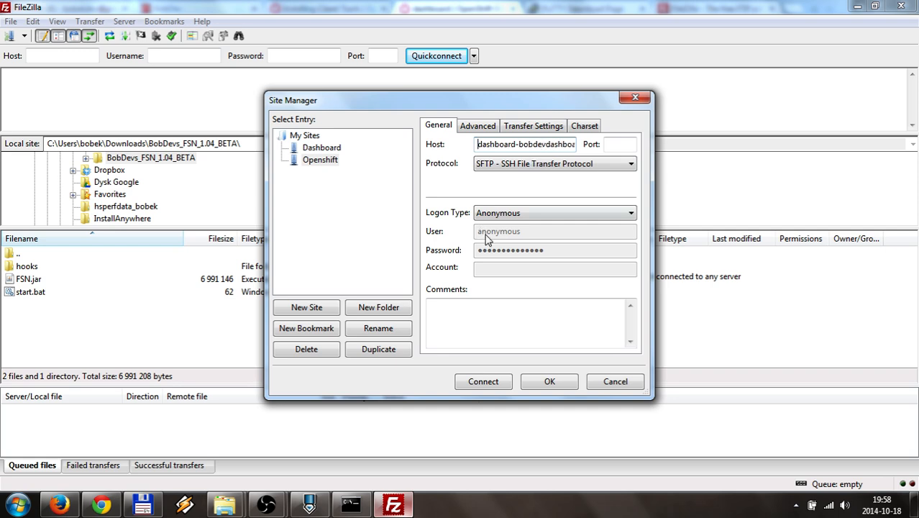
click(629, 212)
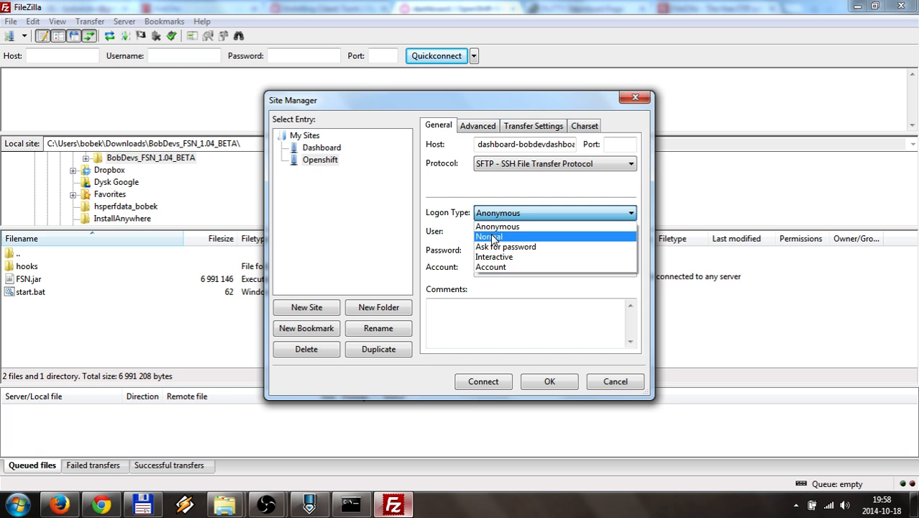
click(489, 236)
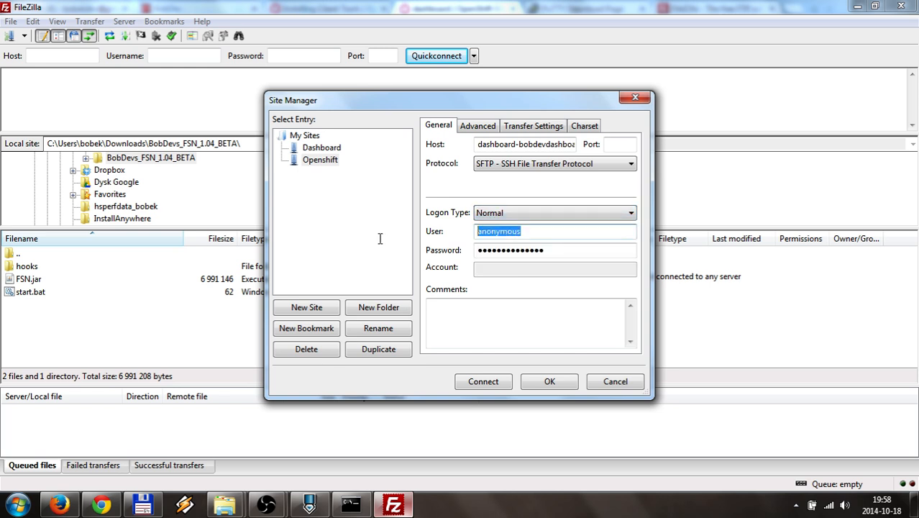
text(ssh 5442a8de4382ec39ab00015b@)
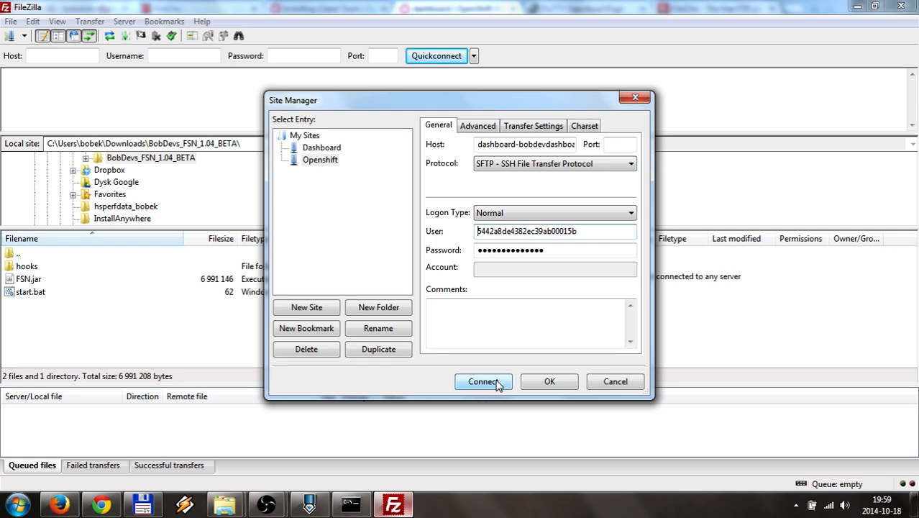
click(483, 381)
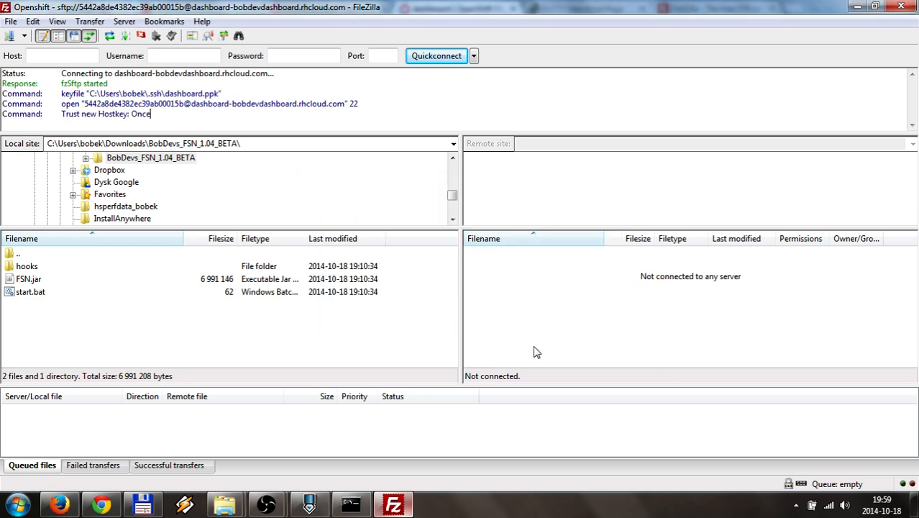
mouse_move(525, 353)
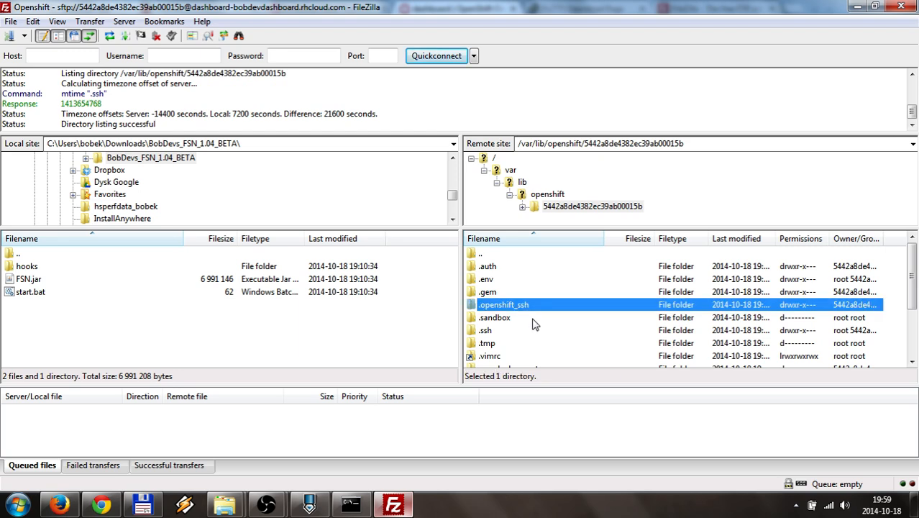
- Open the server's diy folder and begin creating a new directory inside it
scroll(down, 3)
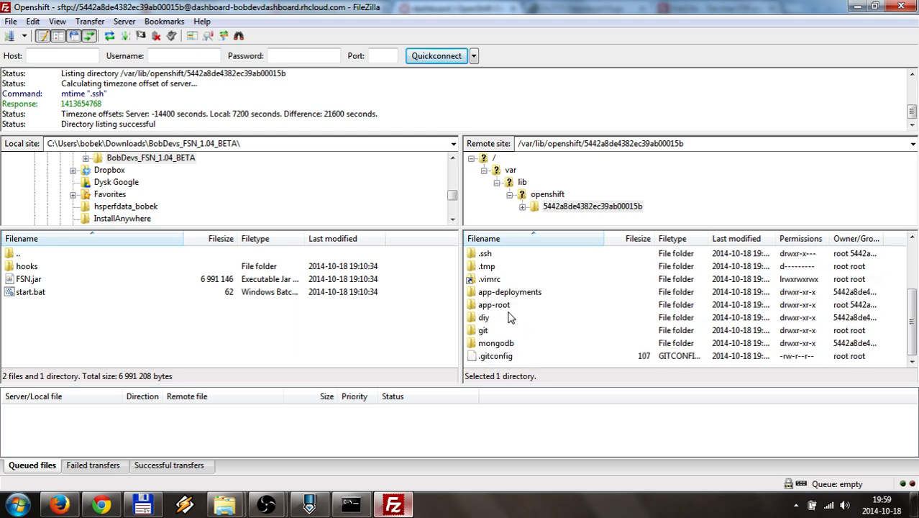
mouse_move(600, 206)
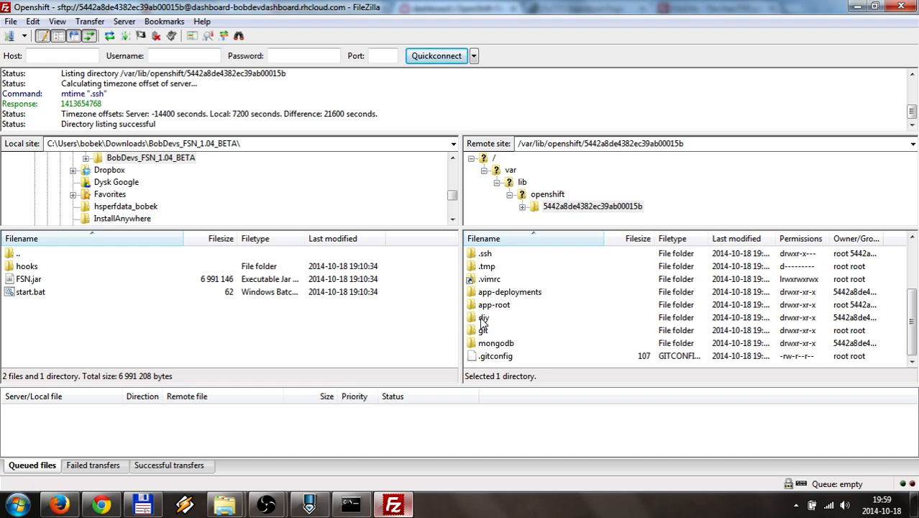
double_click(483, 317)
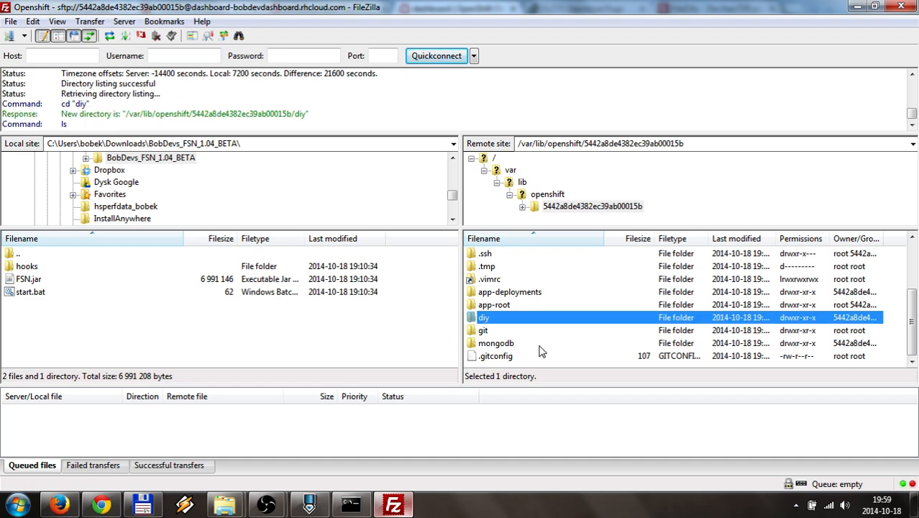
double_click(483, 317)
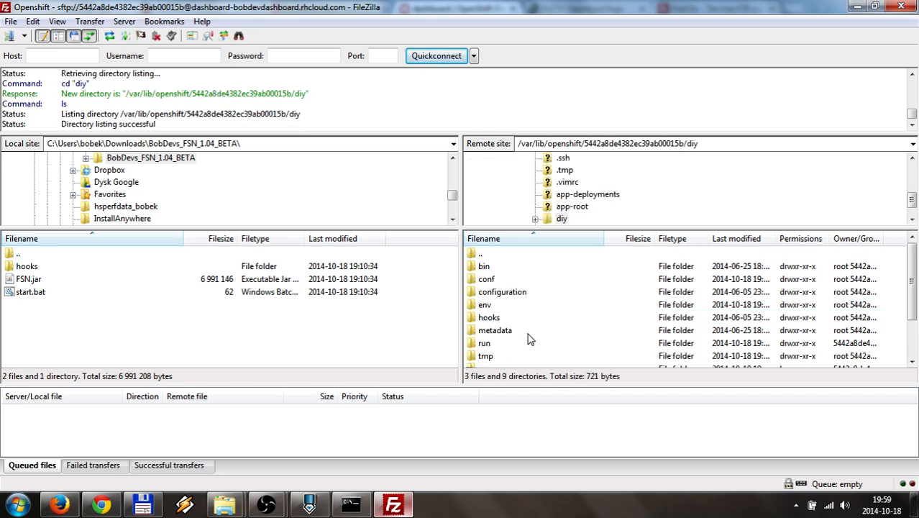
scroll(down, 3)
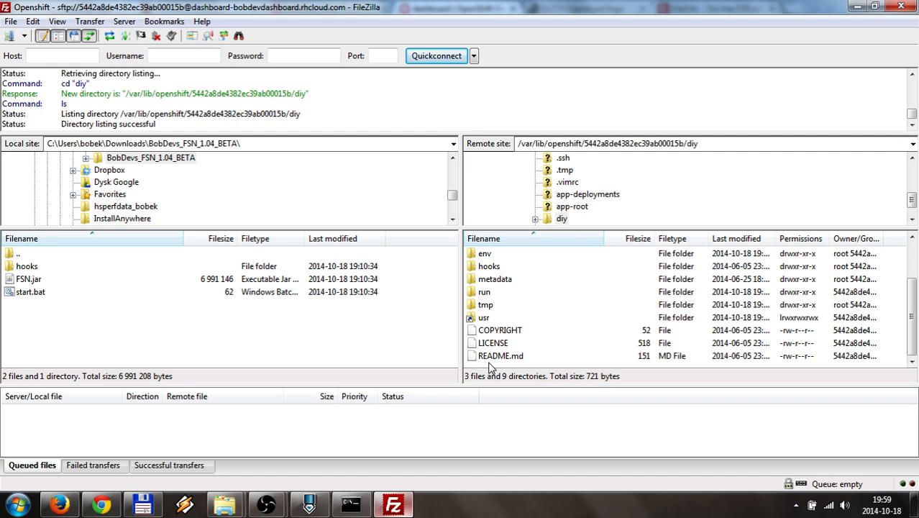
right_click(492, 367)
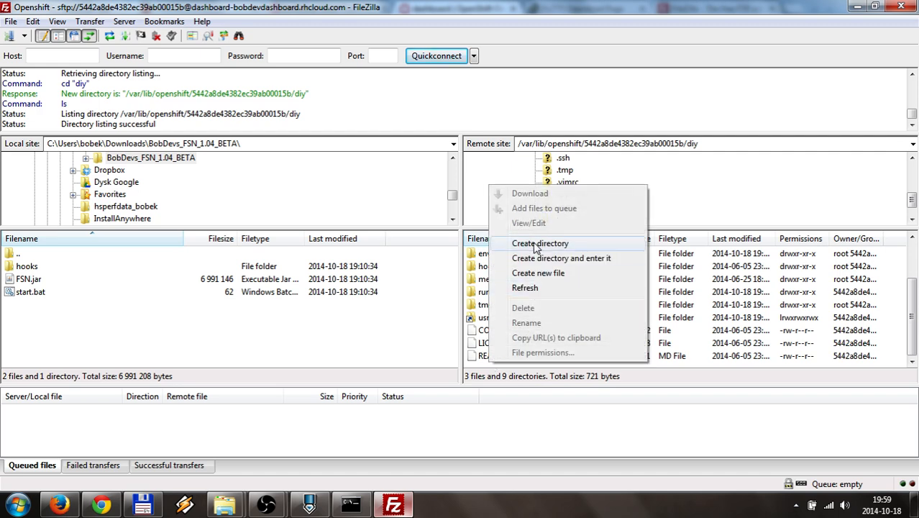
click(540, 243)
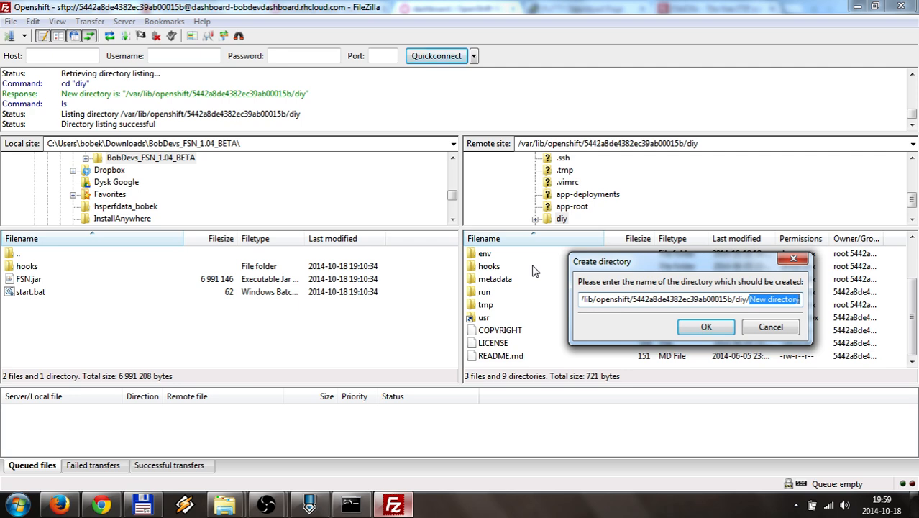
- Create a directory named 'logs' inside the server's diy folder
text(logs)
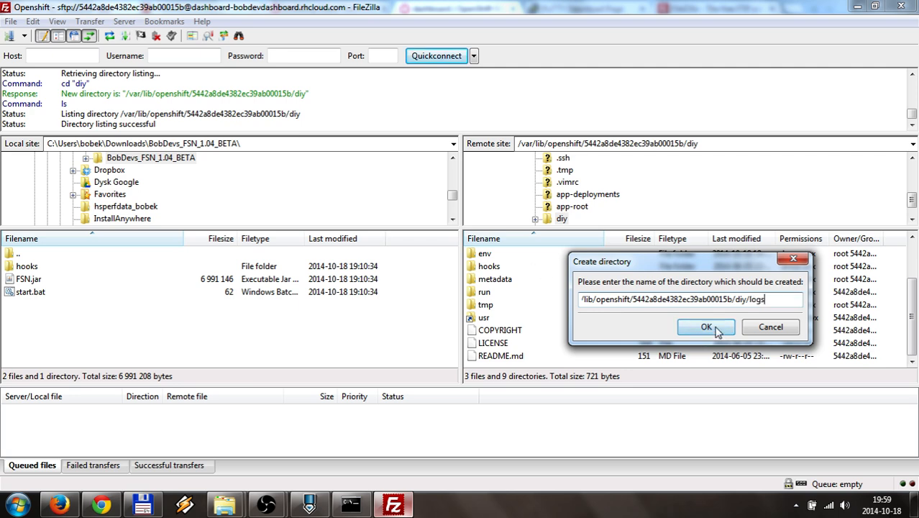
click(706, 326)
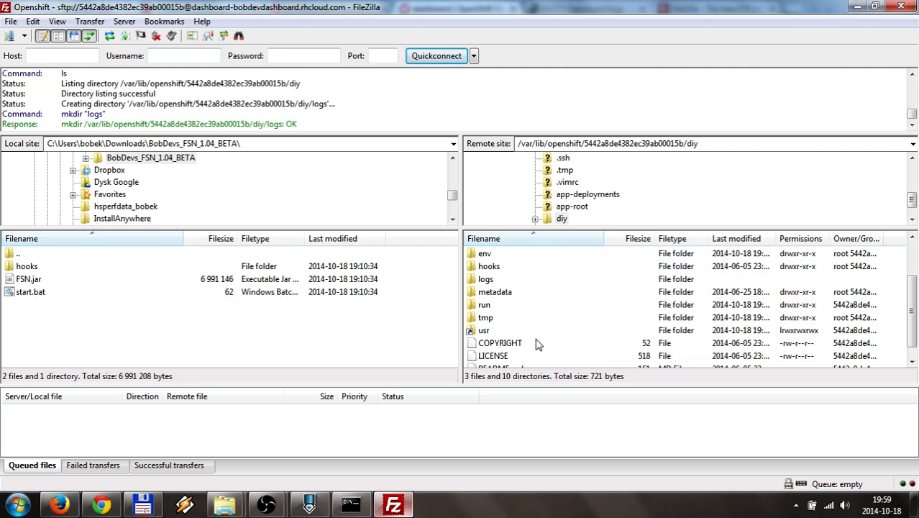
click(492, 343)
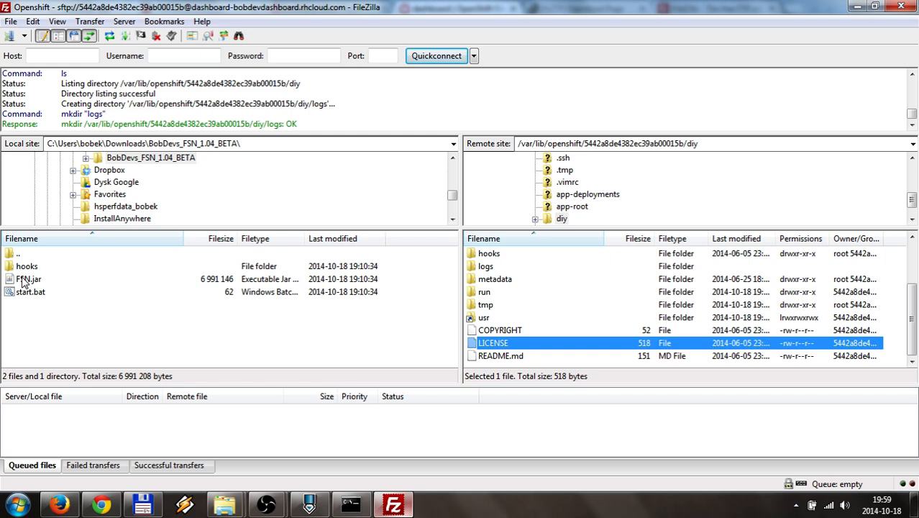
- Upload local FSN.jar into diy and move up to the application home folder
click(29, 279)
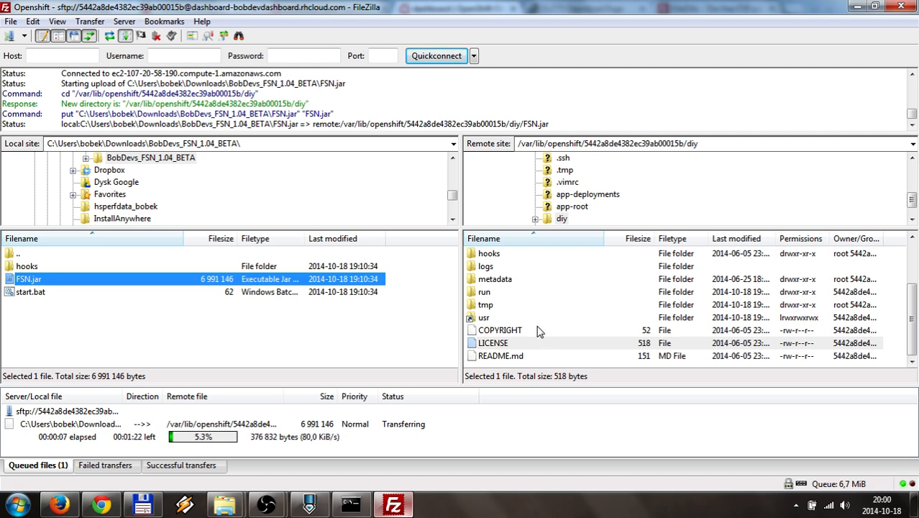
click(495, 317)
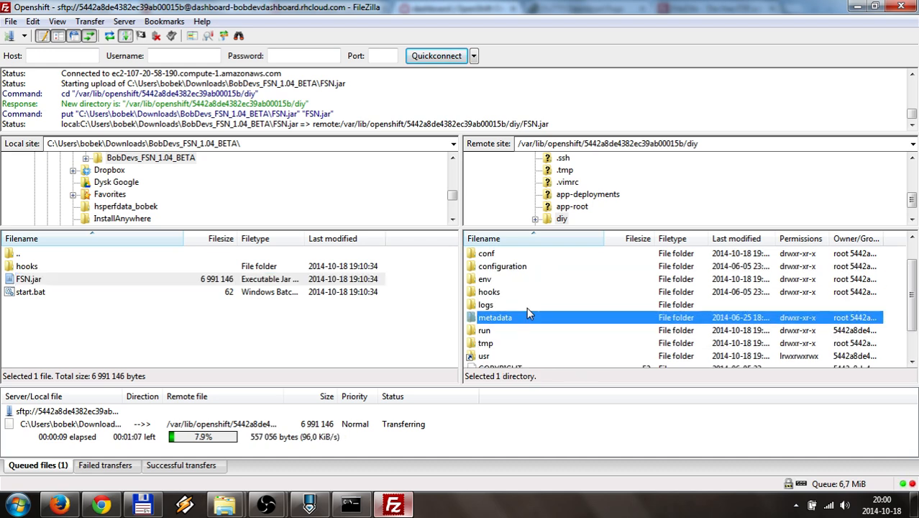
scroll(up, 3)
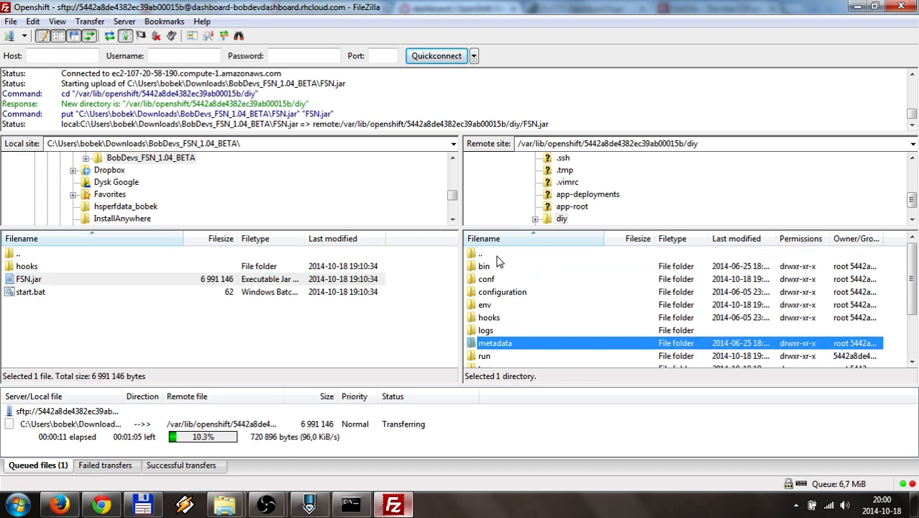
scroll(down, 3)
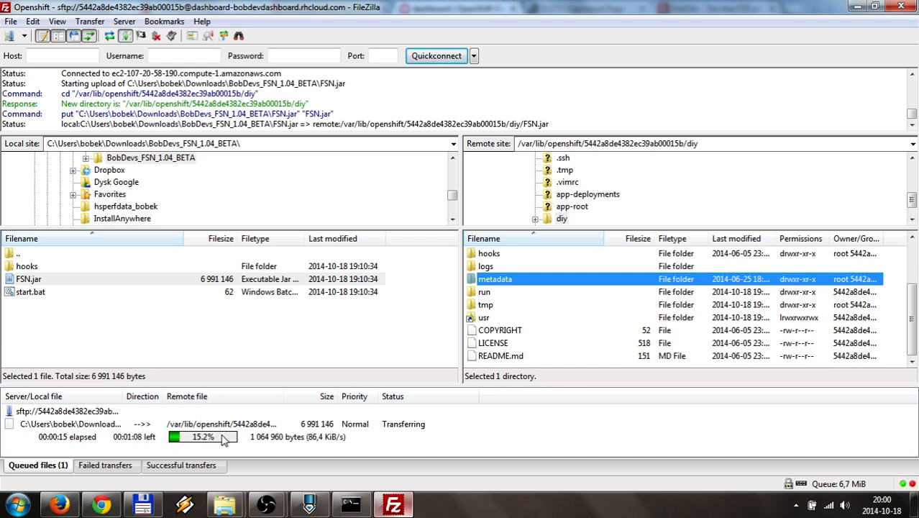
mouse_move(608, 303)
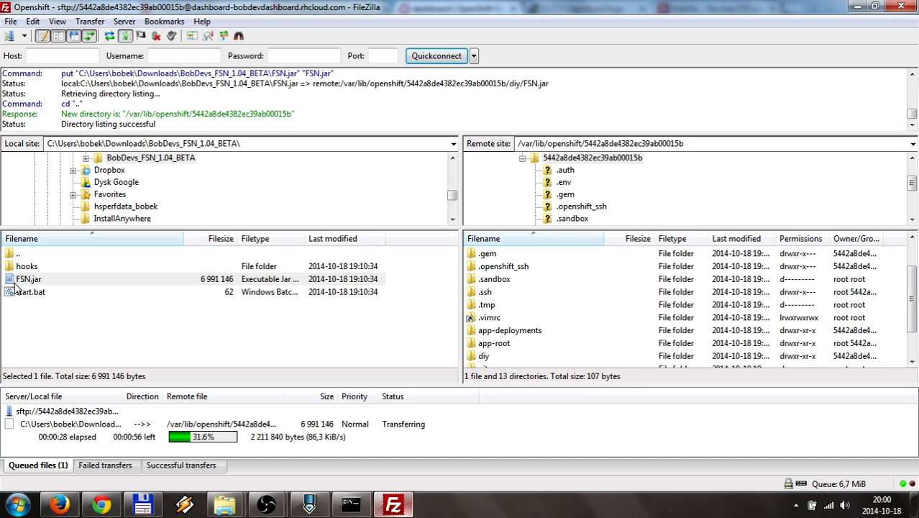
mouse_move(525, 323)
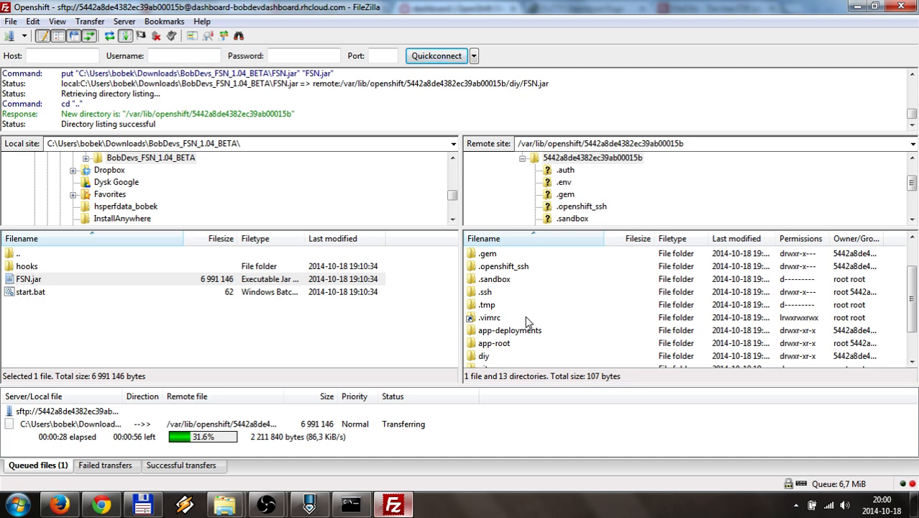
click(489, 317)
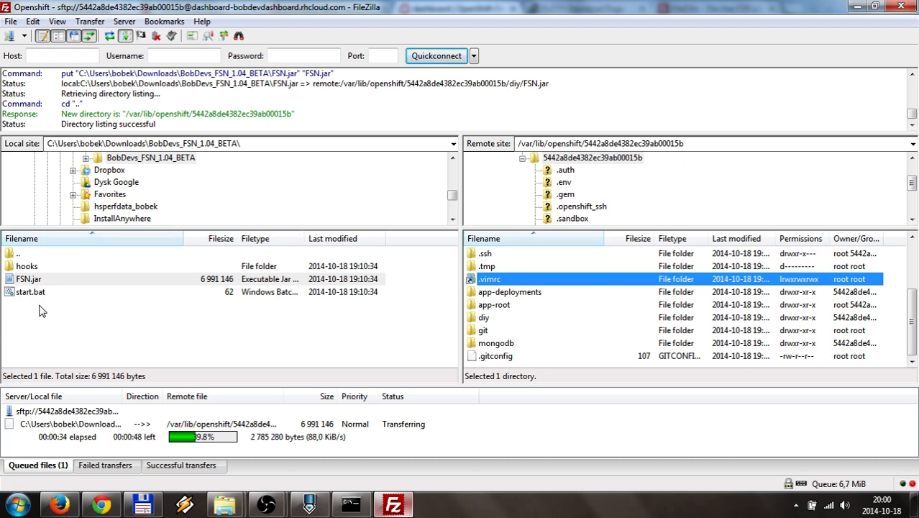
mouse_move(499, 355)
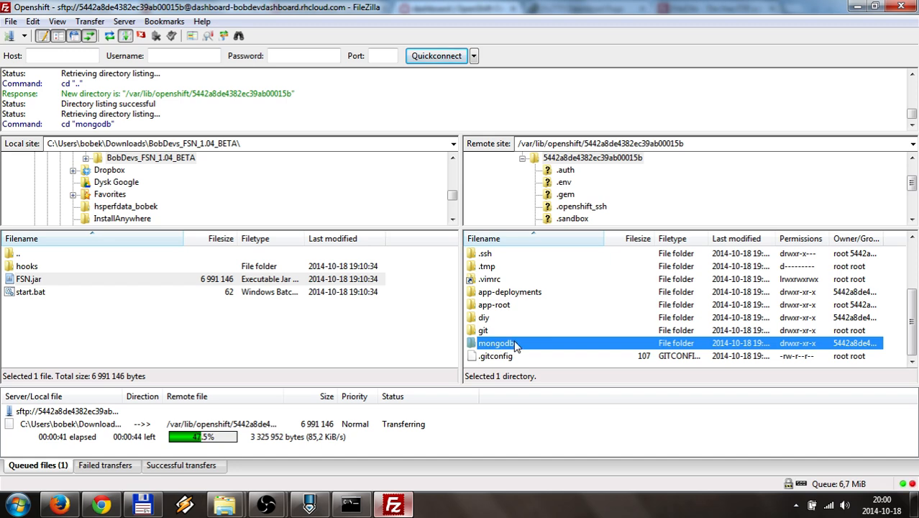
- Delete mongod.lock from the server's mongodb/data folder
double_click(496, 343)
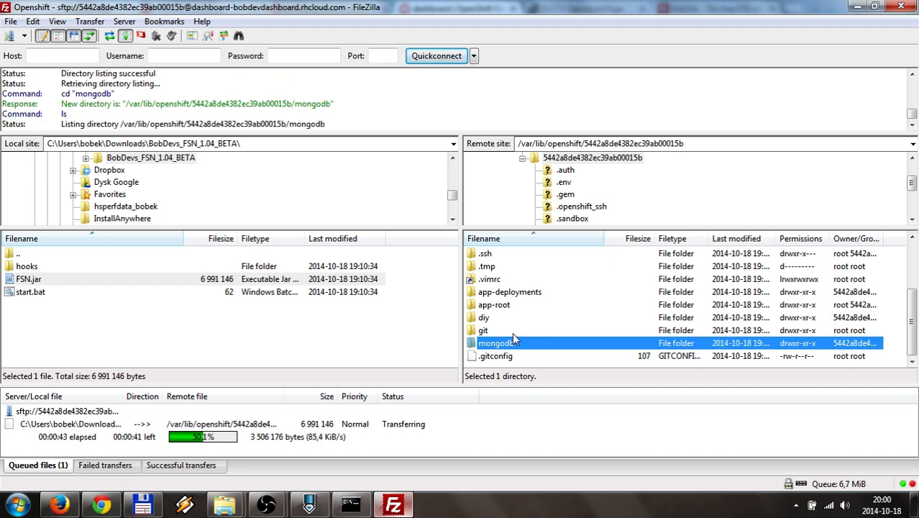
double_click(495, 342)
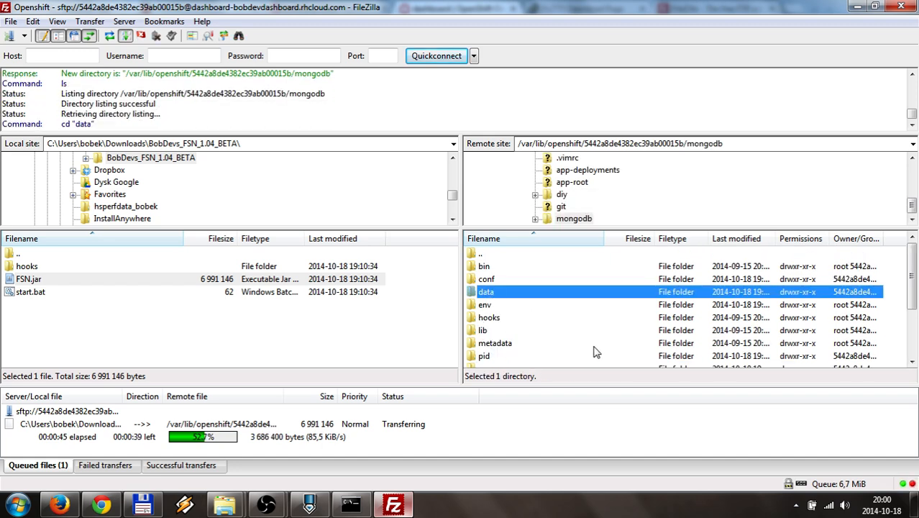
double_click(486, 291)
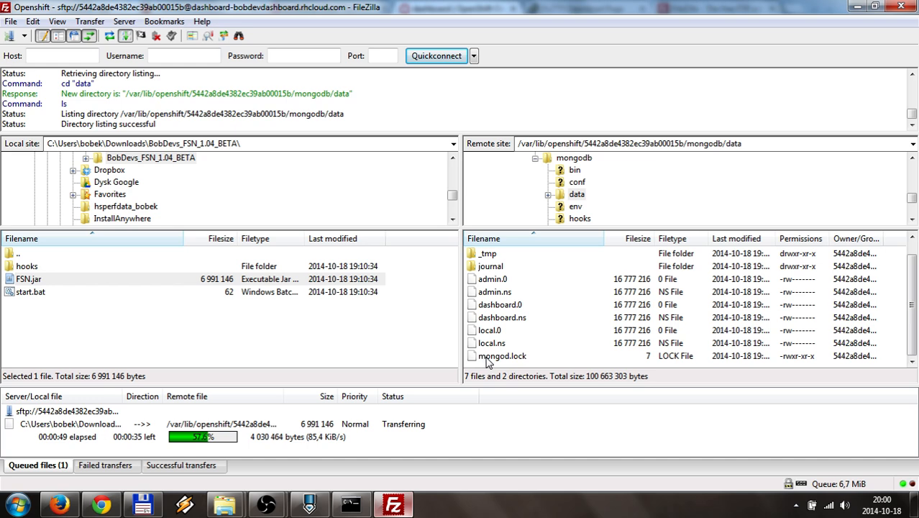
click(502, 355)
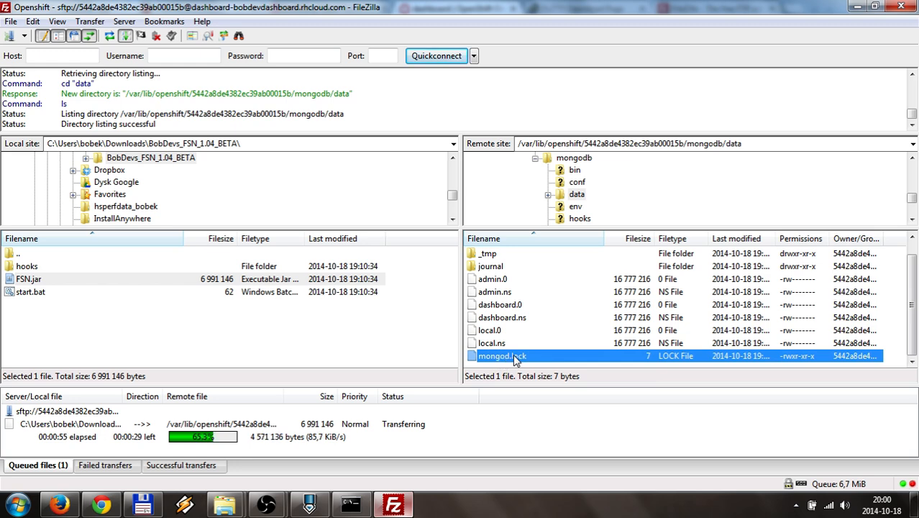
right_click(501, 356)
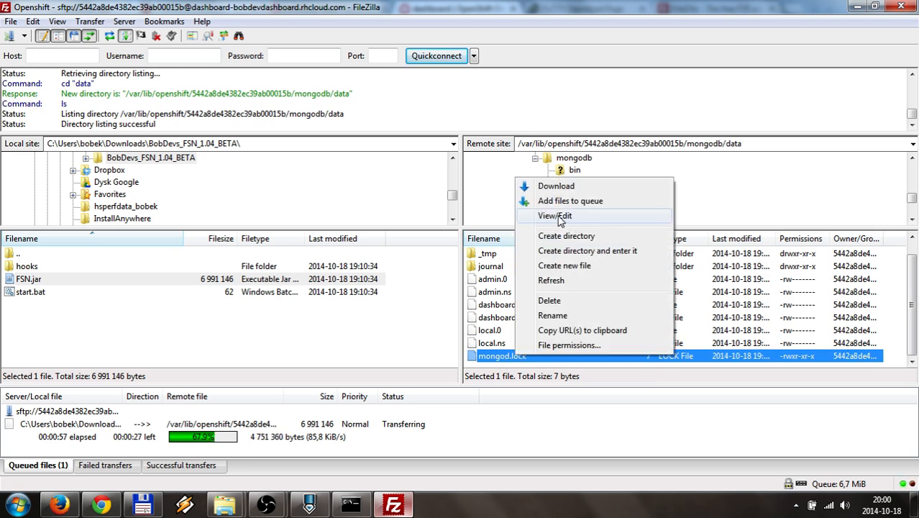
click(549, 300)
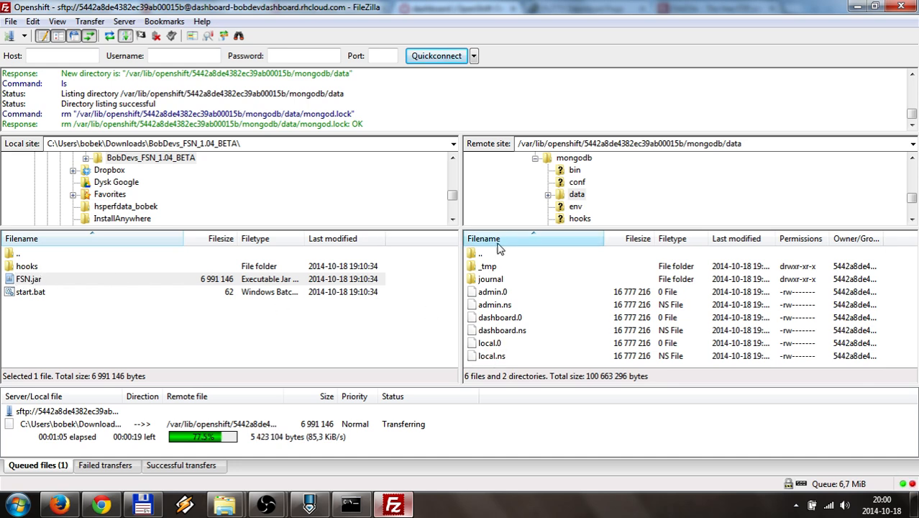
- Navigate back up from data to the application home folder
click(481, 253)
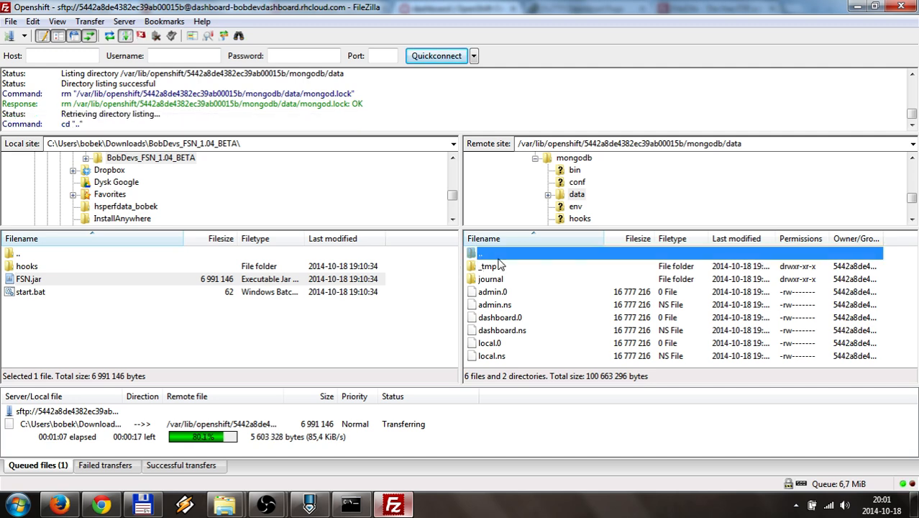
double_click(480, 253)
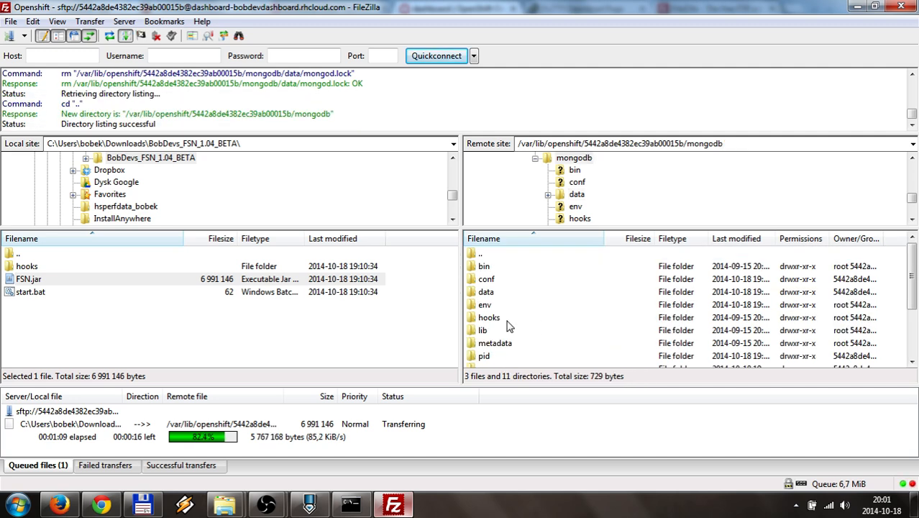
click(481, 253)
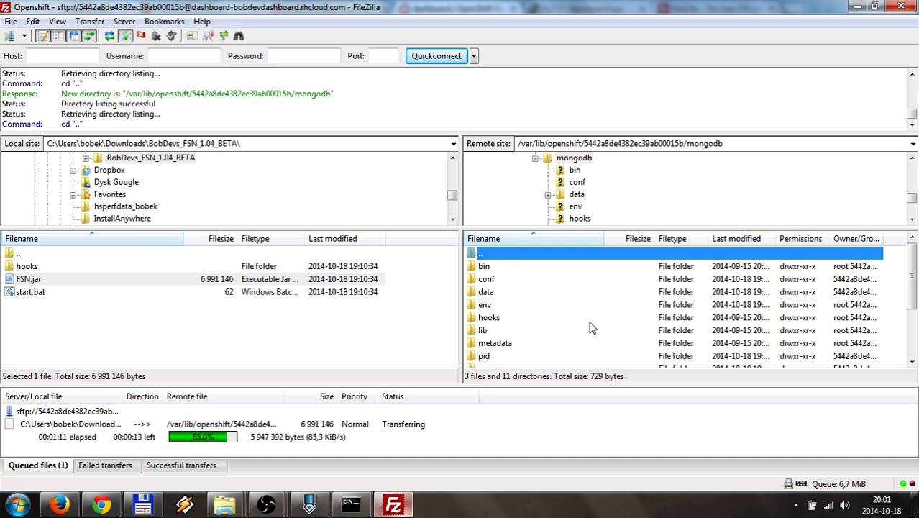
double_click(478, 252)
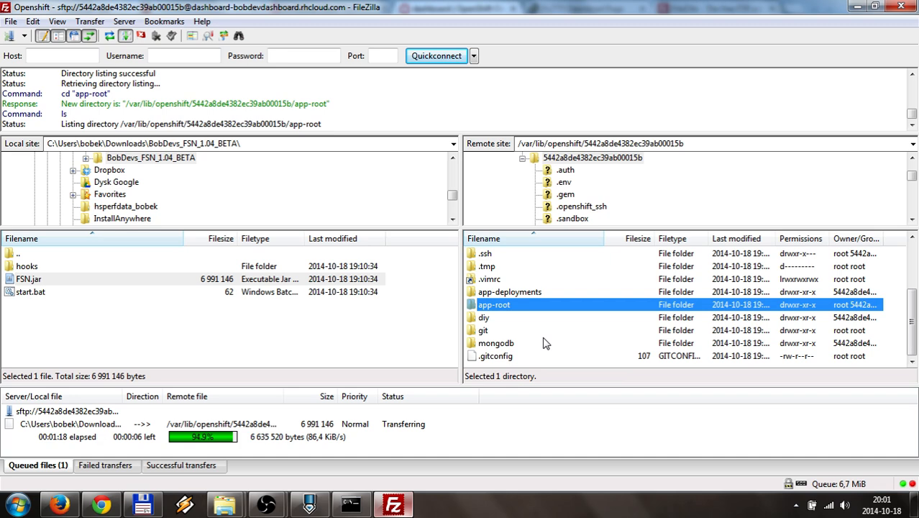
- Download the start hook from app-root/repo/.openshift/action_hooks into BobDevs_FSN_1.04_BETA
double_click(494, 304)
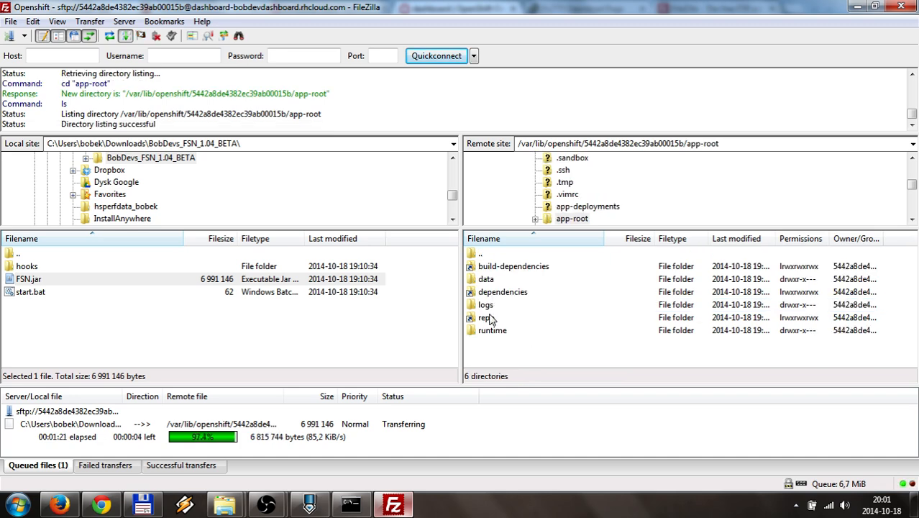
double_click(486, 317)
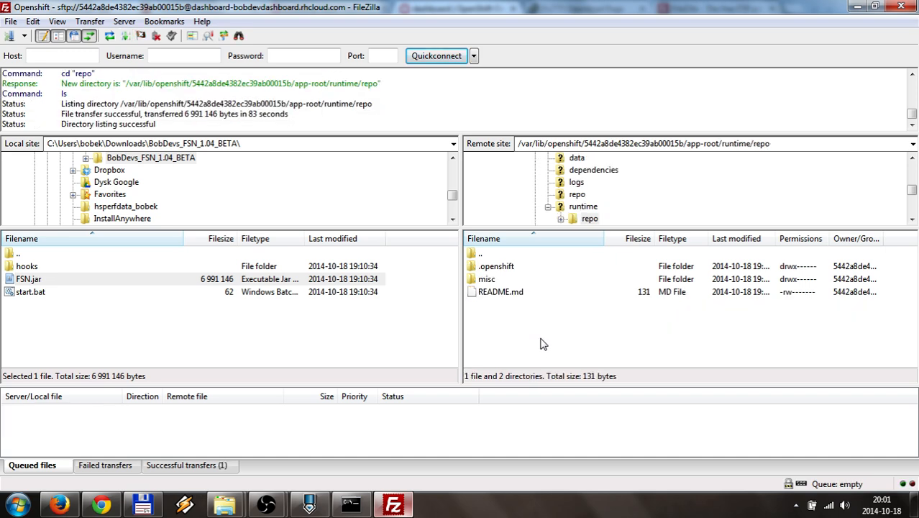
click(496, 266)
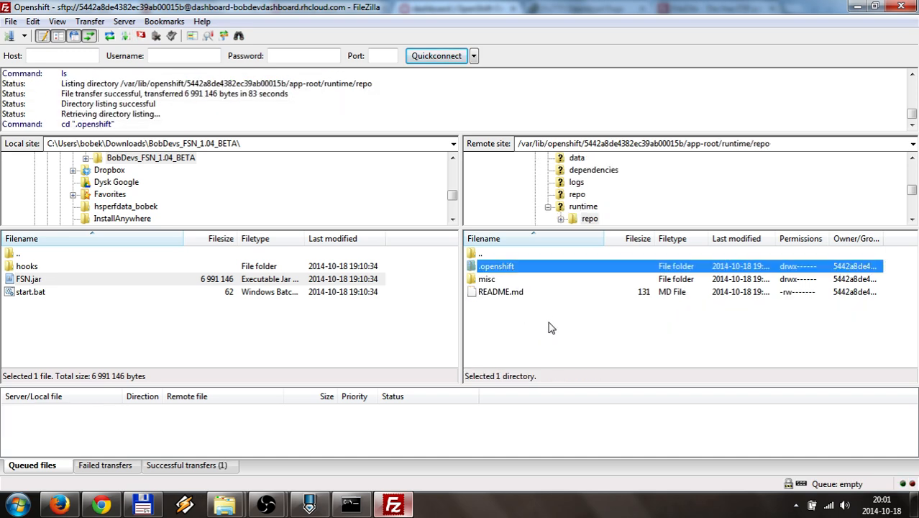
double_click(496, 266)
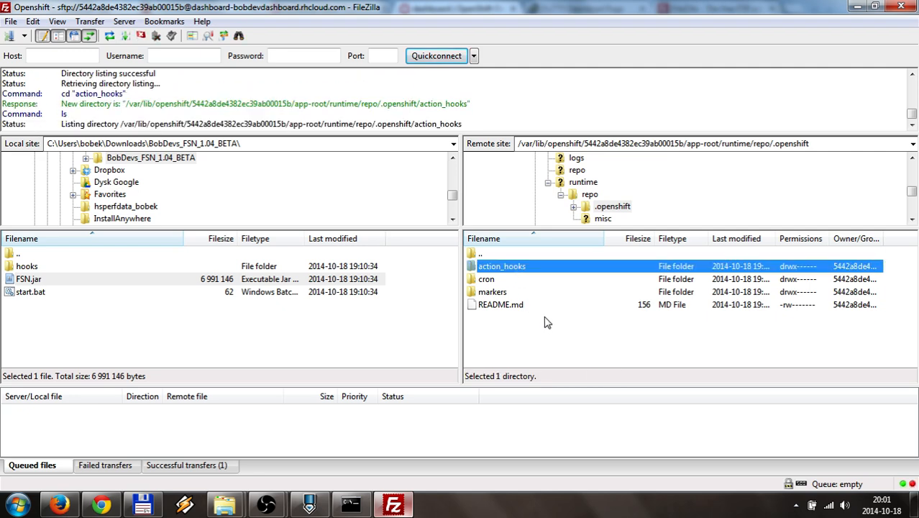
double_click(502, 266)
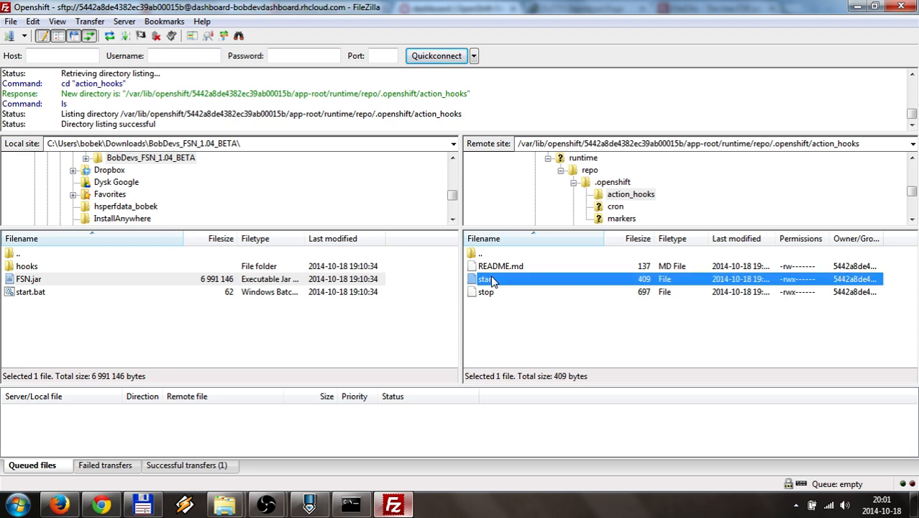
double_click(485, 279)
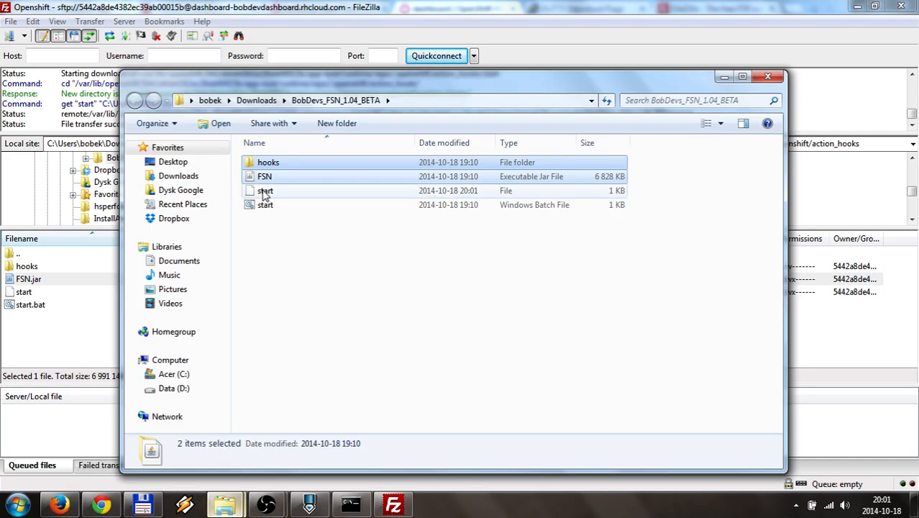
- Open the downloaded start script in PSPad to check it runs FSN.jar
right_click(265, 190)
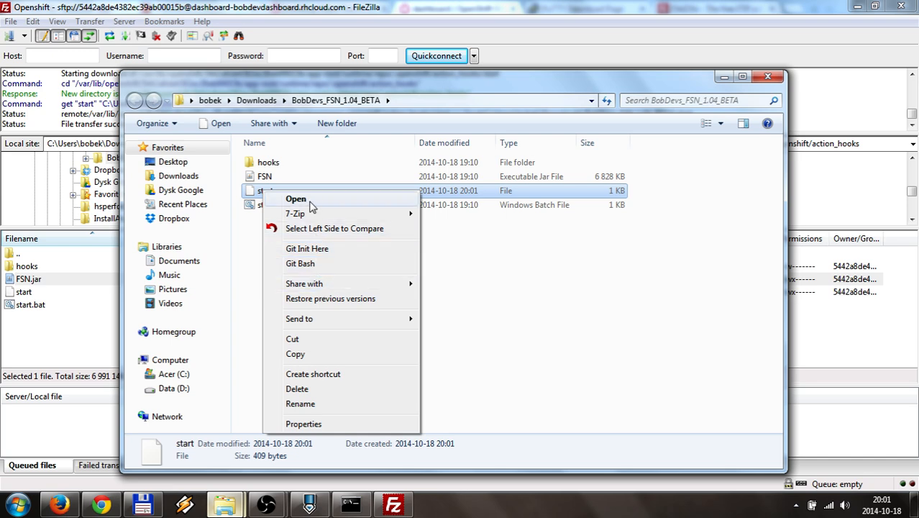
click(295, 198)
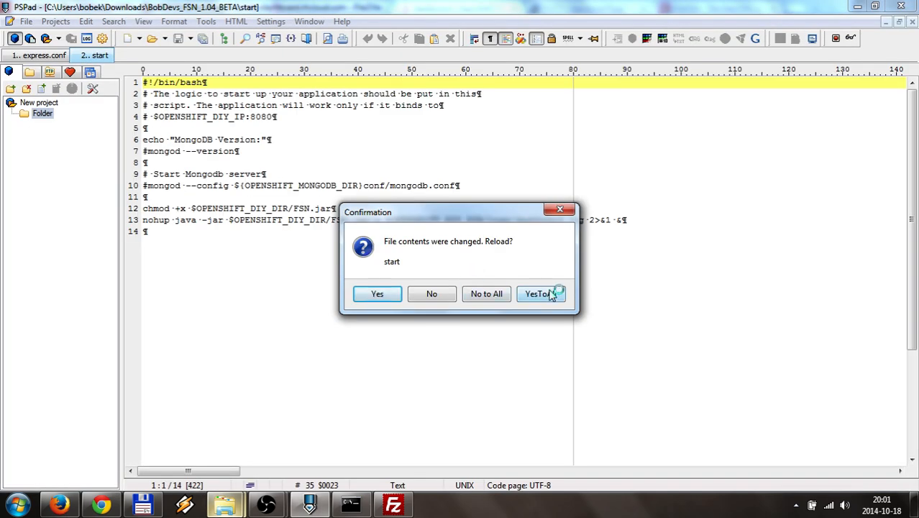
click(538, 293)
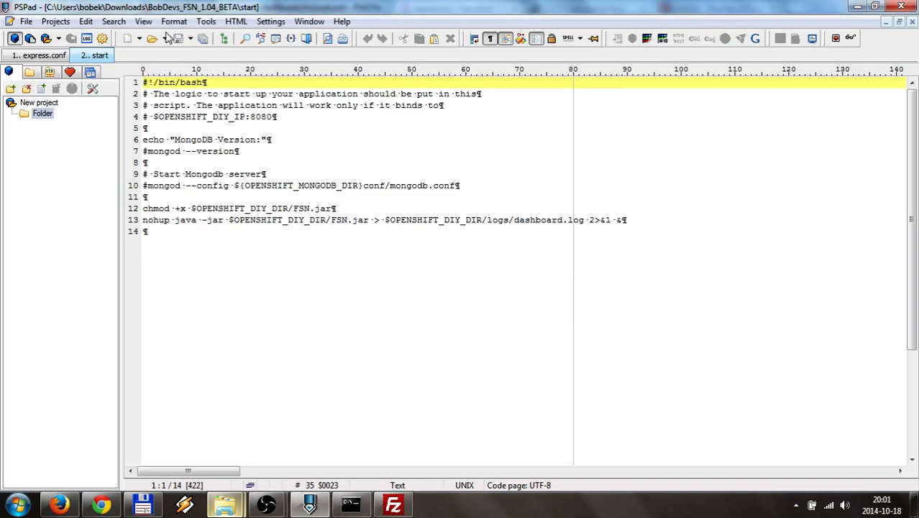
- Close the Explorer window and return to the OpenShift application console
click(40, 54)
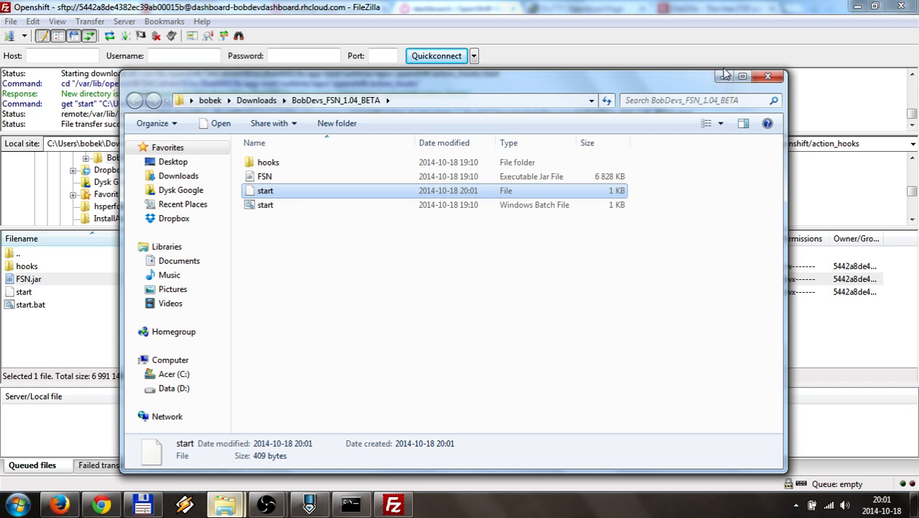
click(766, 76)
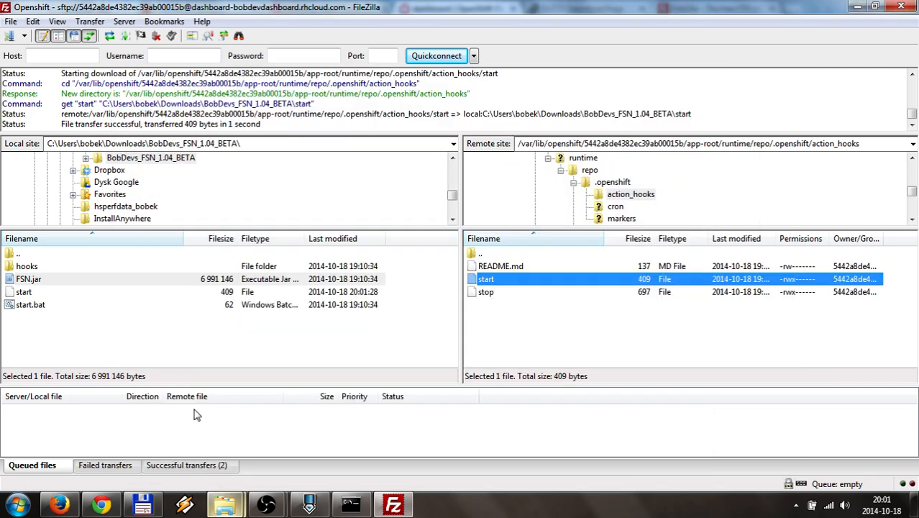
mouse_move(116, 441)
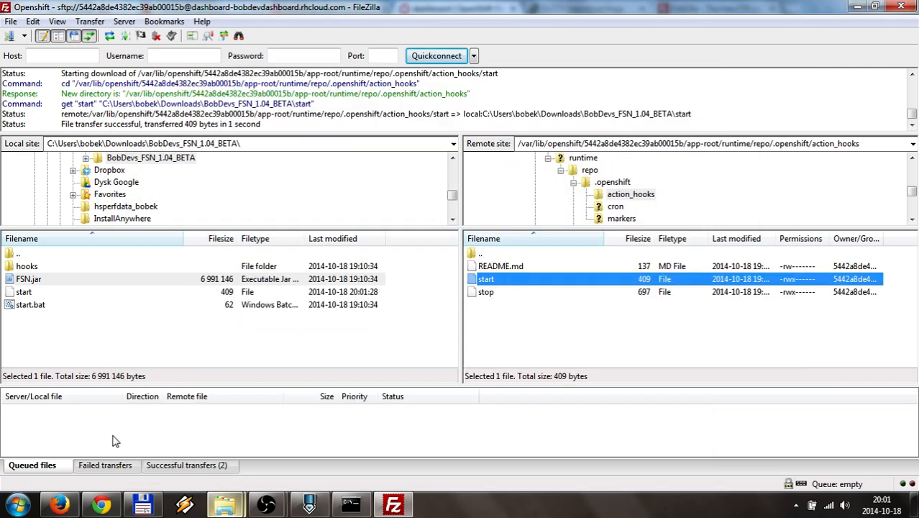
click(101, 503)
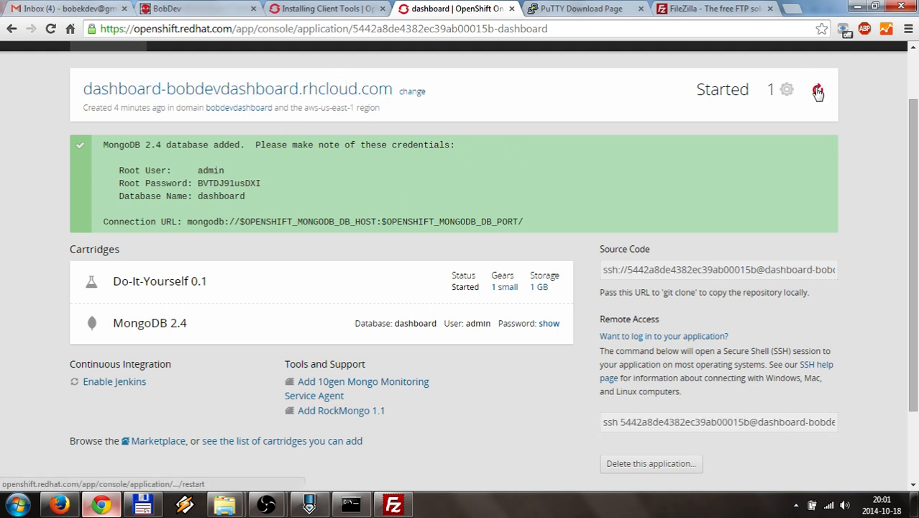
- Restart the dashboard application from its console and confirm the restart
click(817, 89)
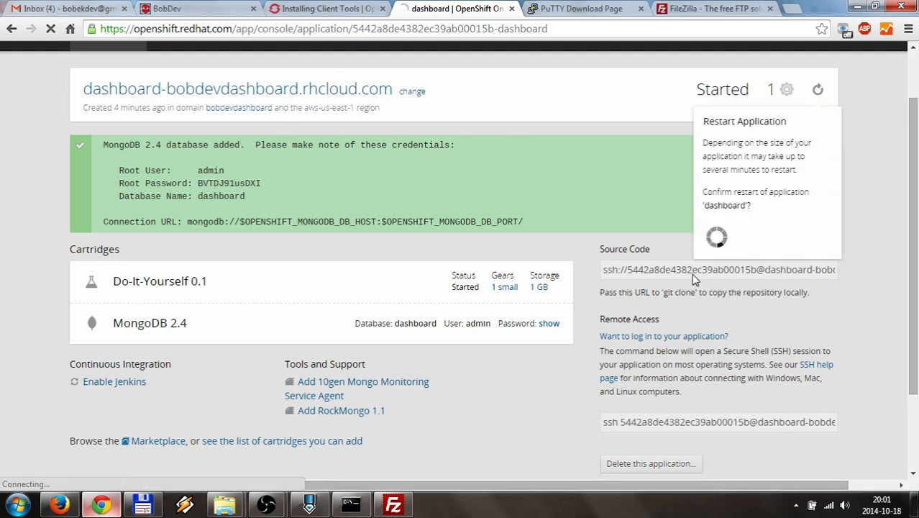
mouse_move(694, 279)
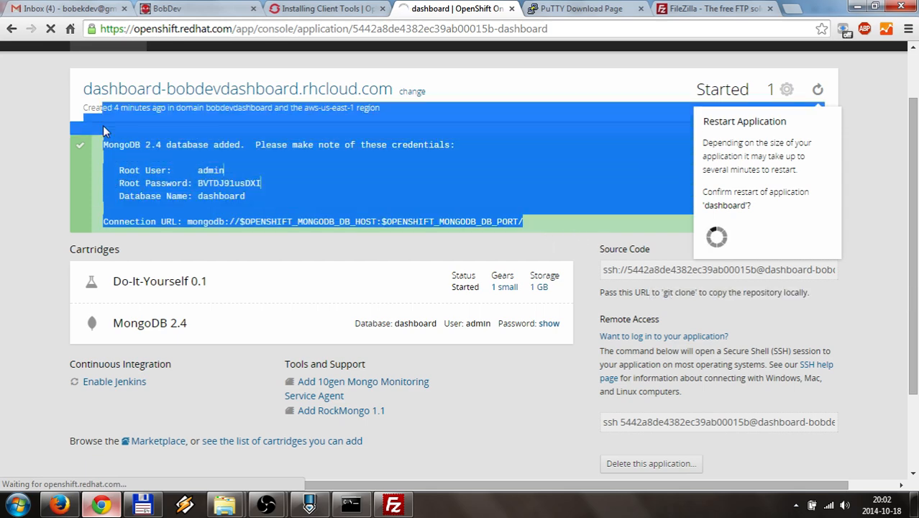
right_click(104, 132)
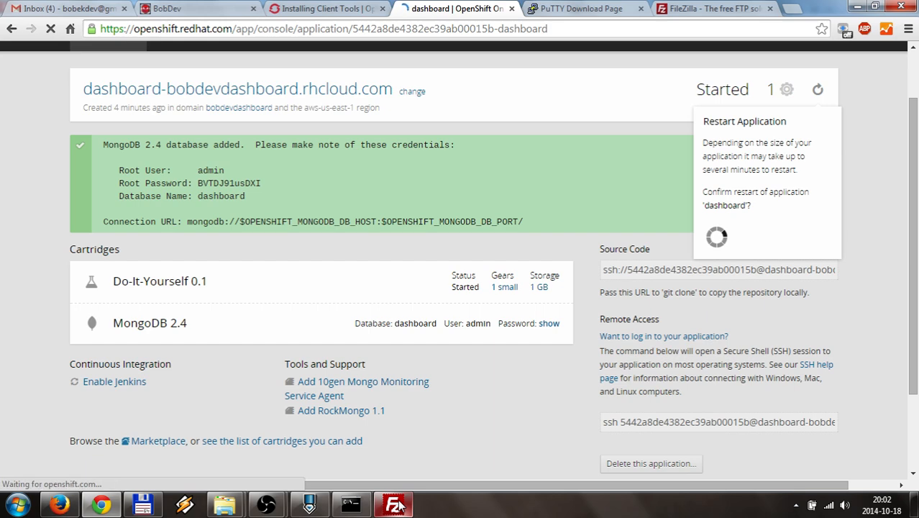
click(716, 238)
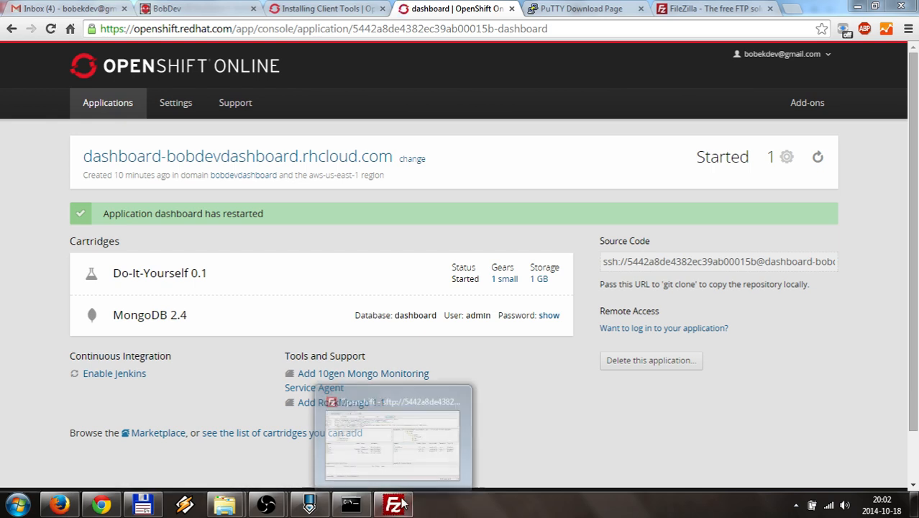
- Open the deployed dashboard in a new tab, then its Twitch registration link in another
right_click(215, 156)
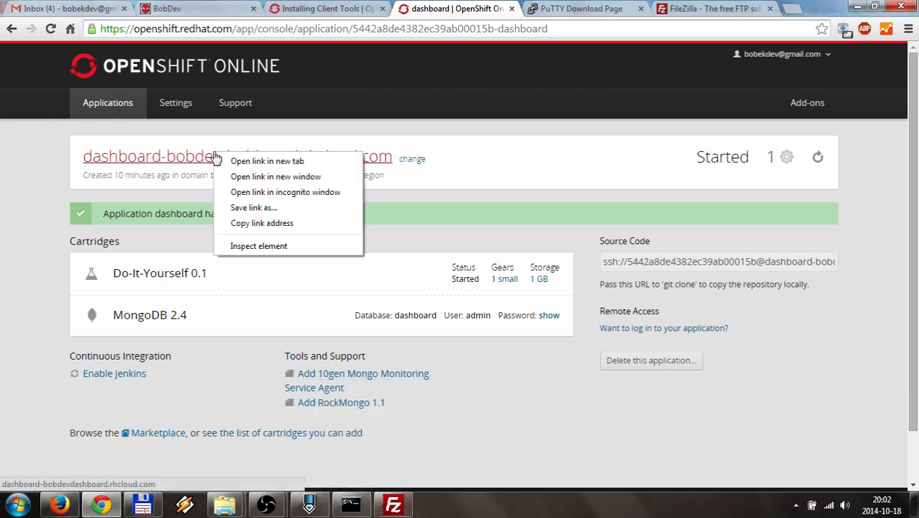
click(267, 160)
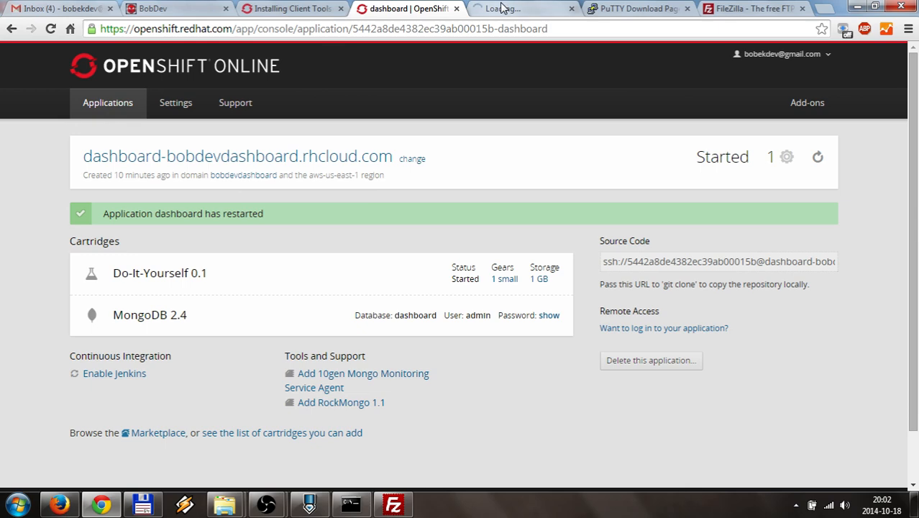
click(523, 8)
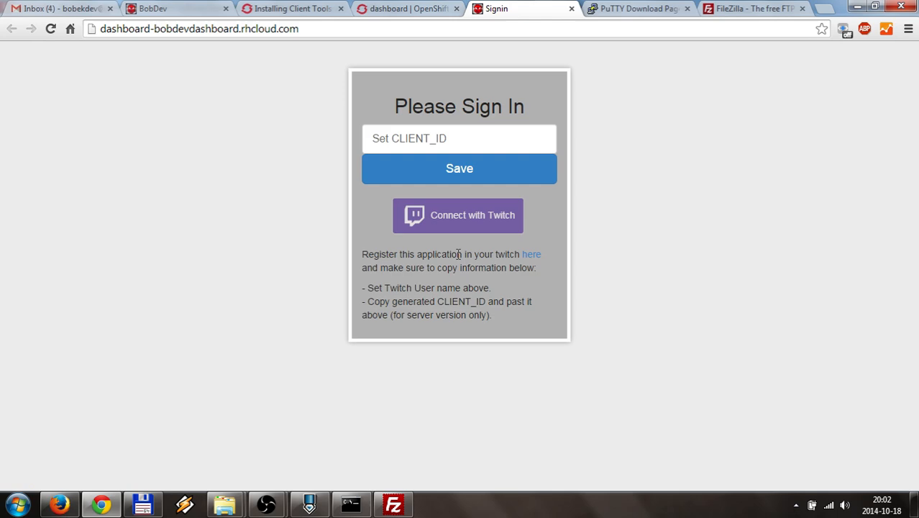
mouse_move(603, 77)
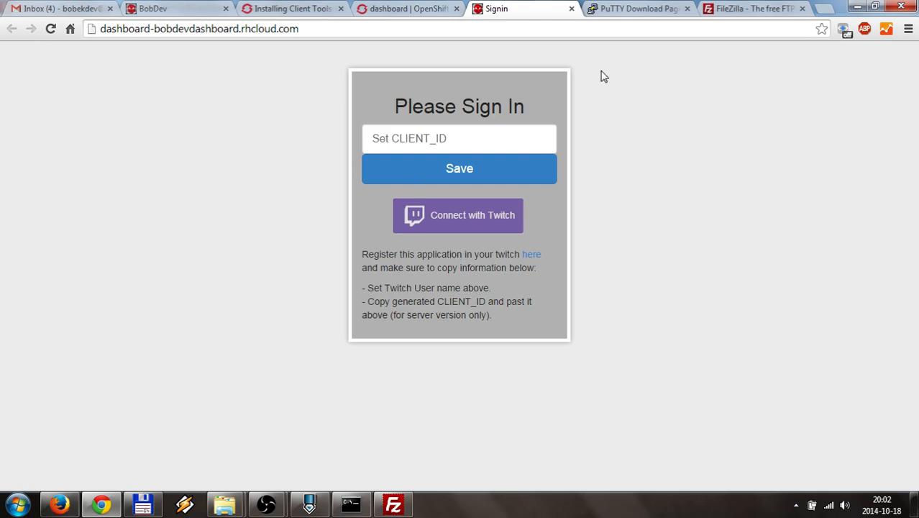
mouse_move(383, 215)
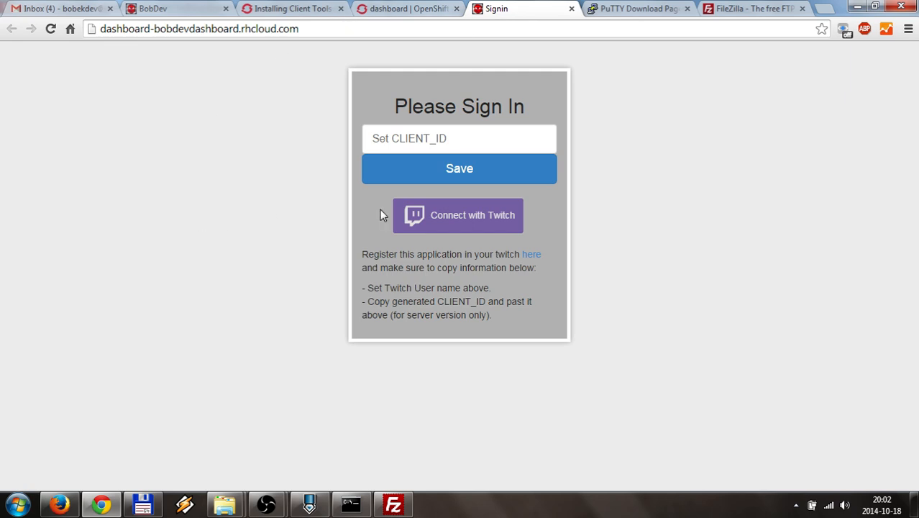
mouse_move(474, 253)
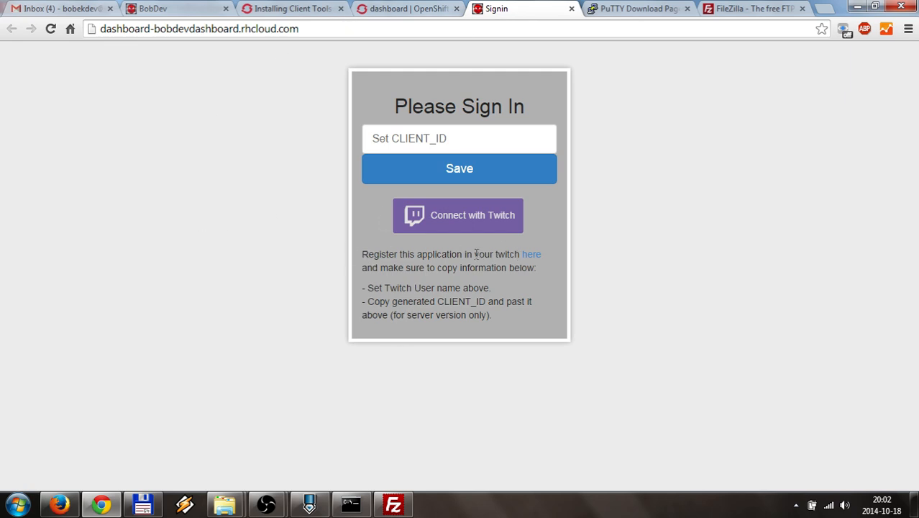
mouse_move(344, 239)
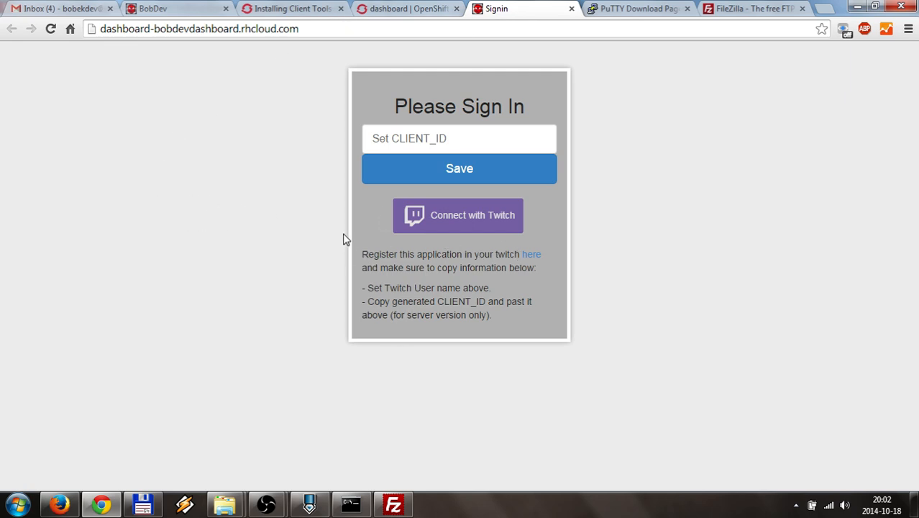
right_click(531, 254)
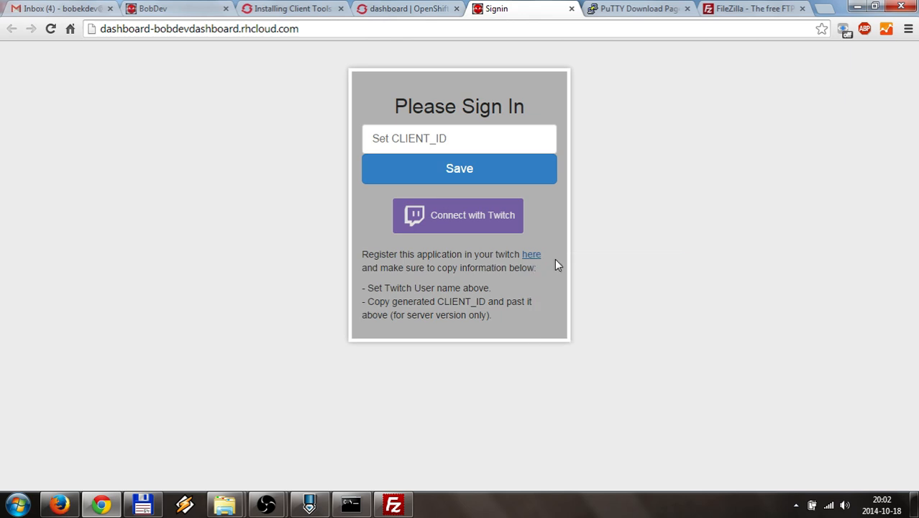
click(531, 254)
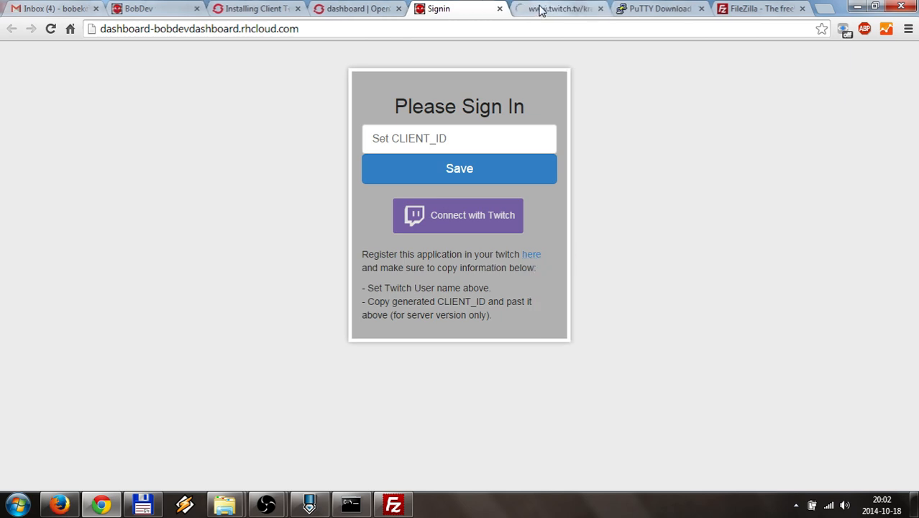
click(557, 9)
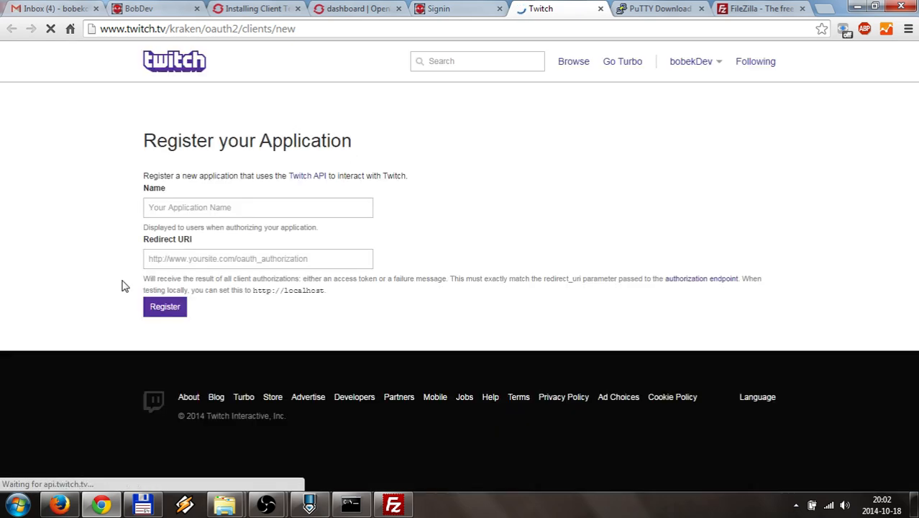
mouse_move(480, 124)
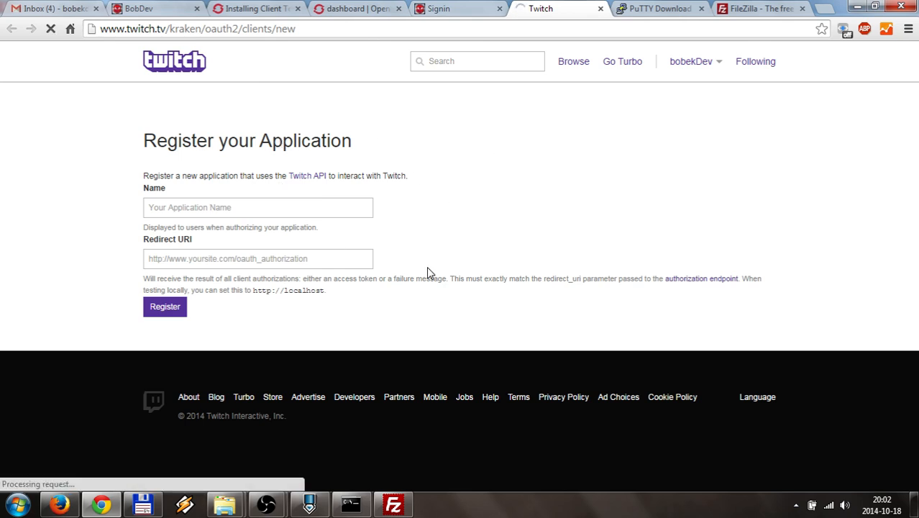
mouse_move(291, 250)
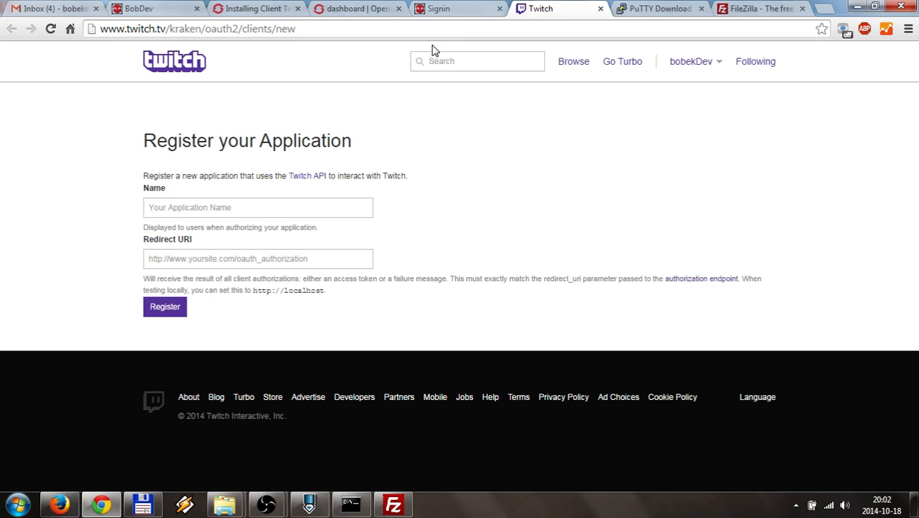
click(456, 9)
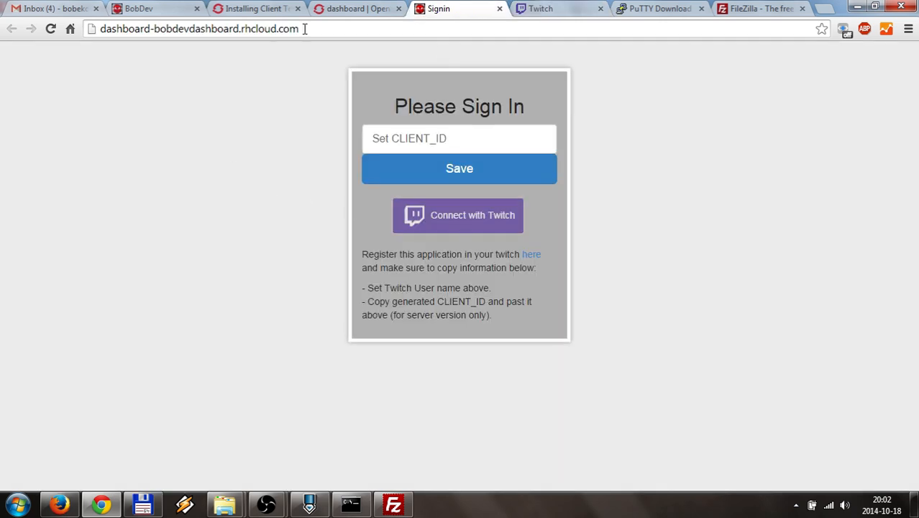
click(199, 29)
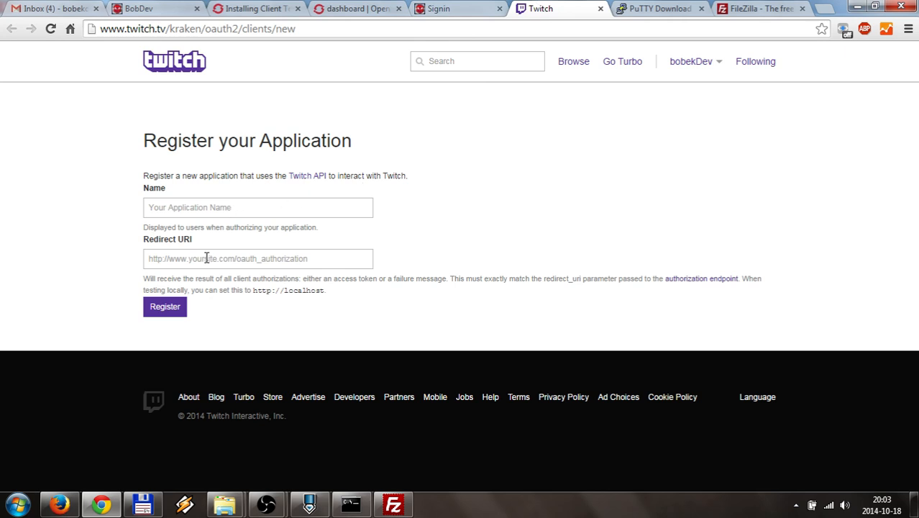
text(http://dashboard-bobdevdashboard.rhcloud.com/)
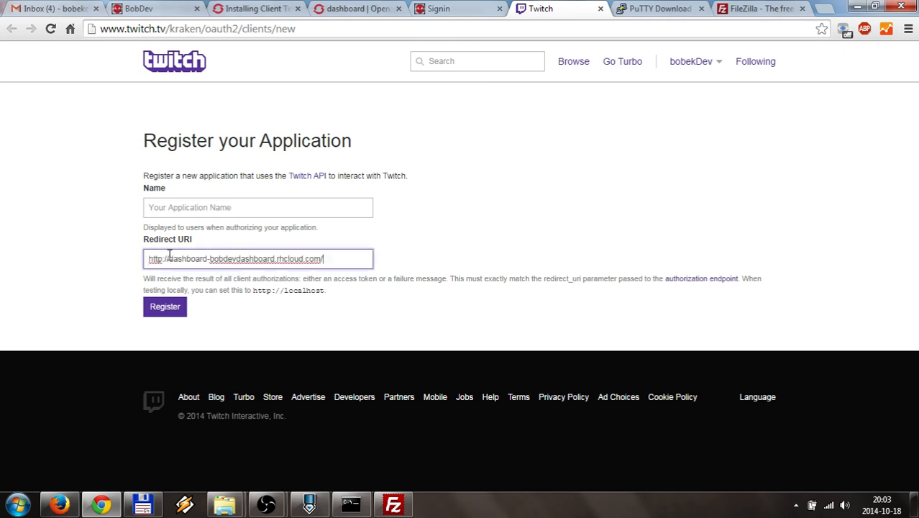
mouse_move(500, 346)
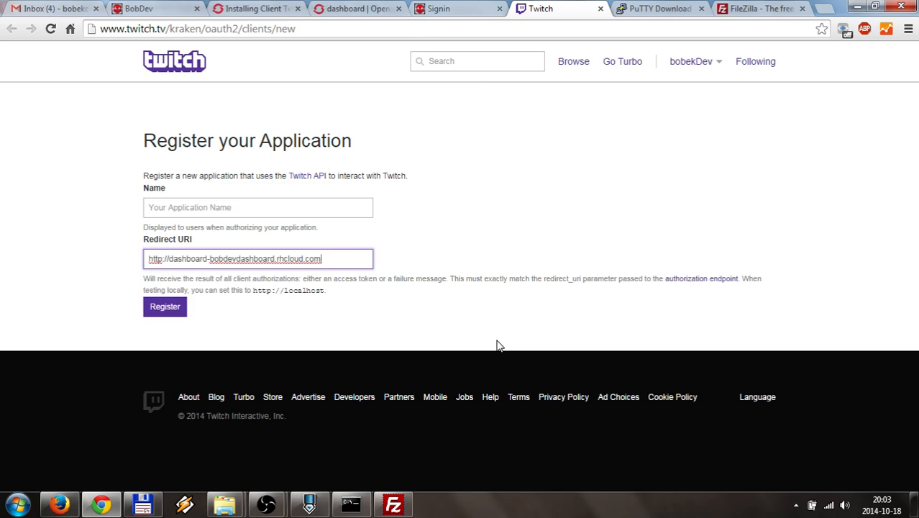
click(257, 208)
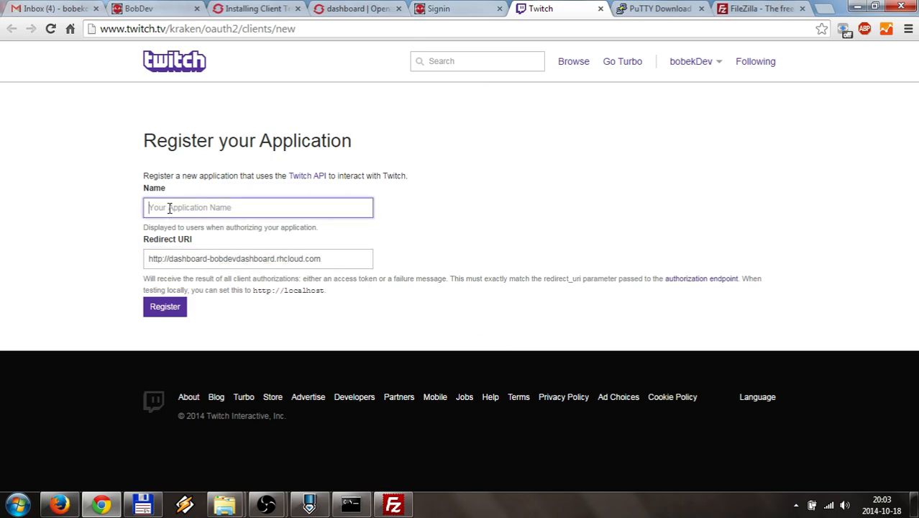
text(fff)
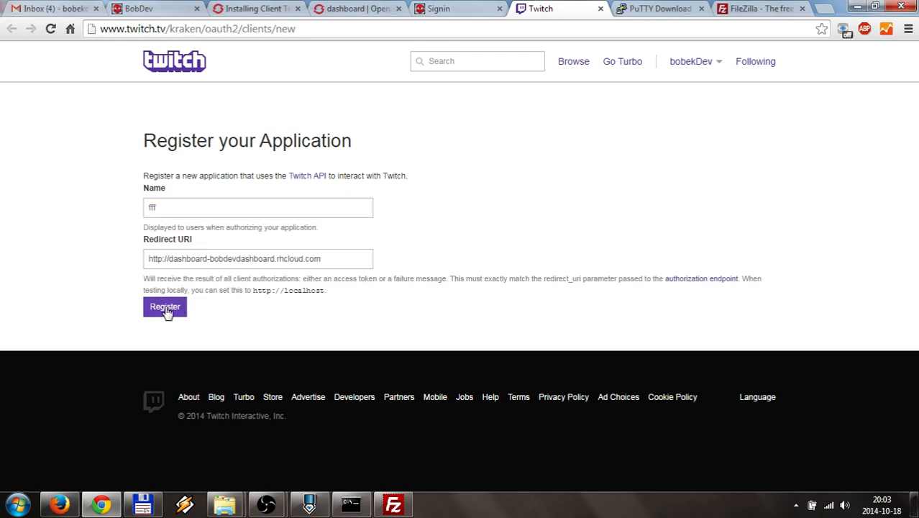
mouse_move(281, 290)
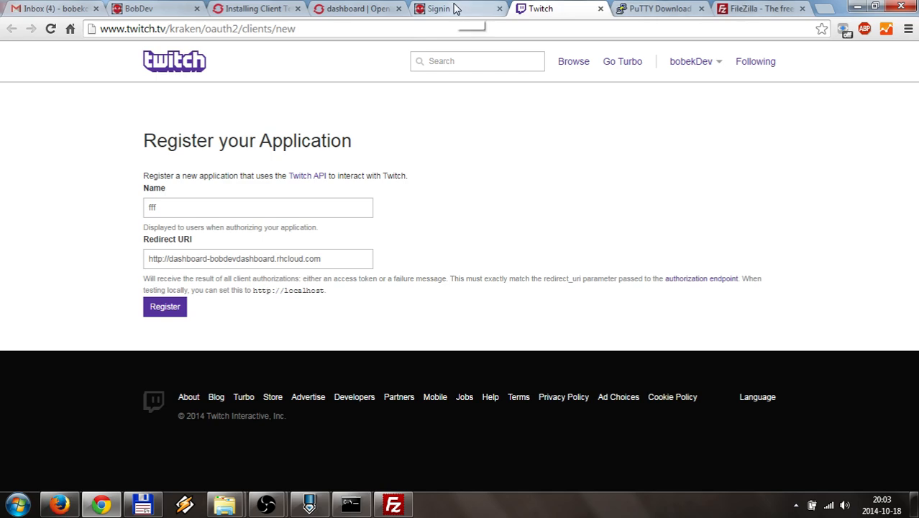
mouse_move(453, 9)
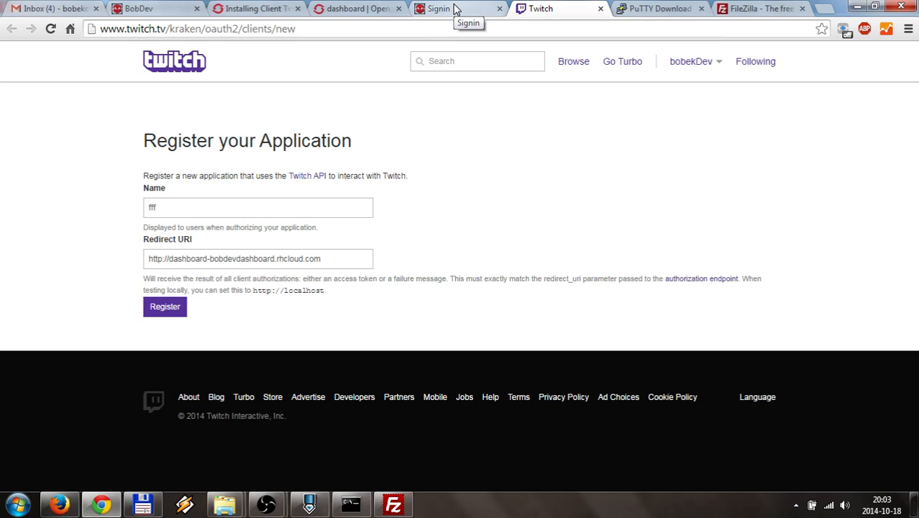
- Enter 'client id' into the CLIENT_ID field on the dashboard's Please Sign In page
click(439, 9)
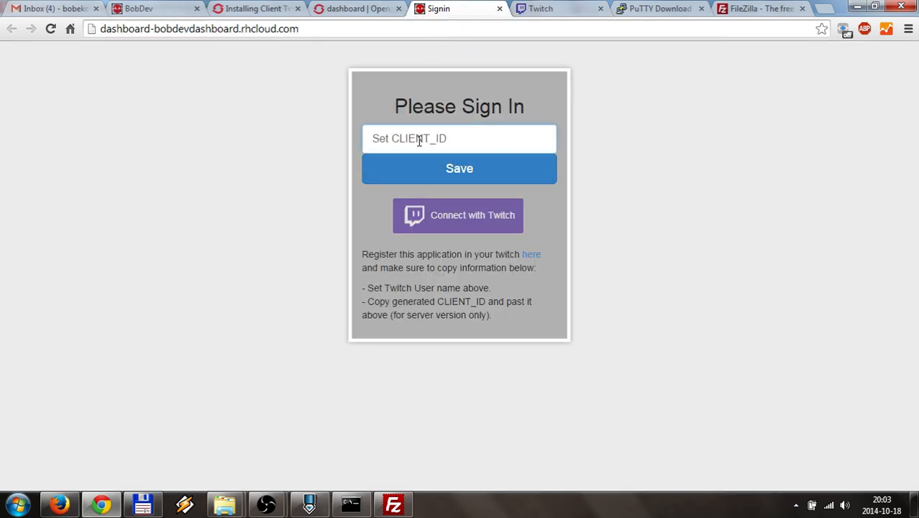
text(cli)
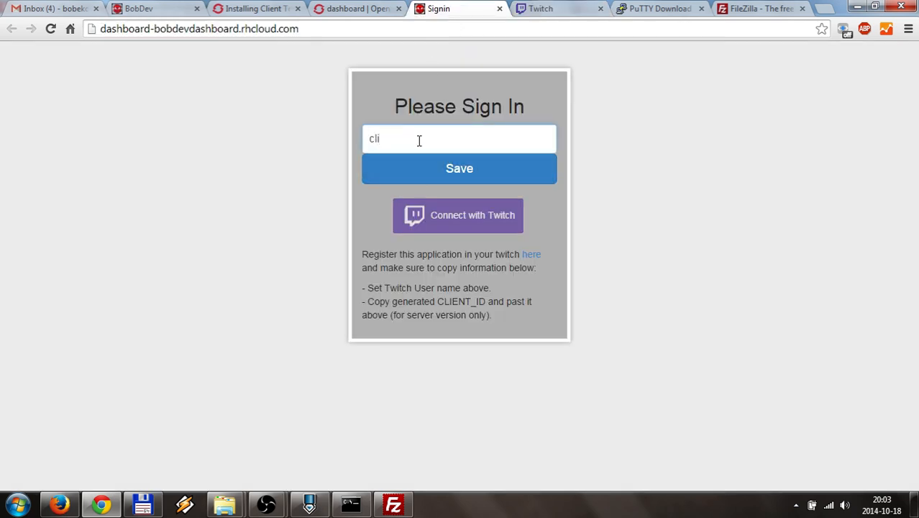
text(ent id)
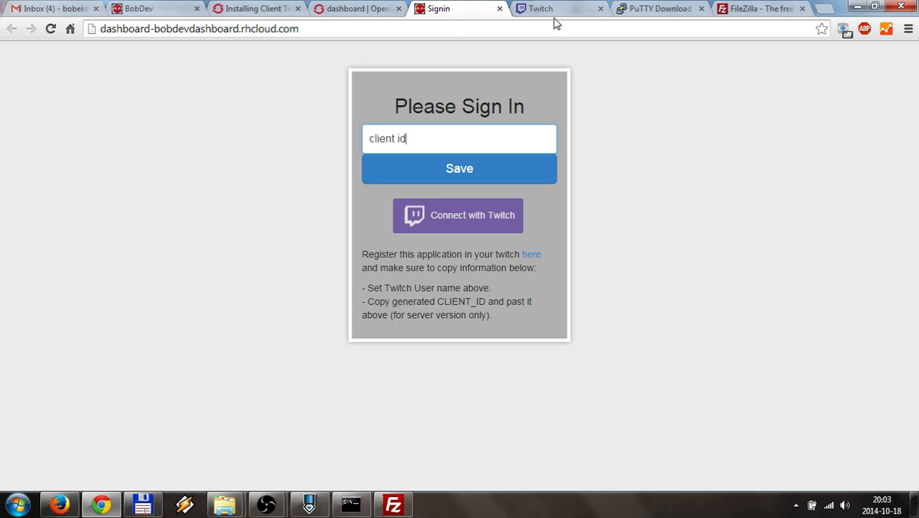
mouse_move(425, 175)
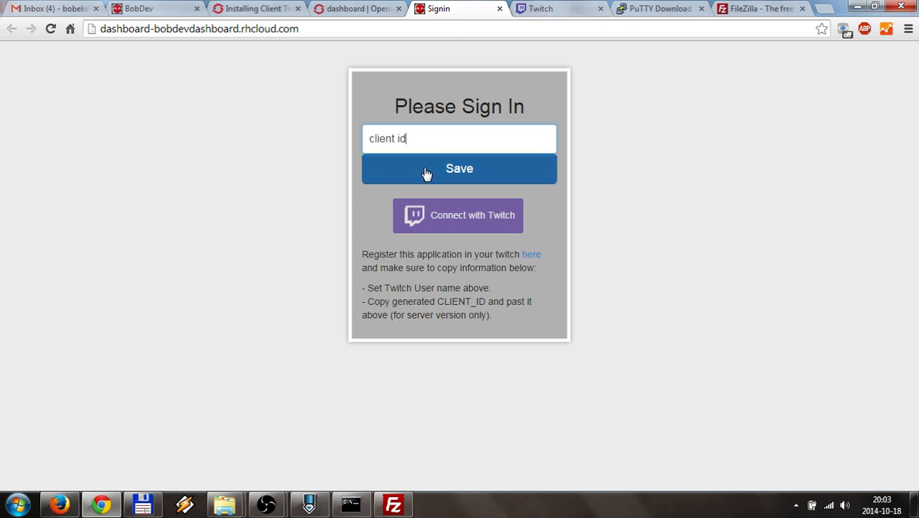
mouse_move(511, 173)
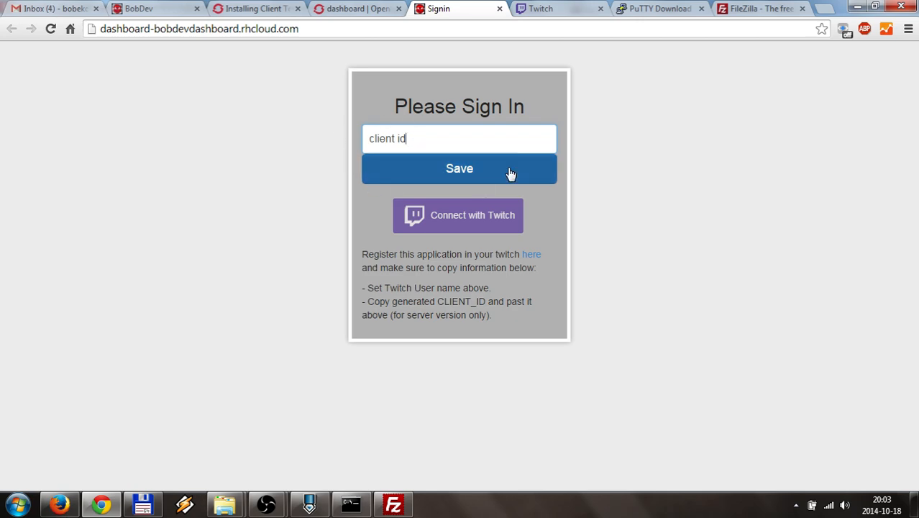
mouse_move(248, 120)
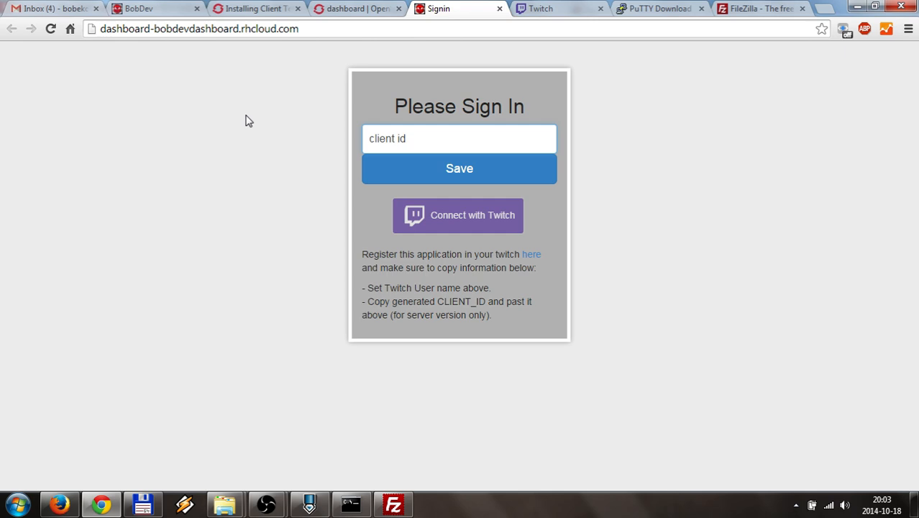
click(459, 138)
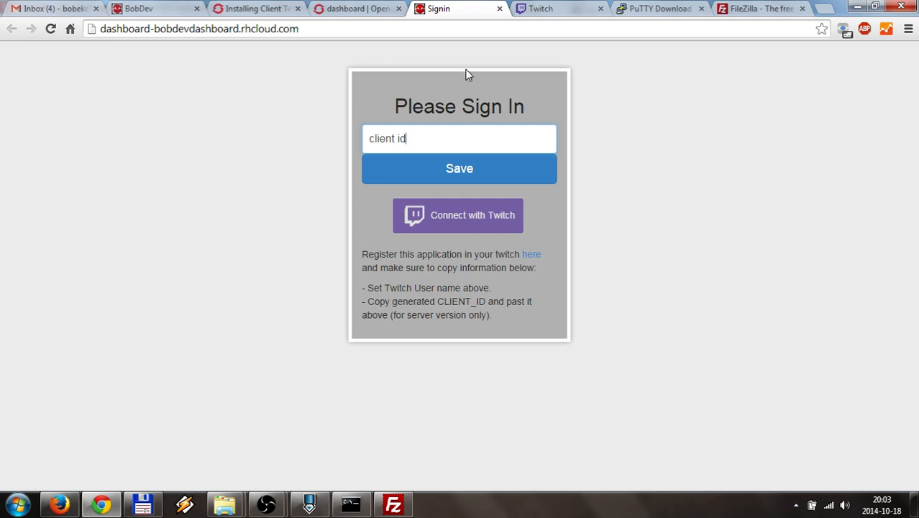
mouse_move(296, 204)
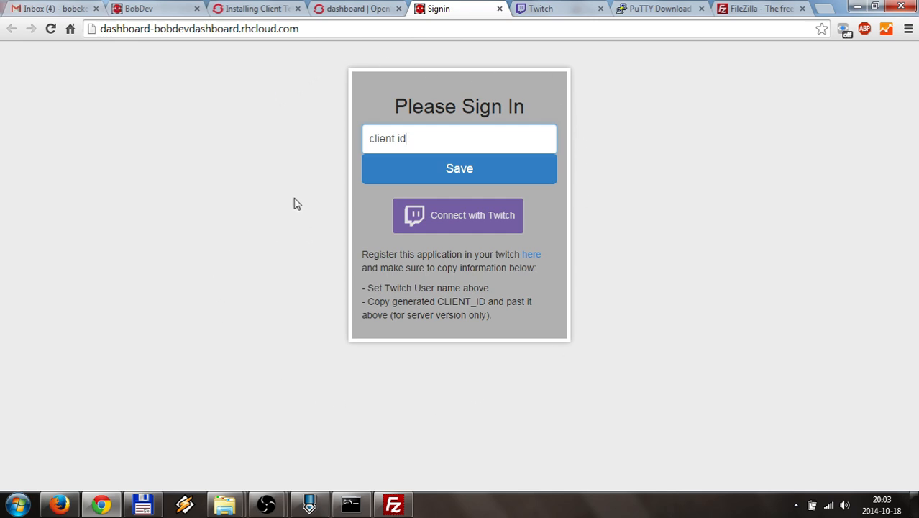
mouse_move(318, 276)
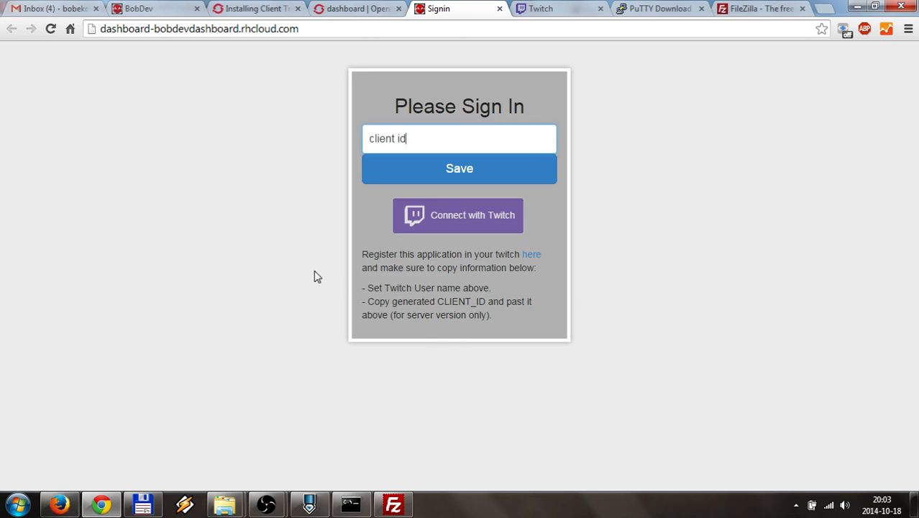
mouse_move(424, 222)
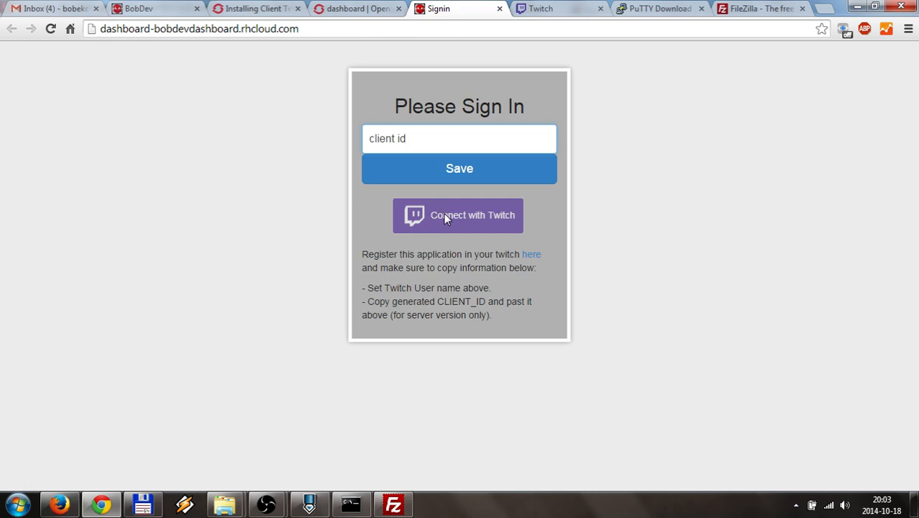
mouse_move(415, 329)
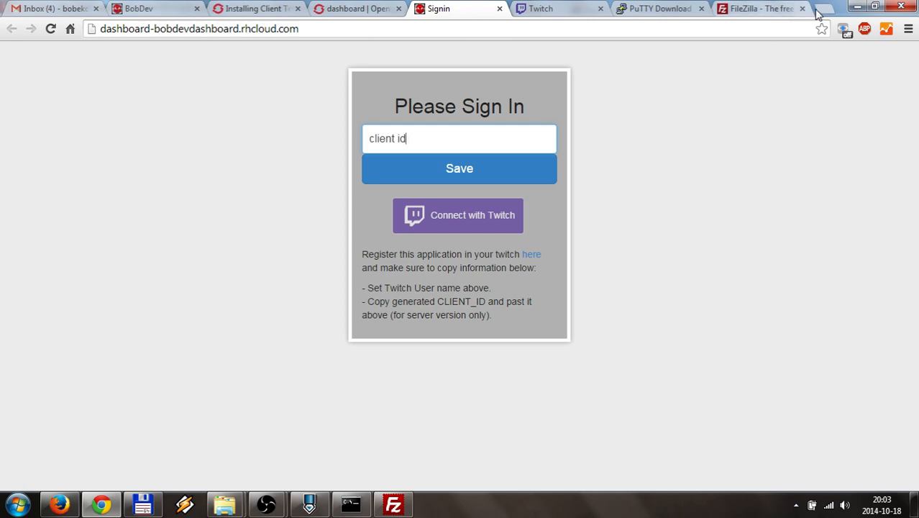
- Open the fsnconcept dashboard and sign in with Twitch until the Dashboard loads
text(da)
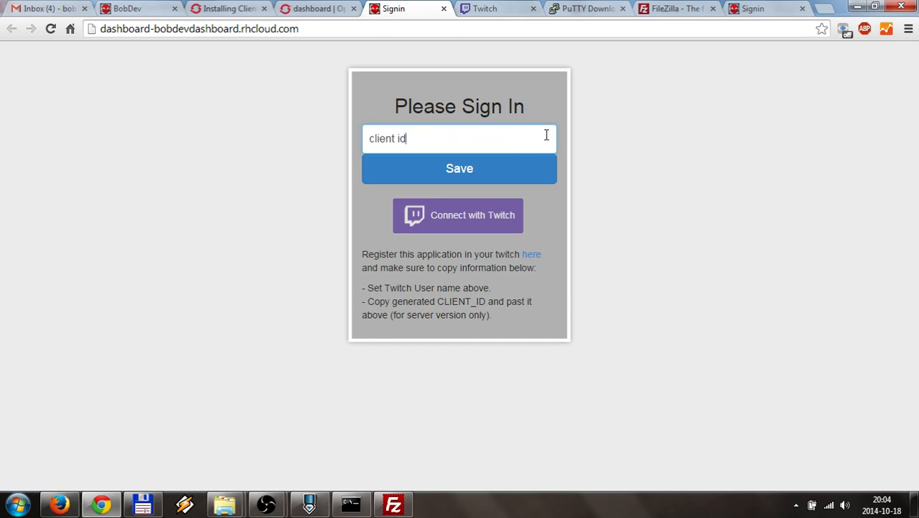
mouse_move(430, 162)
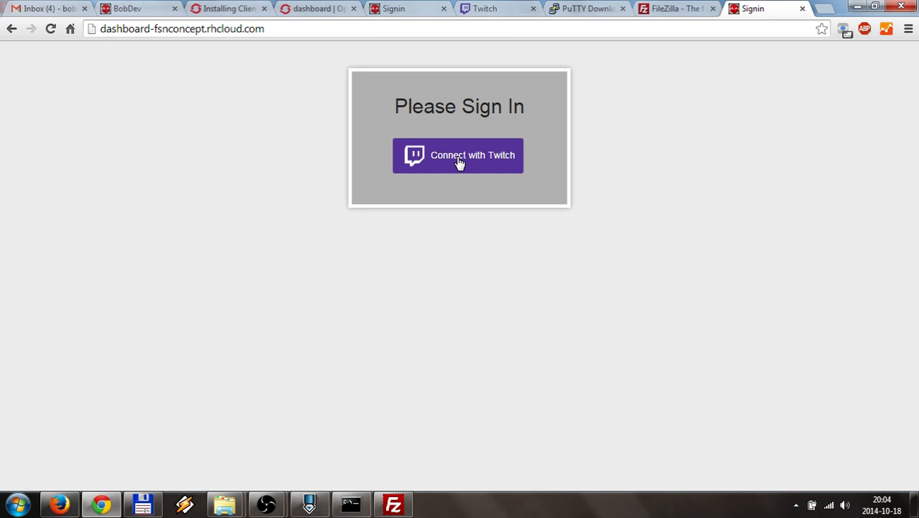
click(457, 155)
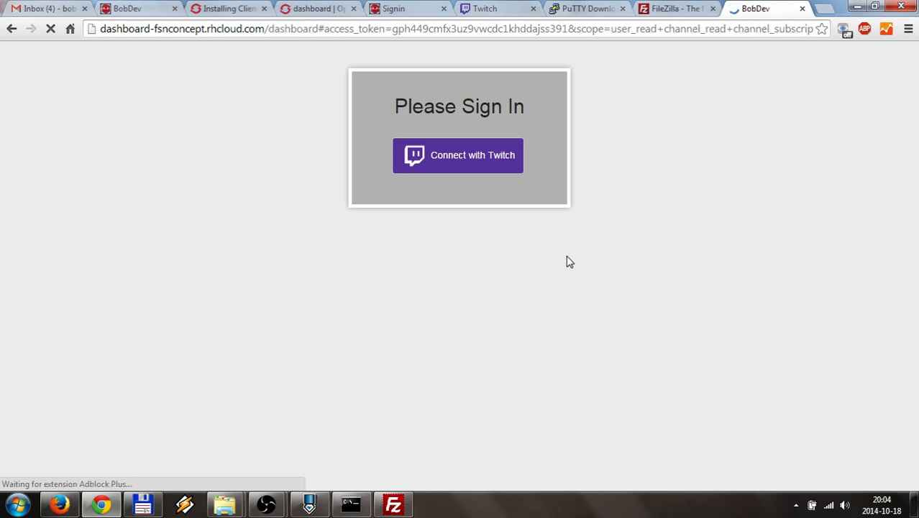
click(458, 155)
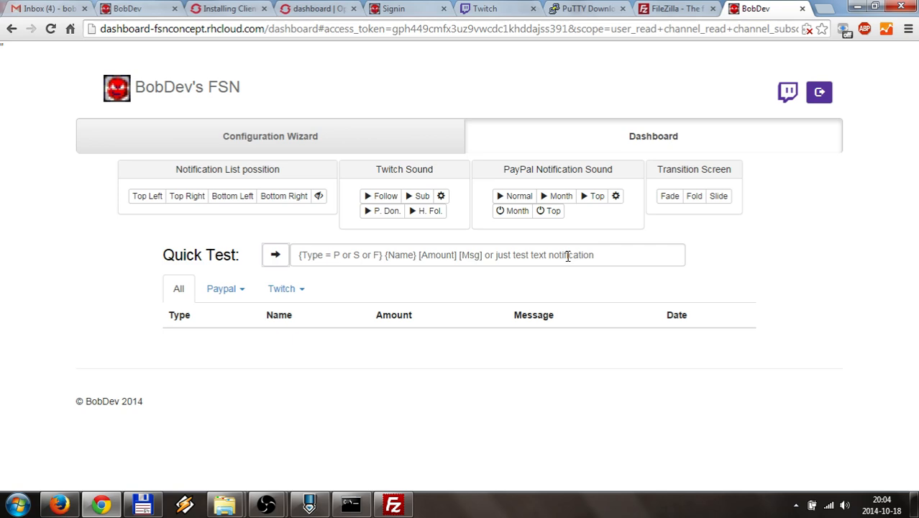
- In FileZilla, climb from action_hooks up through .openshift and repo toward app-root
click(392, 503)
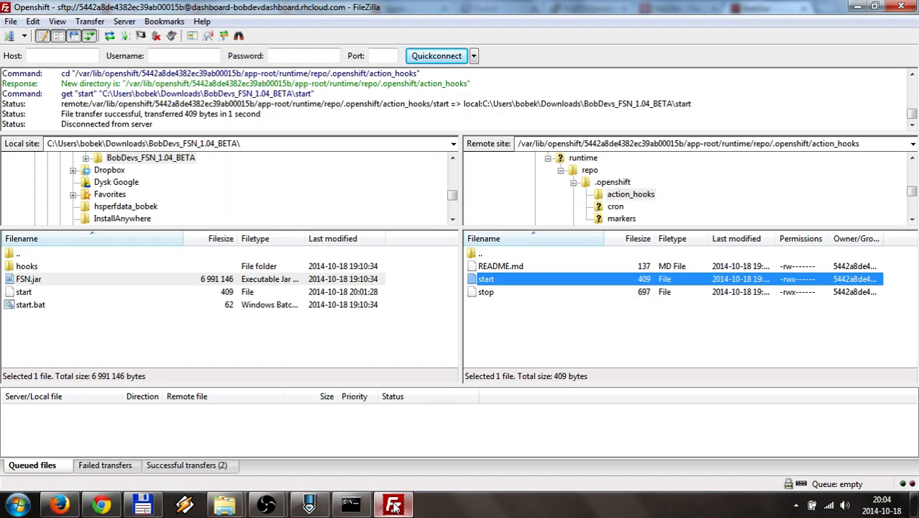
mouse_move(553, 306)
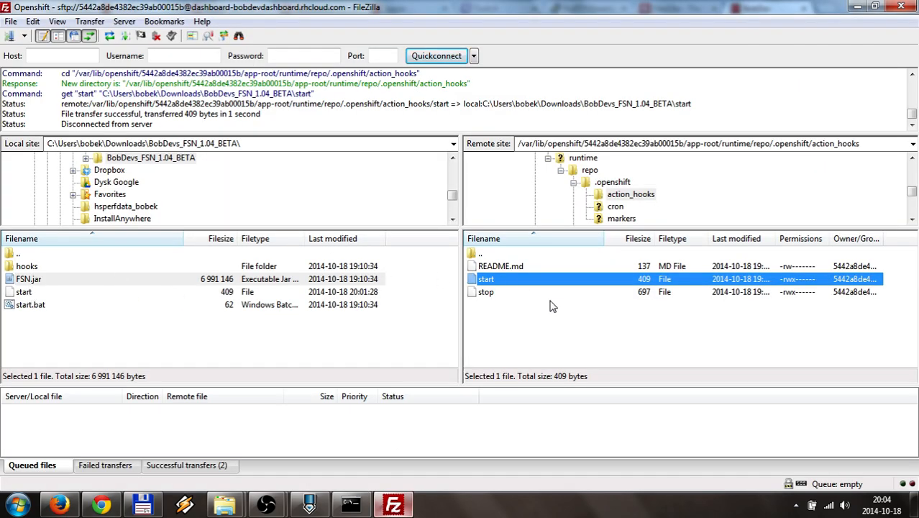
double_click(485, 253)
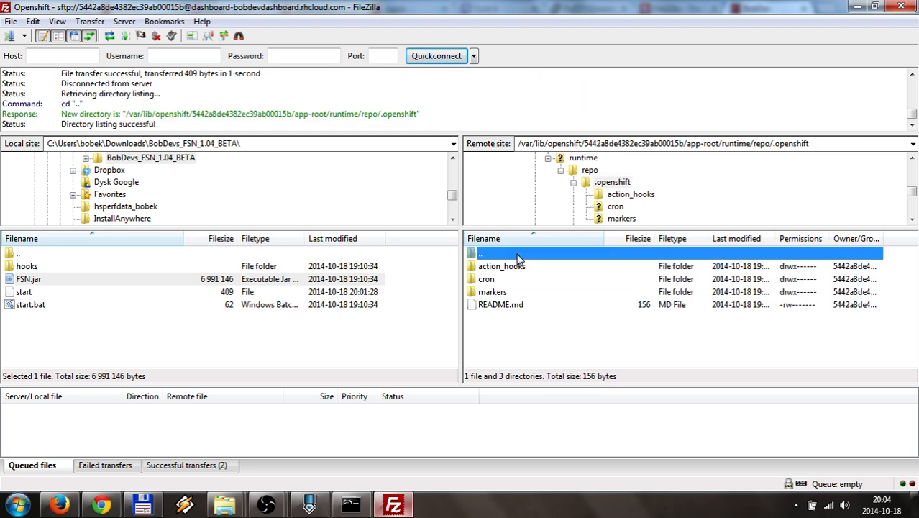
double_click(480, 253)
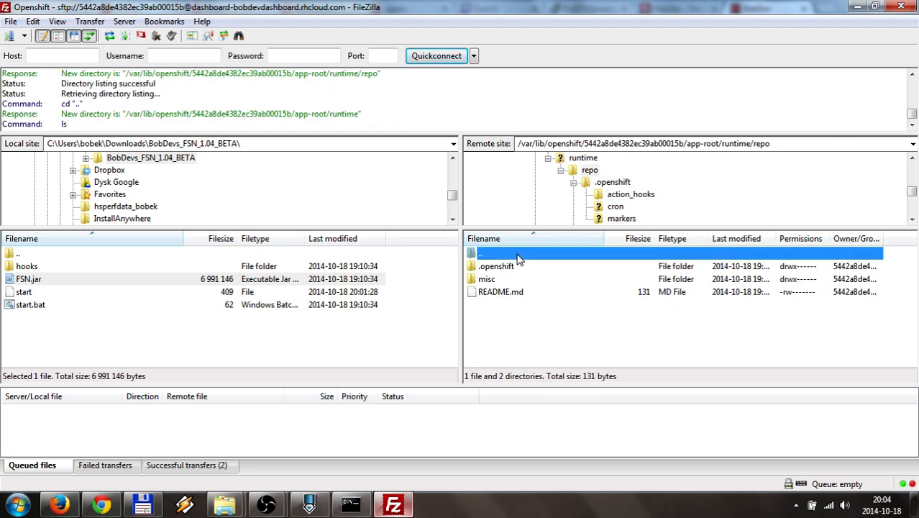
double_click(503, 253)
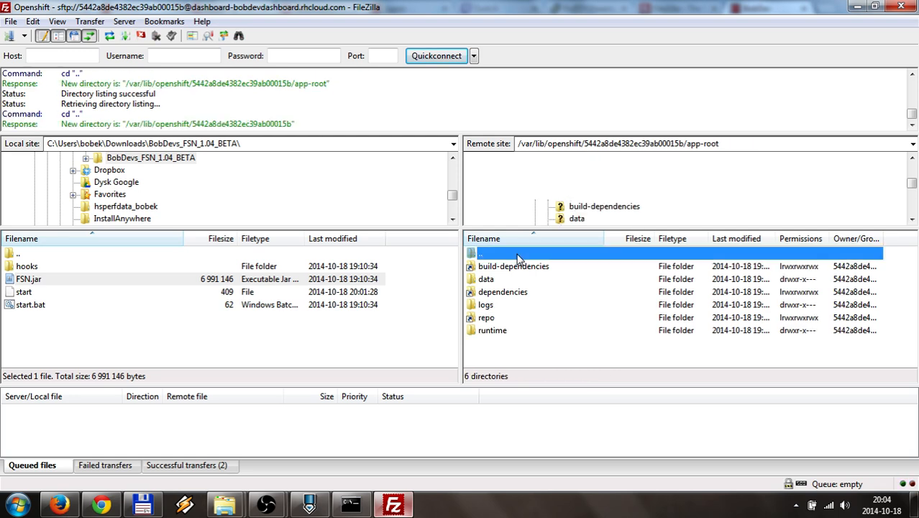
- Reach the application's home directory and open the mongodb folder
double_click(481, 252)
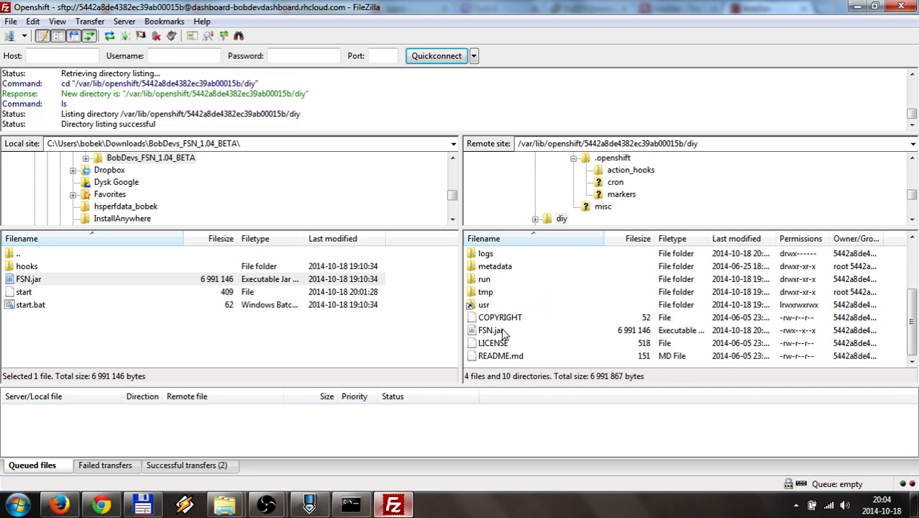
mouse_move(482, 279)
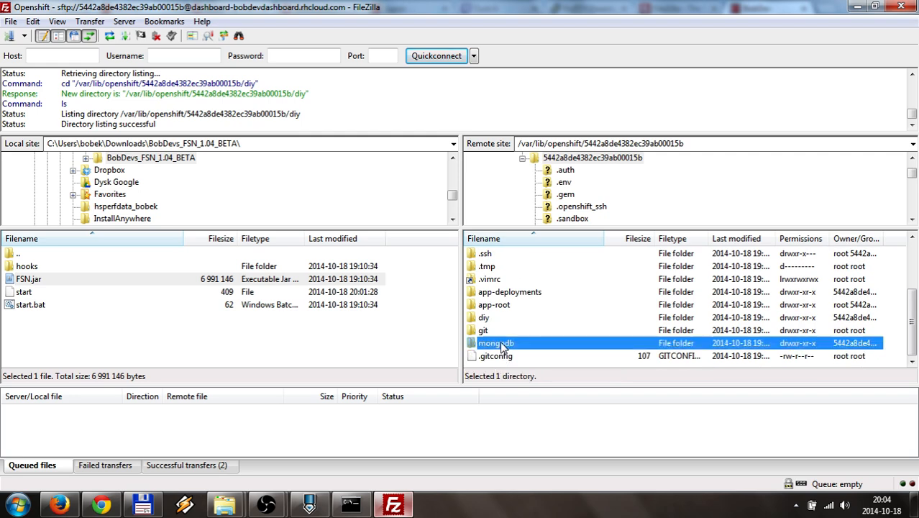
double_click(496, 343)
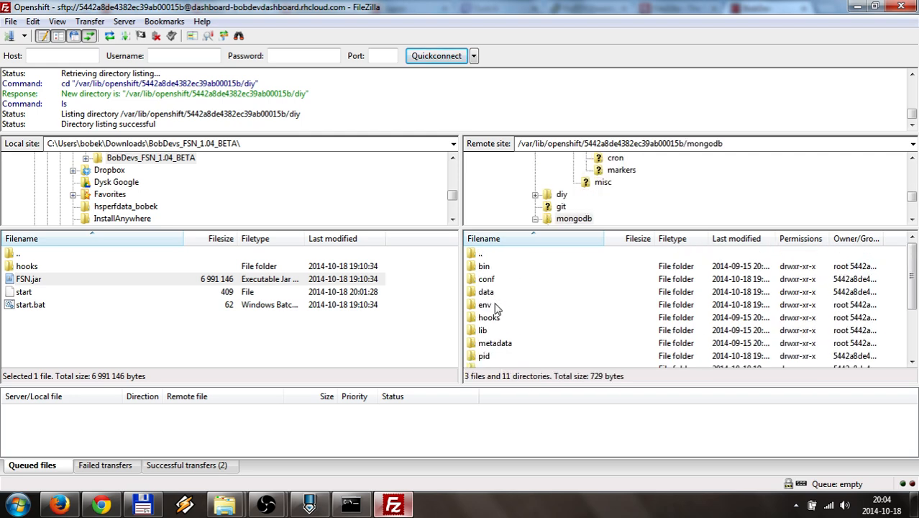
mouse_move(491, 291)
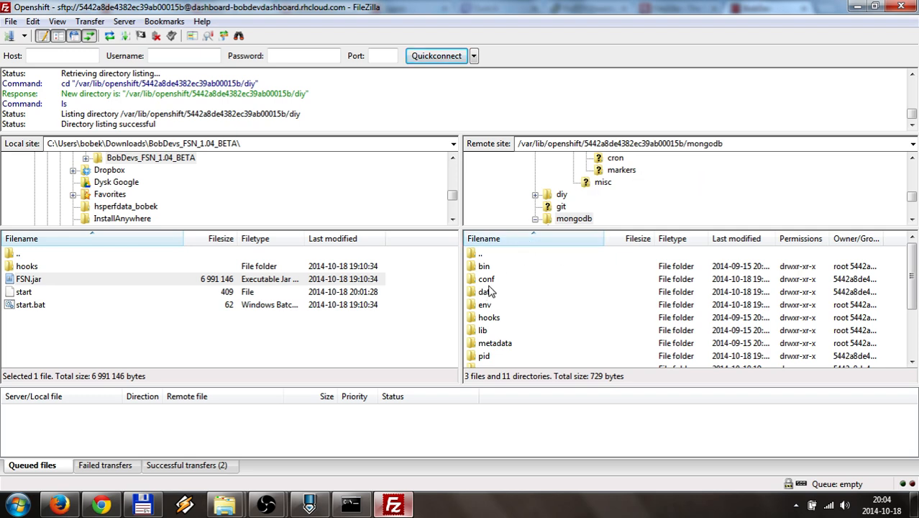
double_click(486, 291)
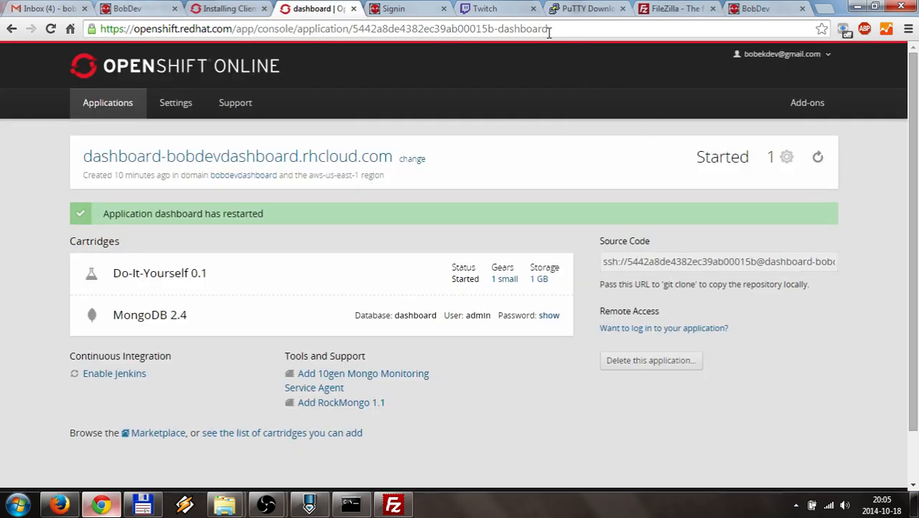
mouse_move(403, 8)
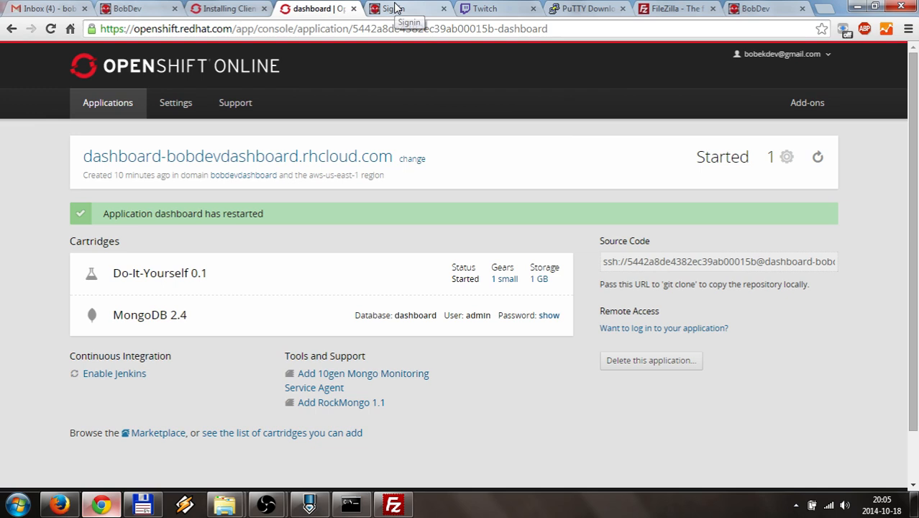
- Return to the FSN Please Sign In tab after confirming the restart
click(408, 8)
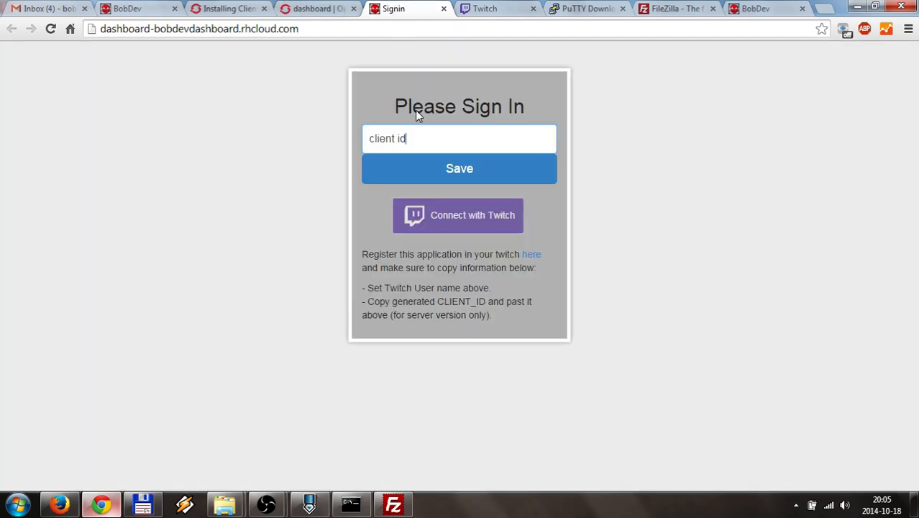